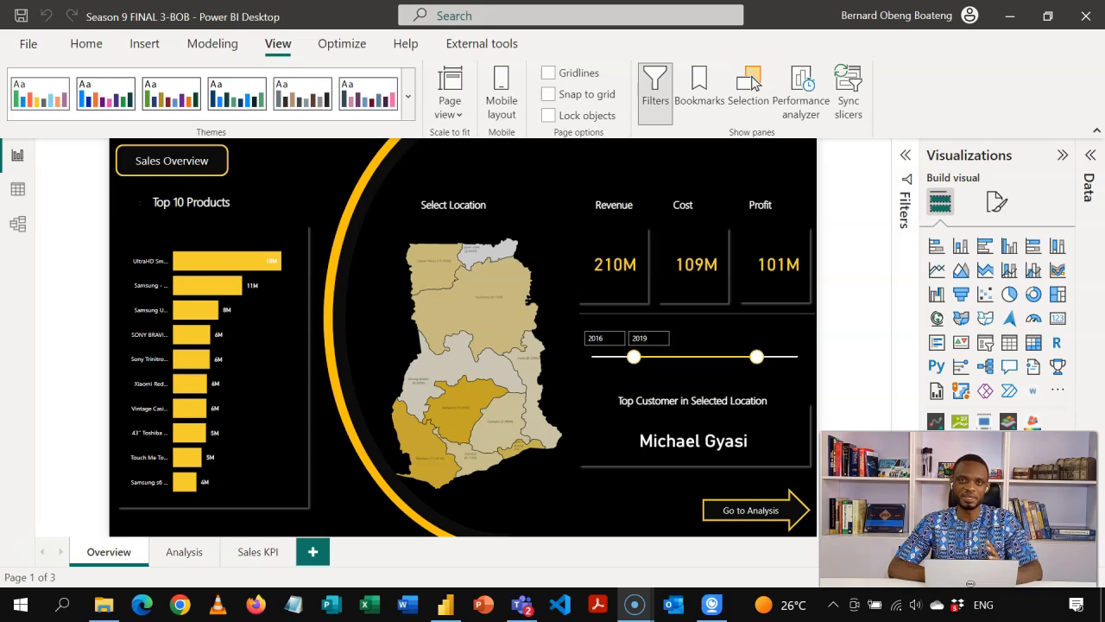
pyautogui.moveTo(376, 331)
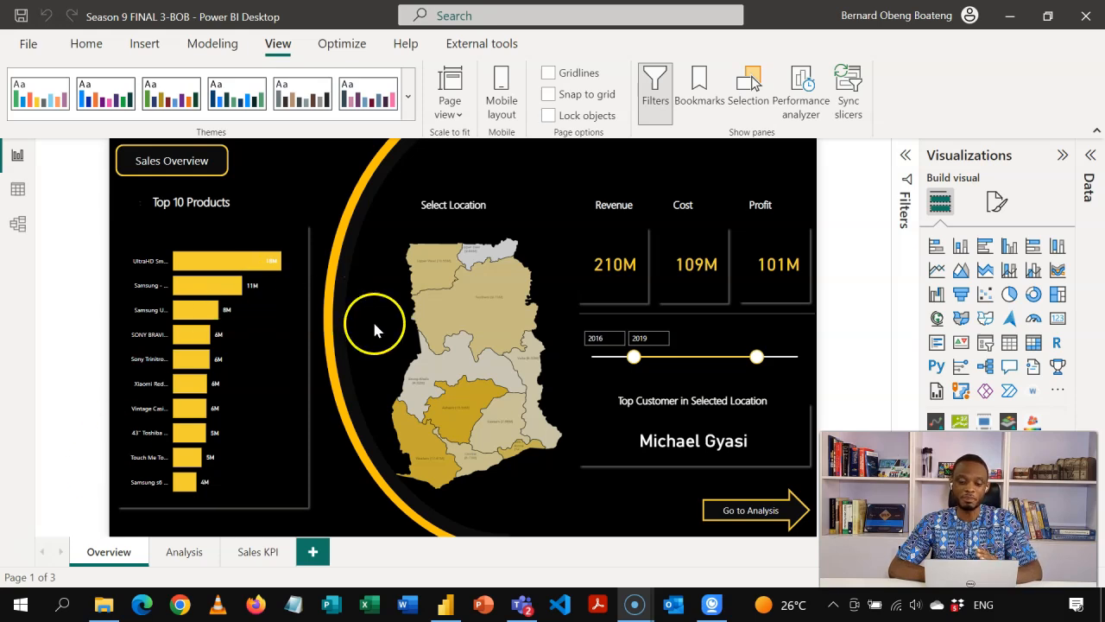
# - Select the region map, then click one region and then the central region to cross-filter the visuals
pyautogui.click(432, 397)
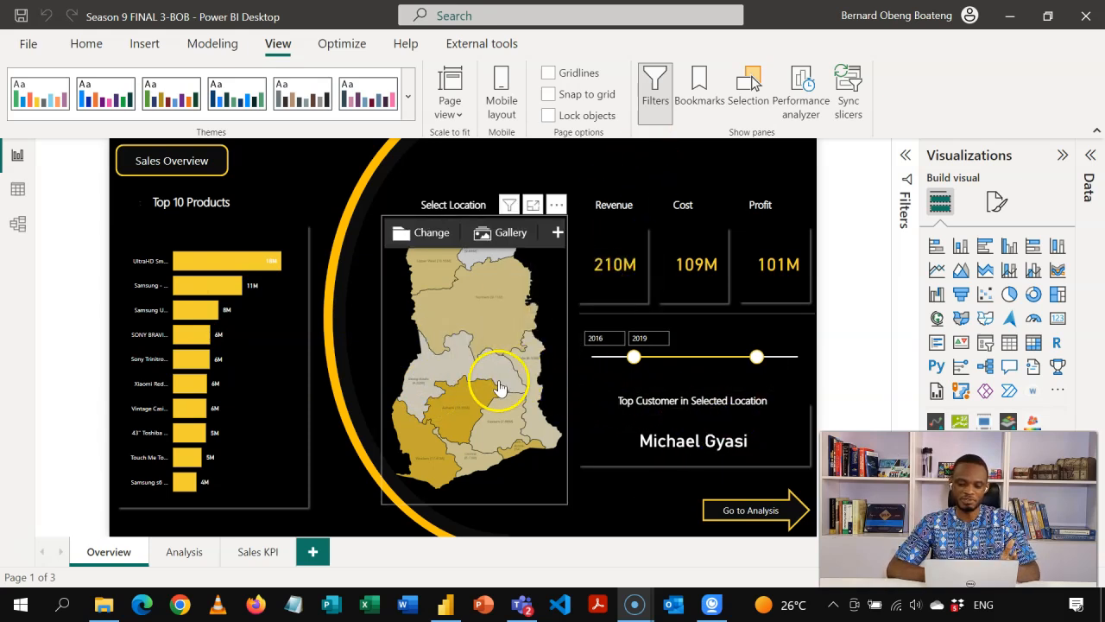
pyautogui.click(470, 406)
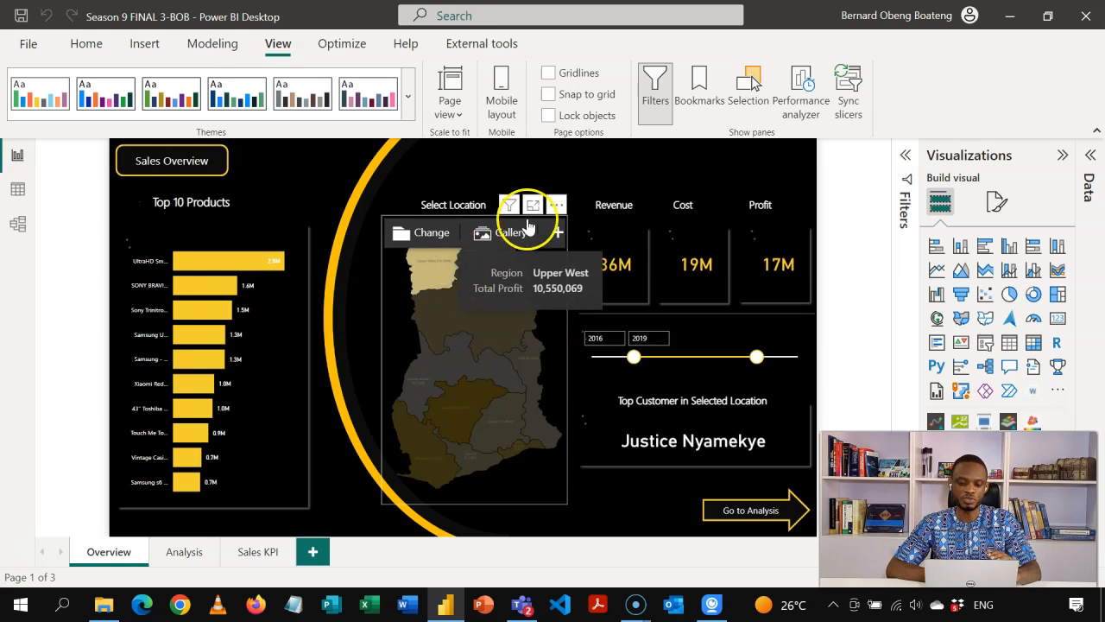
pyautogui.click(473, 411)
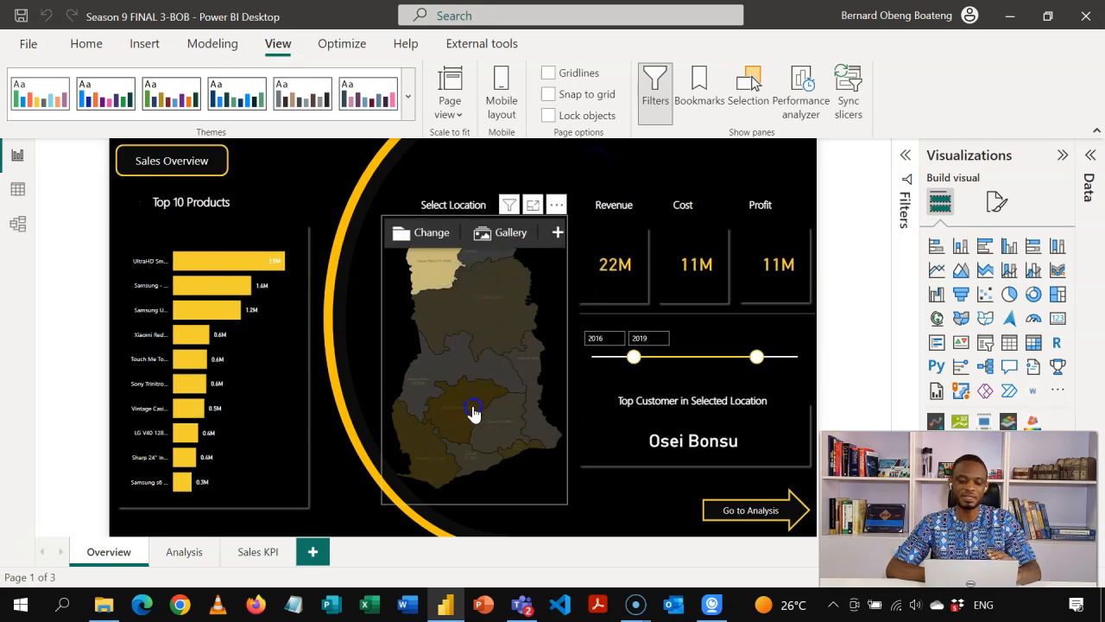
pyautogui.click(473, 413)
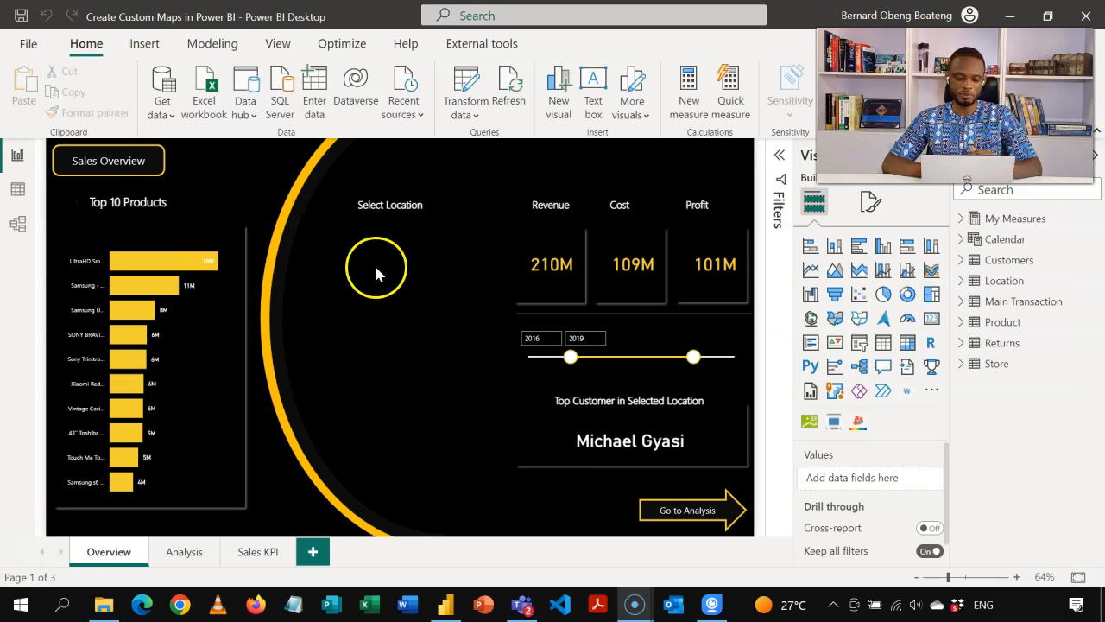
pyautogui.moveTo(449, 297)
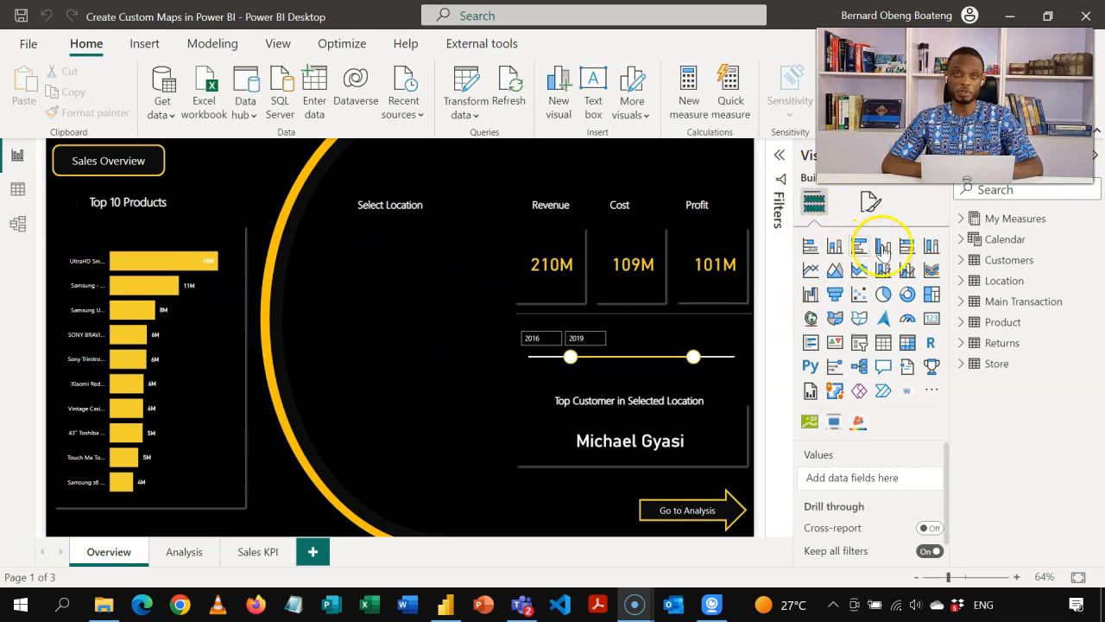
pyautogui.moveTo(906, 294)
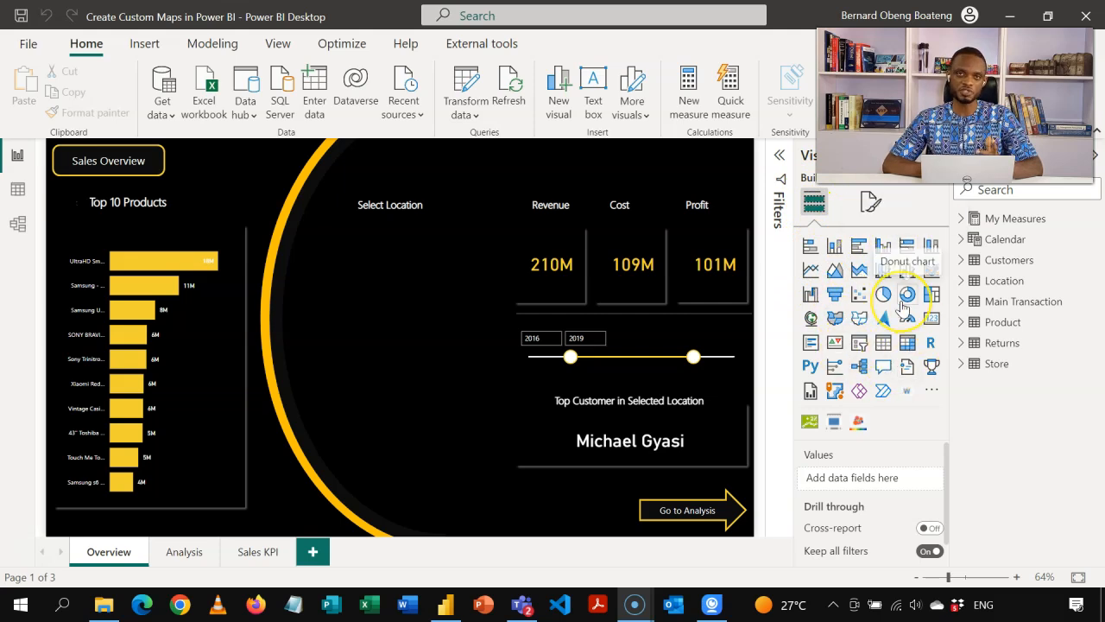
pyautogui.moveTo(901, 383)
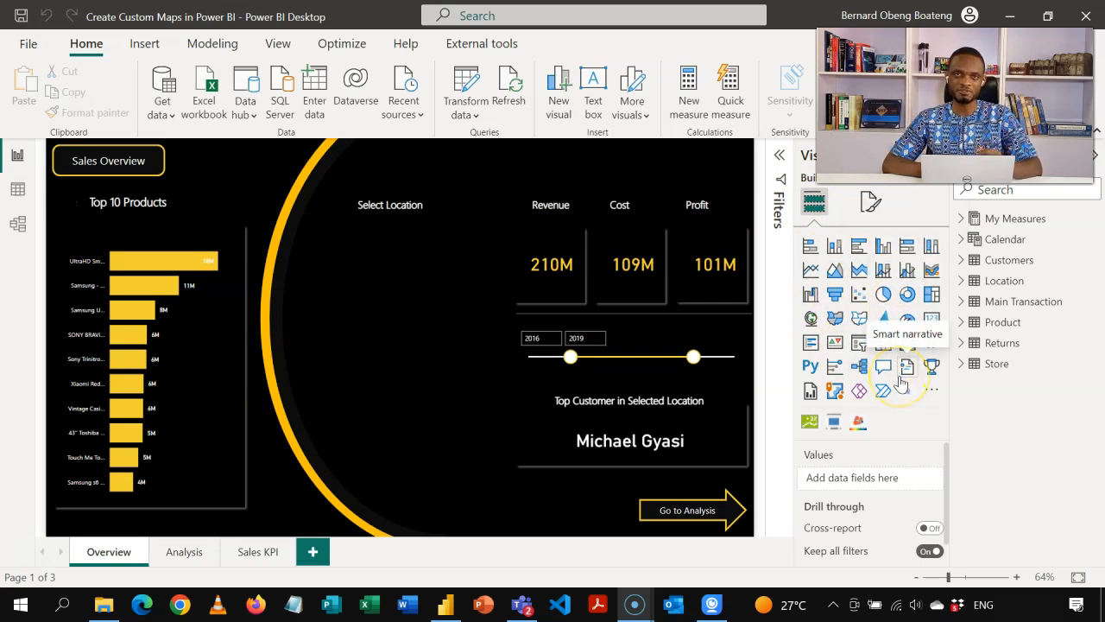
pyautogui.click(931, 390)
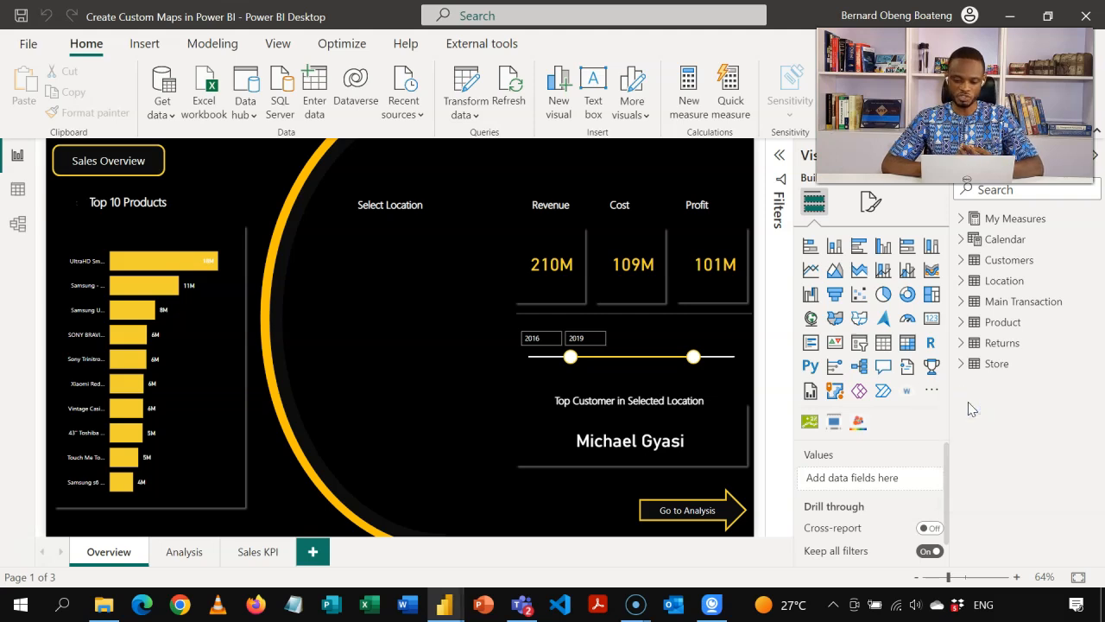
# - Search the visuals store for 'synop' and add Synoptic Panel by OKViz
pyautogui.click(510, 90)
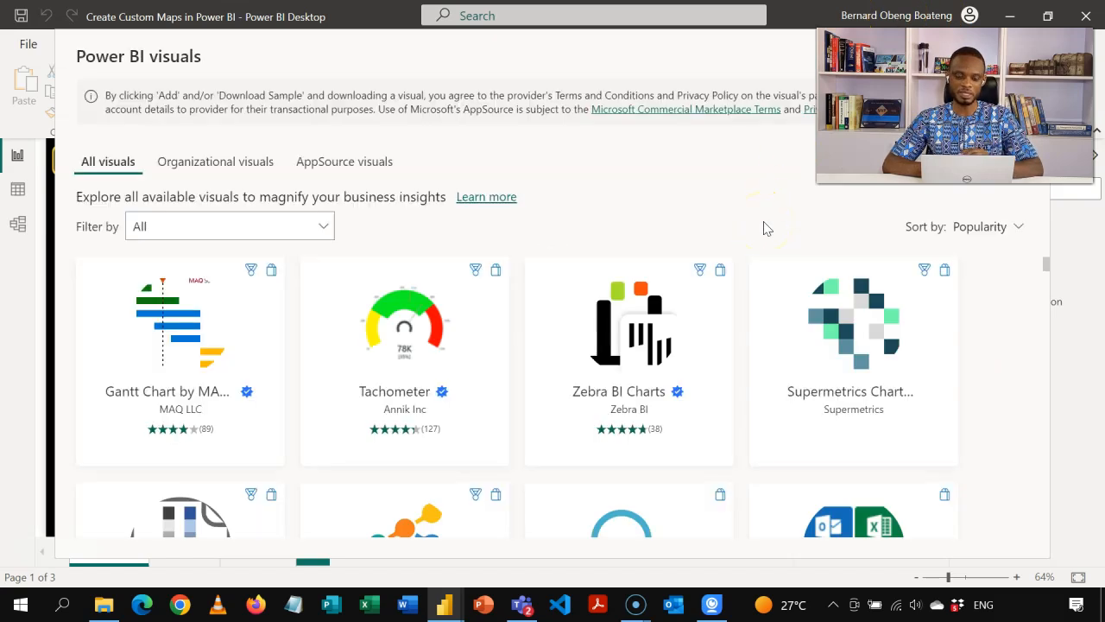
pyautogui.moveTo(553, 63)
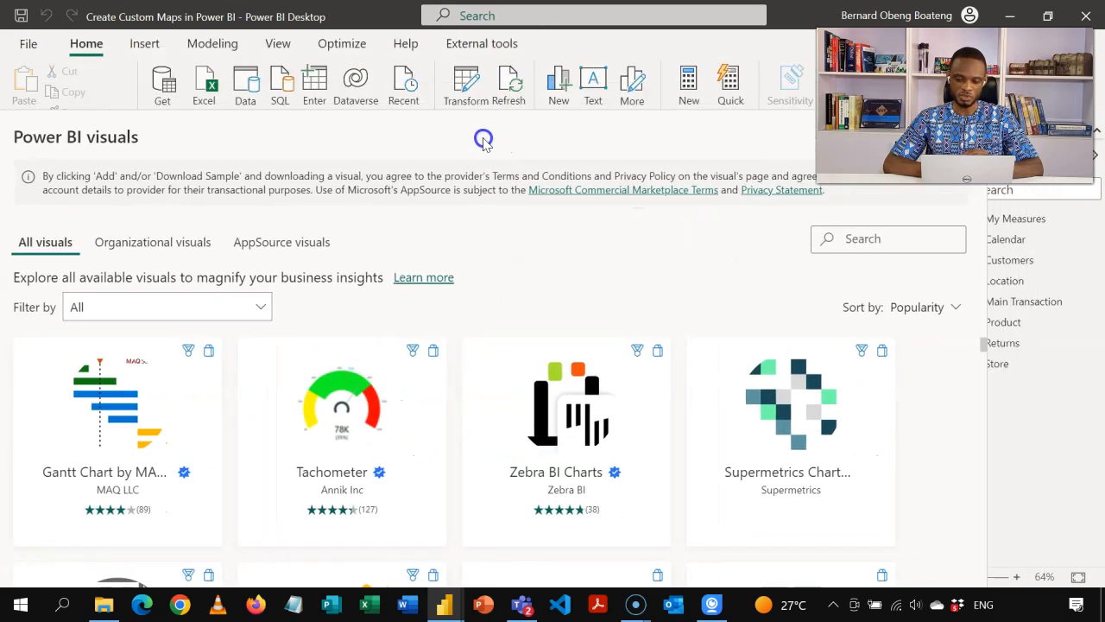
pyautogui.click(888, 238)
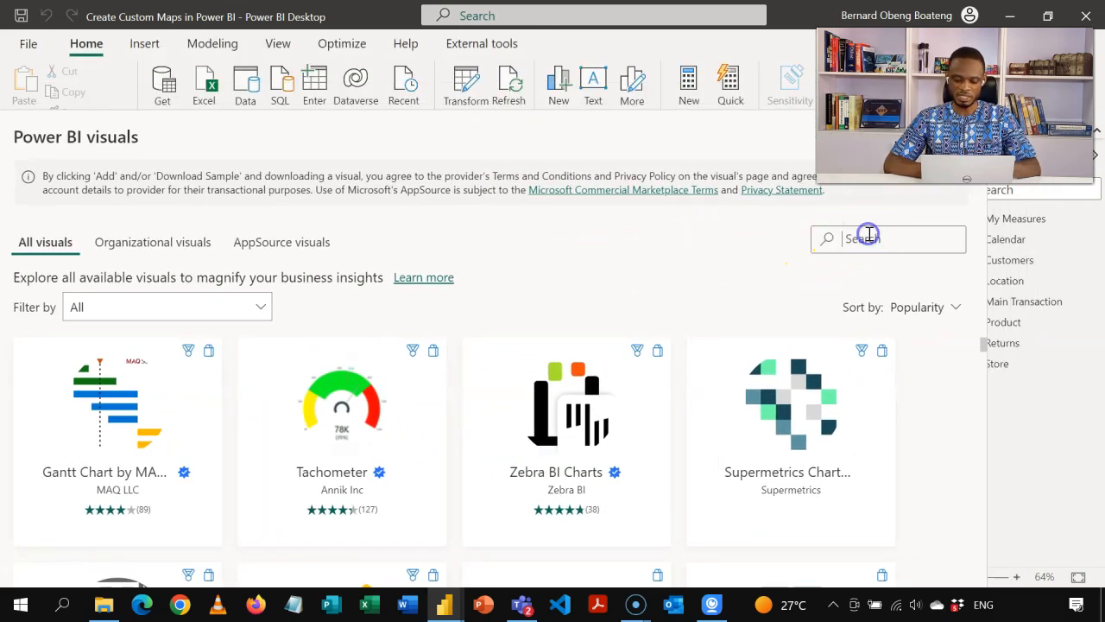
pyautogui.write('synop')
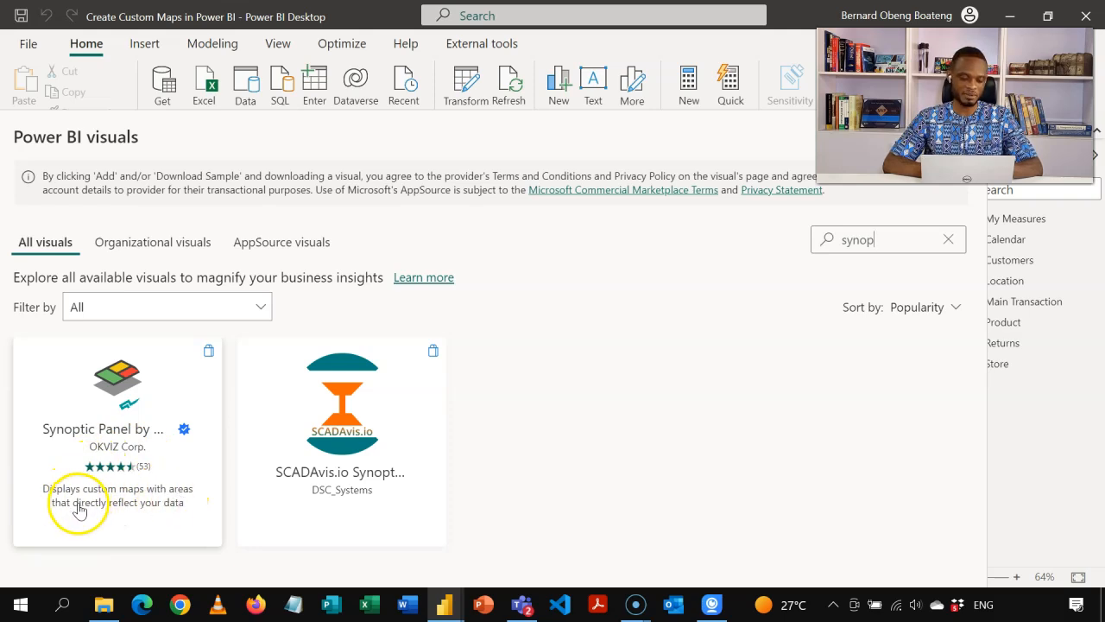
pyautogui.moveTo(147, 486)
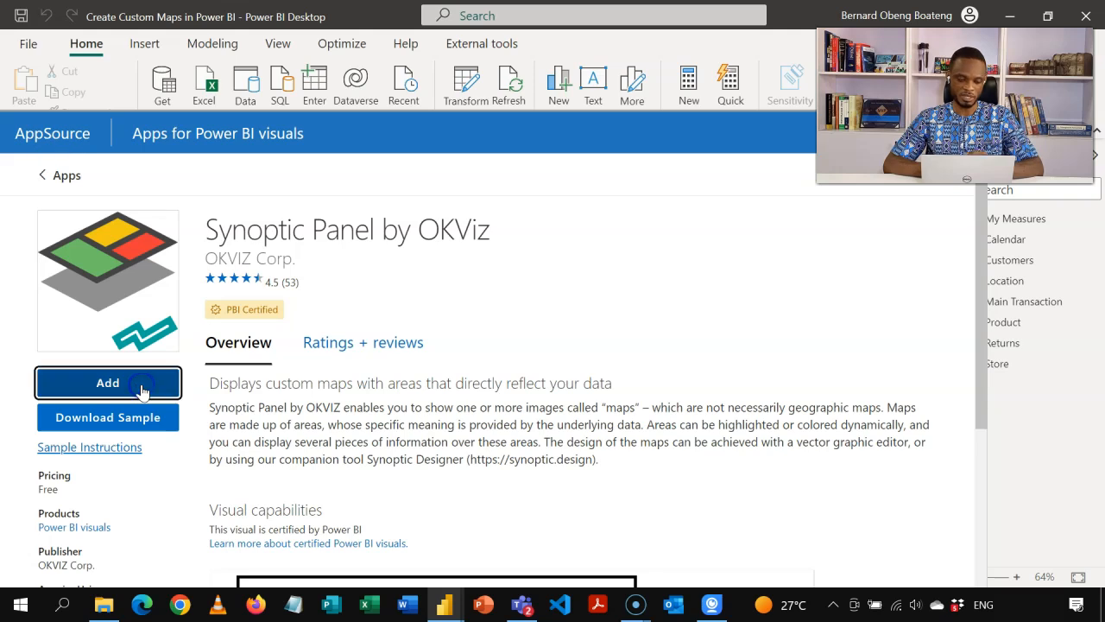
pyautogui.click(107, 382)
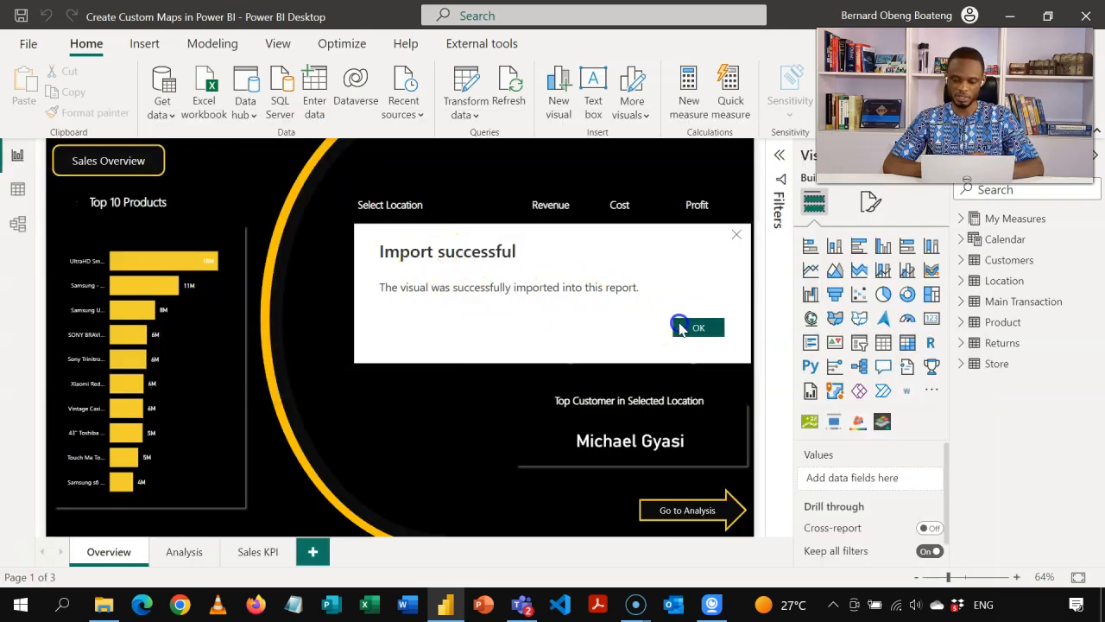
# - Dismiss the import message, review Old Ghana Map (1).png in Photos, then close it
pyautogui.click(698, 328)
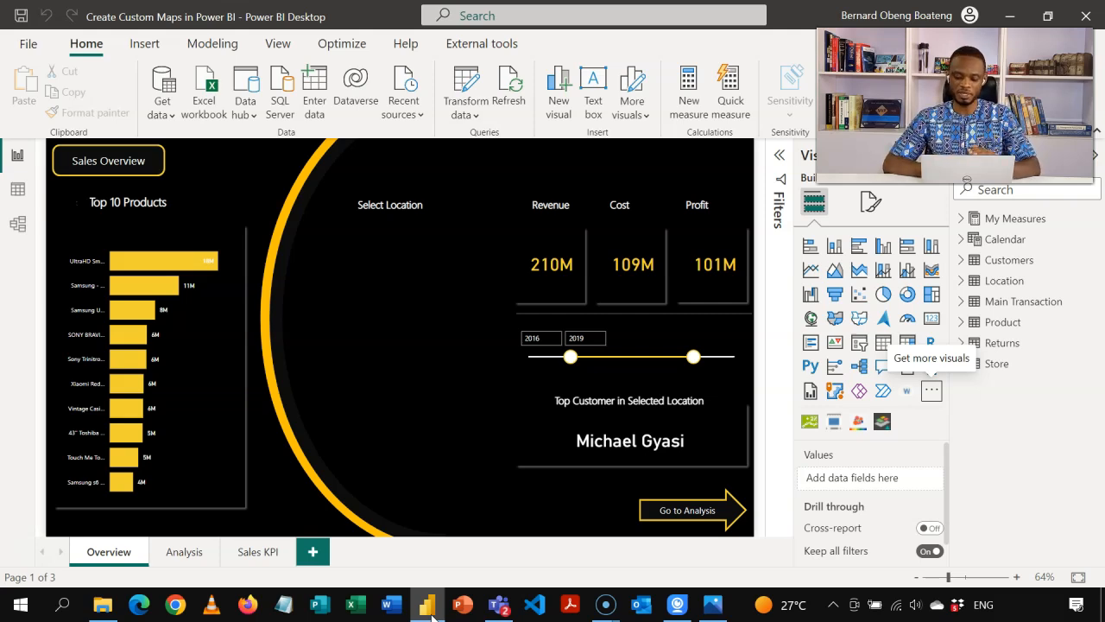
pyautogui.moveTo(677, 603)
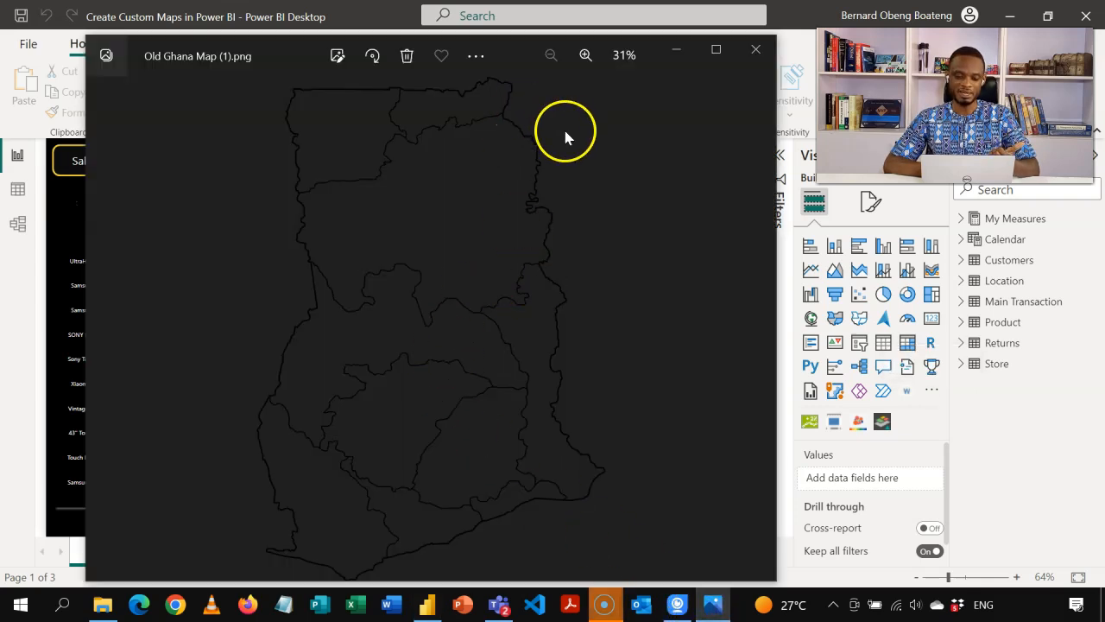
pyautogui.moveTo(570, 164)
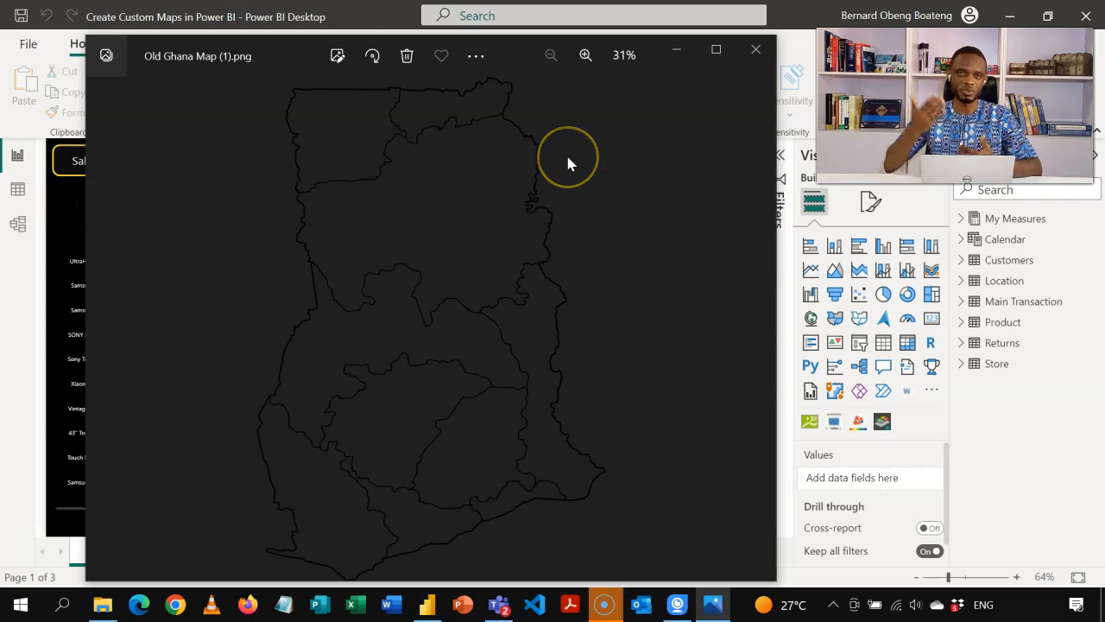
pyautogui.moveTo(326, 98)
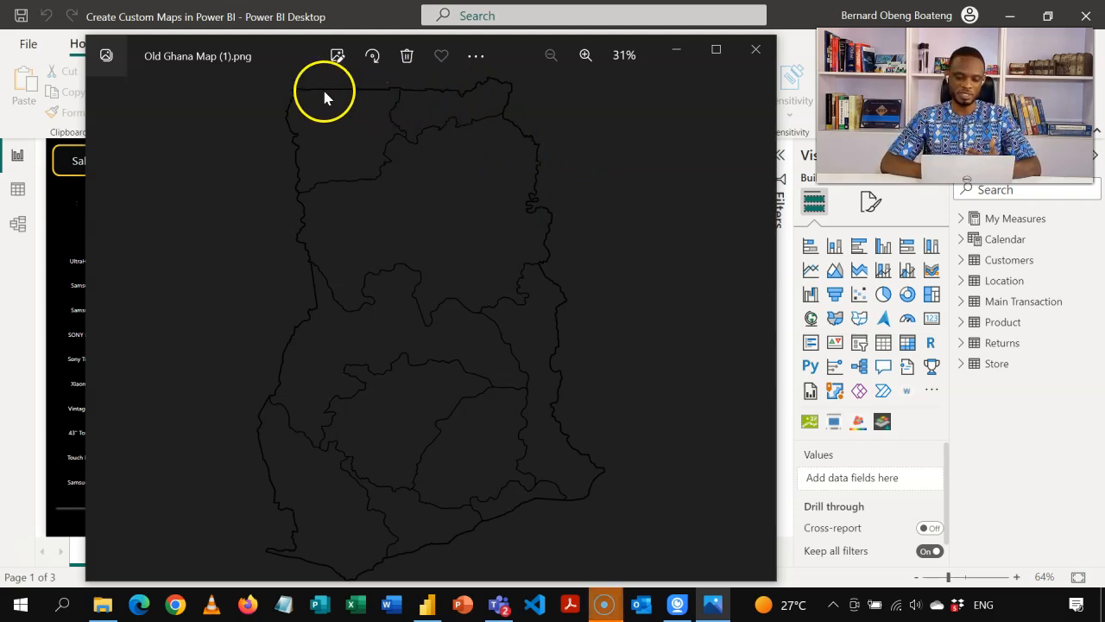
pyautogui.moveTo(480, 349)
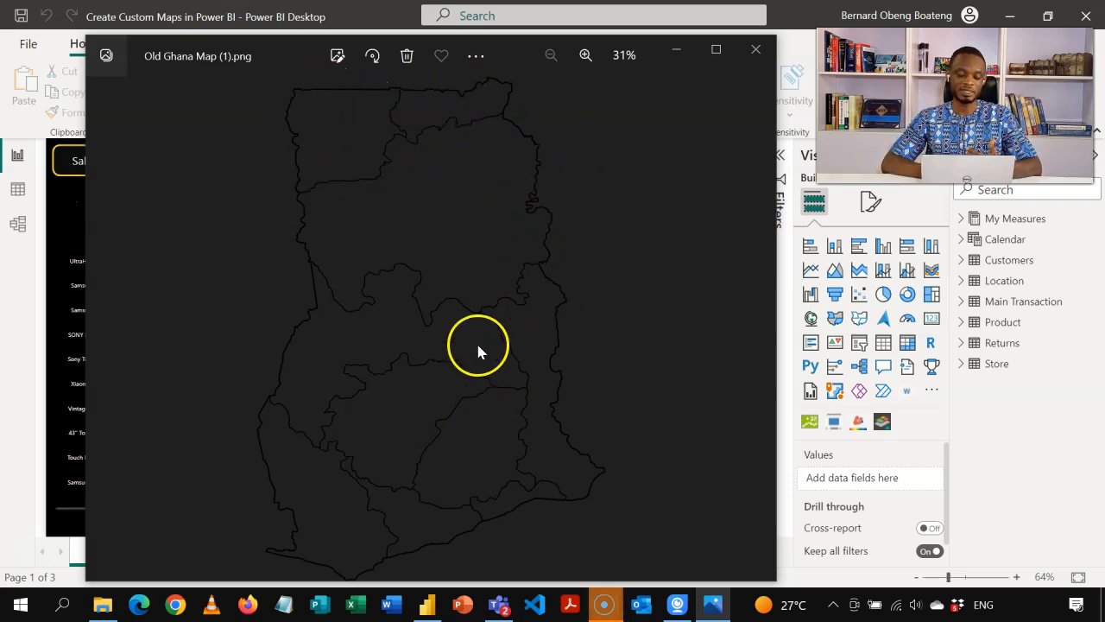
pyautogui.moveTo(431, 227)
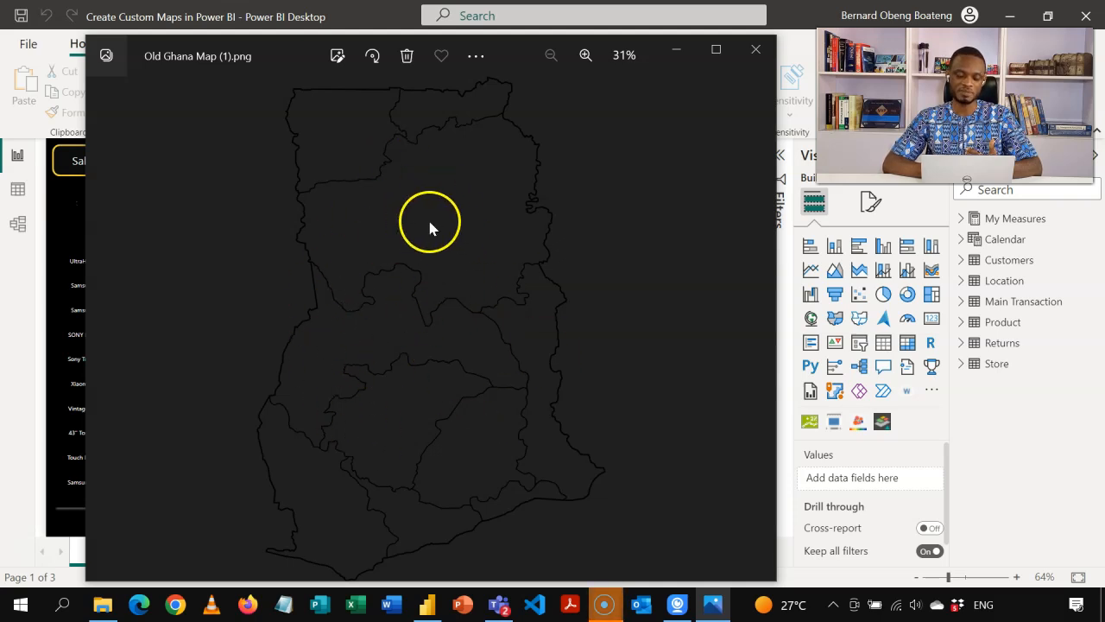
pyautogui.moveTo(505, 255)
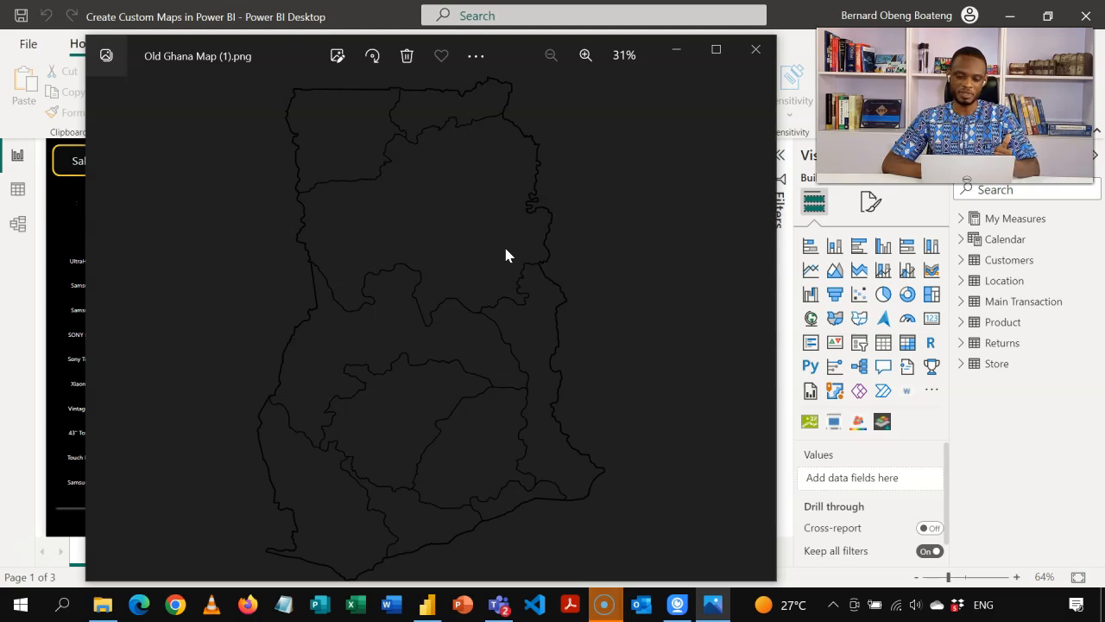
pyautogui.moveTo(755, 49)
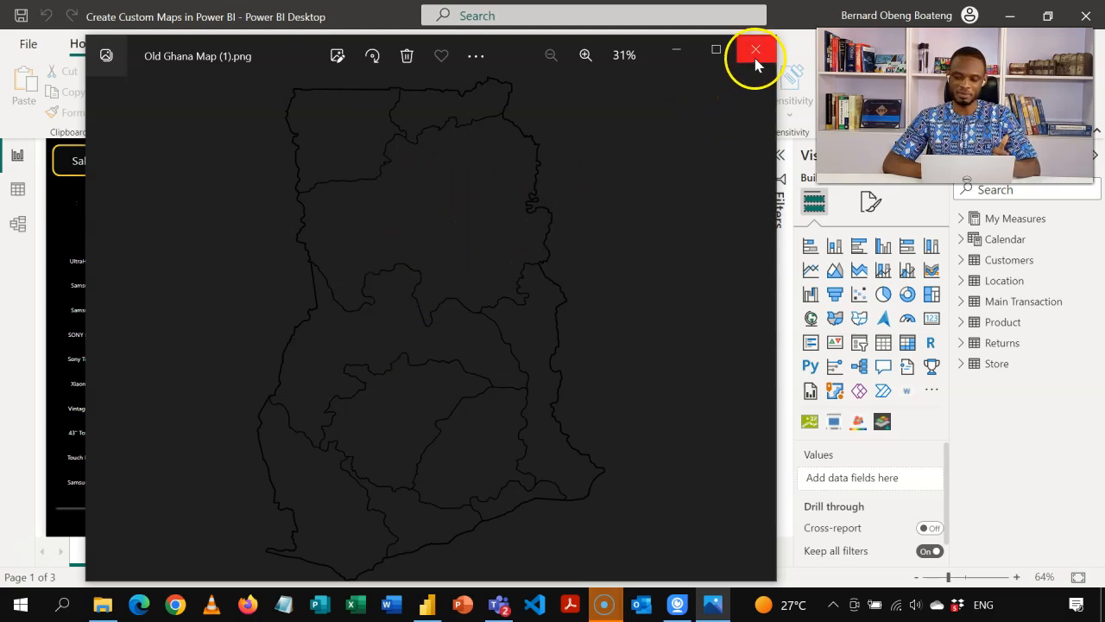
pyautogui.click(756, 49)
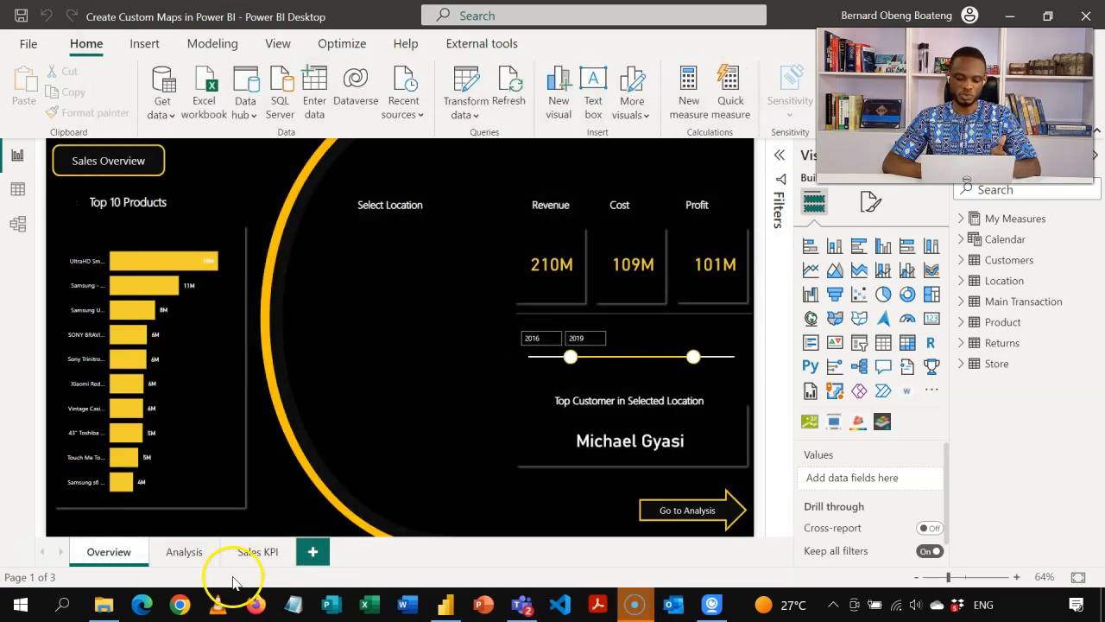
# - Open synoptic.design in the browser and reveal the image Browse and URL fields
pyautogui.click(179, 603)
pyautogui.write('sy')
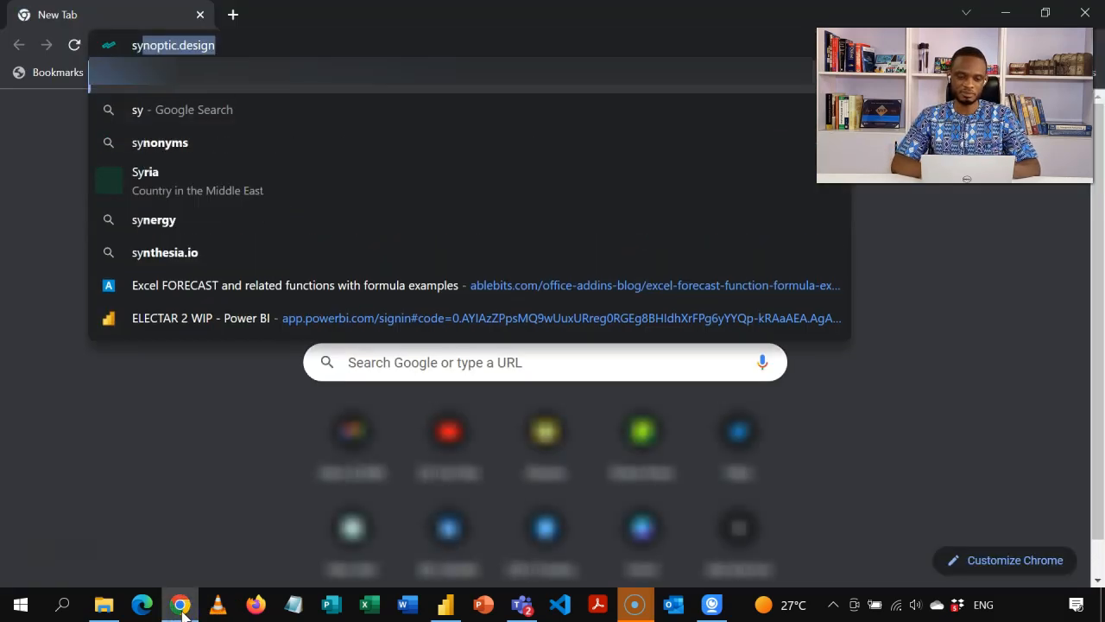
pyautogui.press('Return')
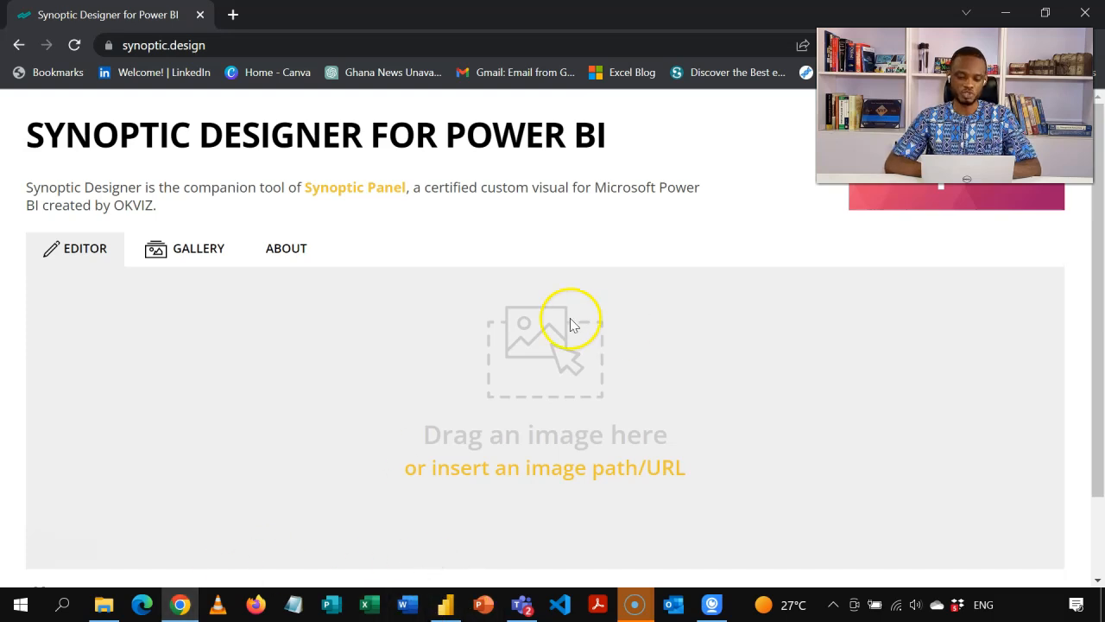
pyautogui.moveTo(647, 290)
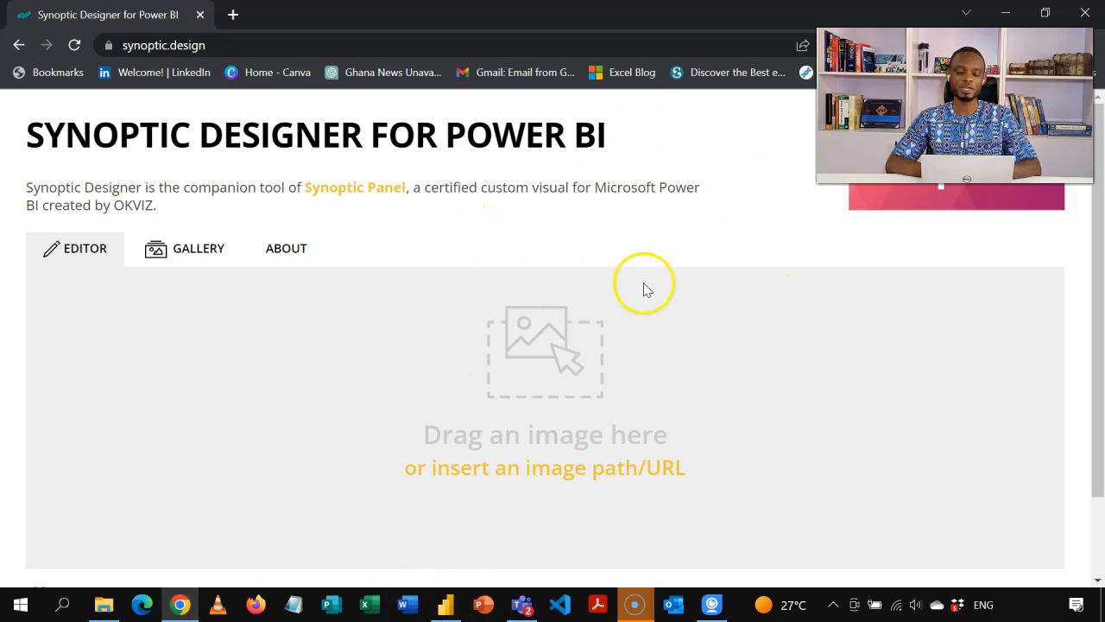
pyautogui.moveTo(1097, 297)
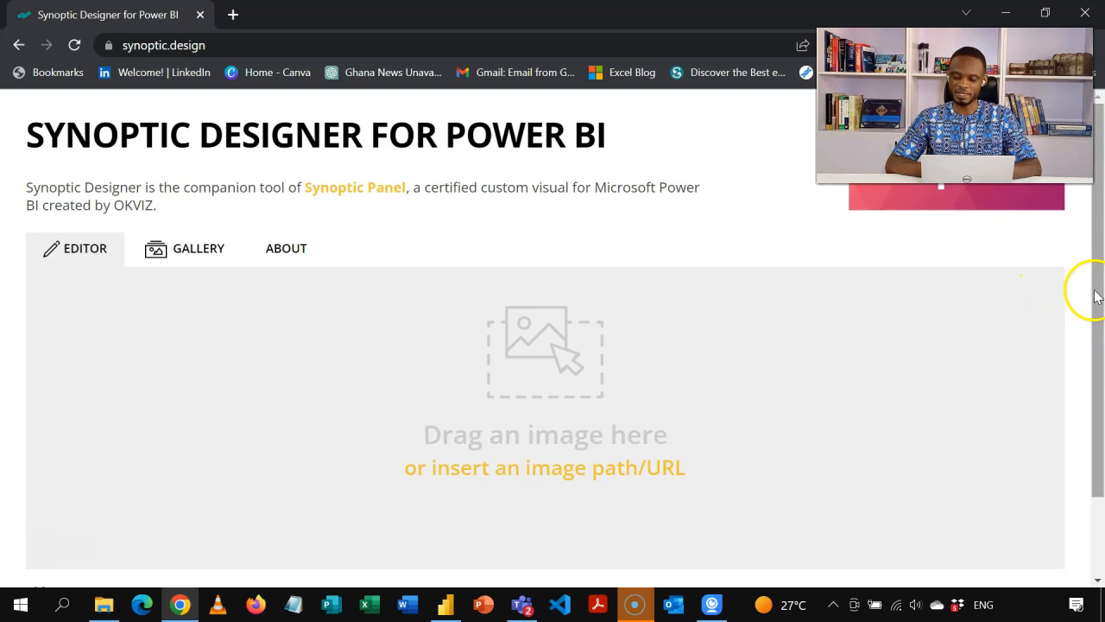
pyautogui.scroll(-3)
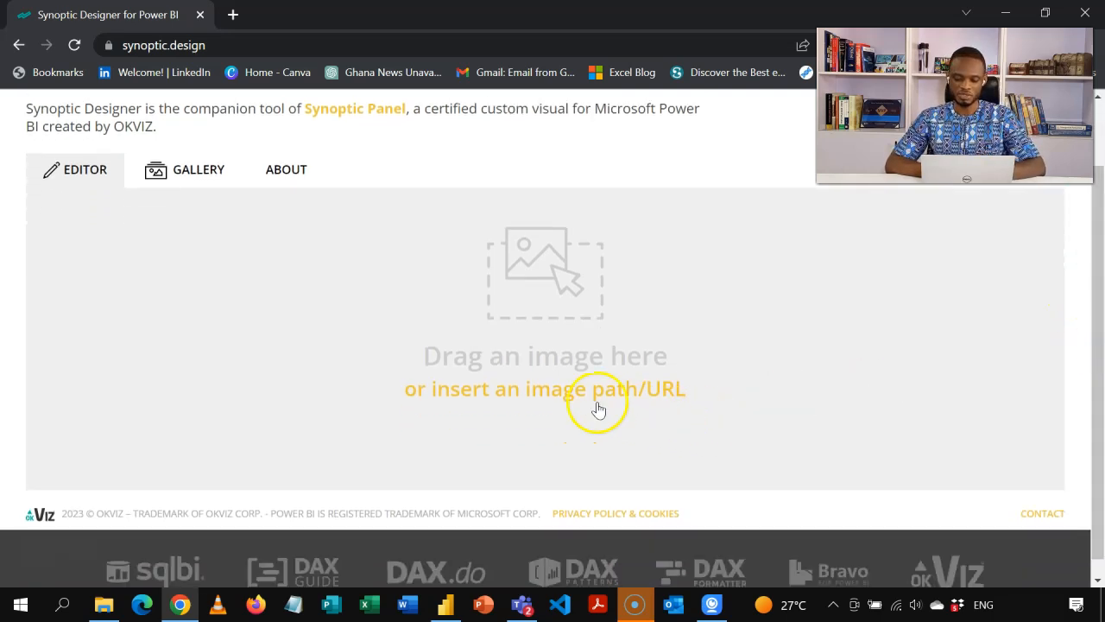
pyautogui.click(600, 388)
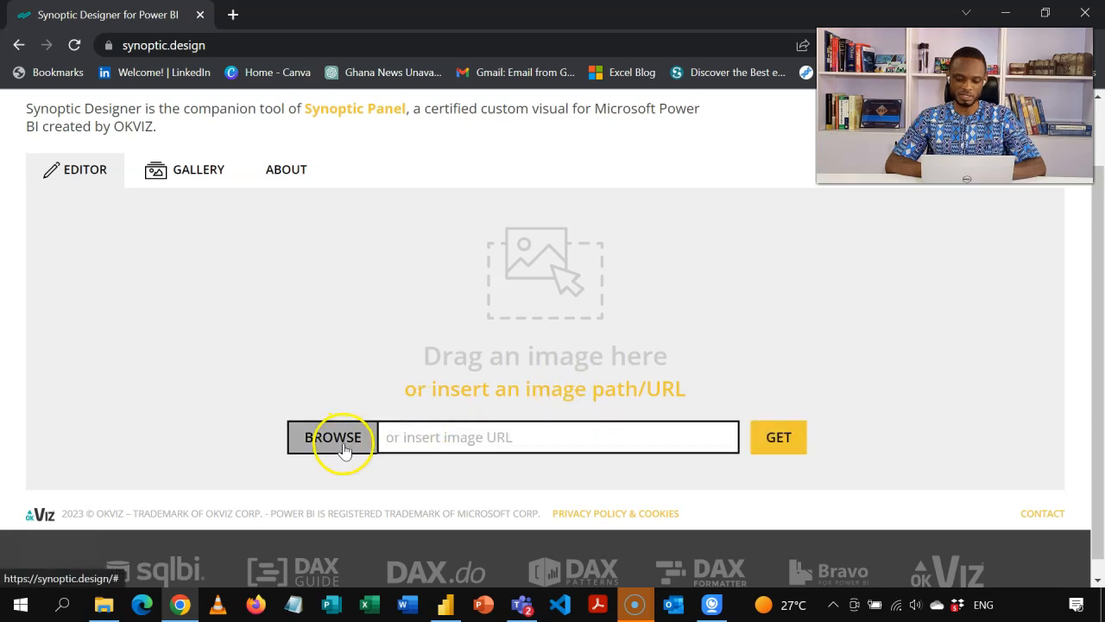
# - Load the Ghana map image, zoom and pan it to fit, and select the magic wand
pyautogui.click(332, 437)
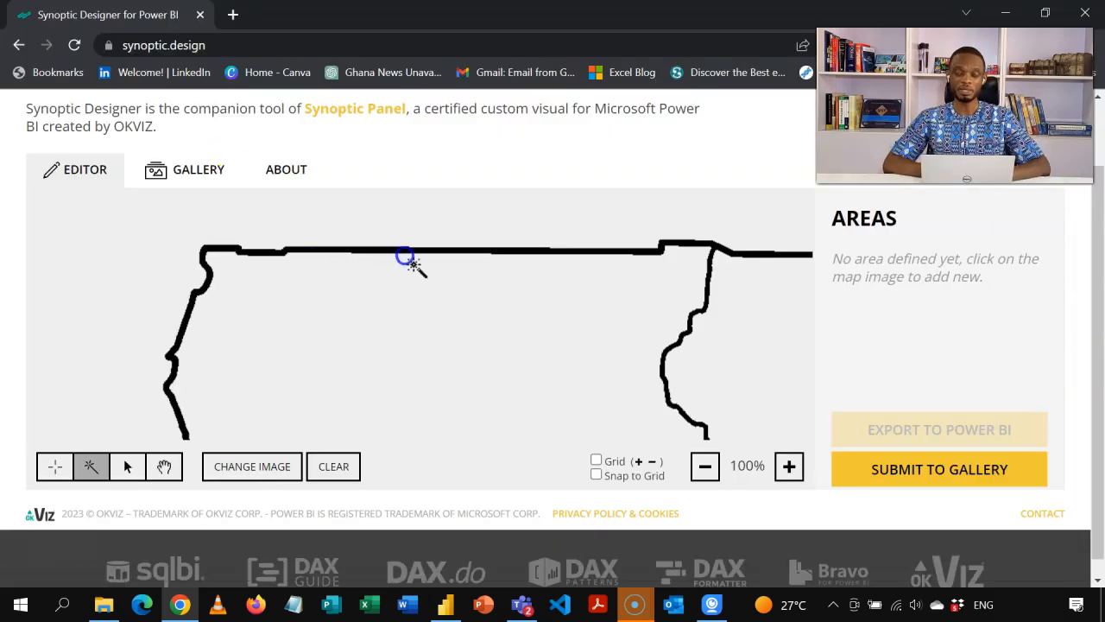
pyautogui.click(705, 465)
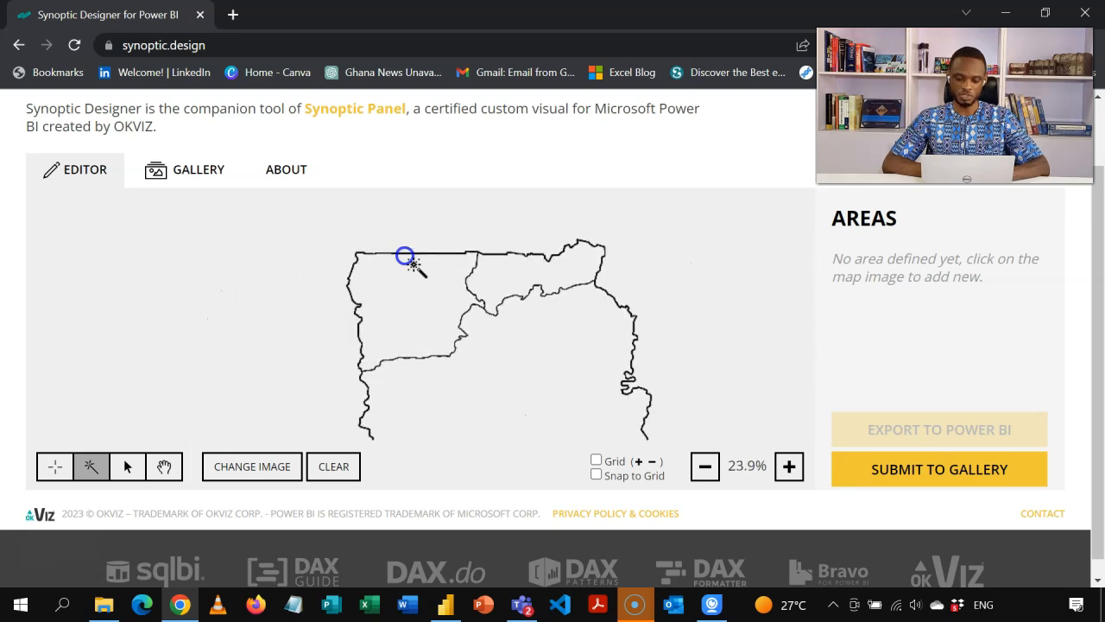
pyautogui.click(788, 466)
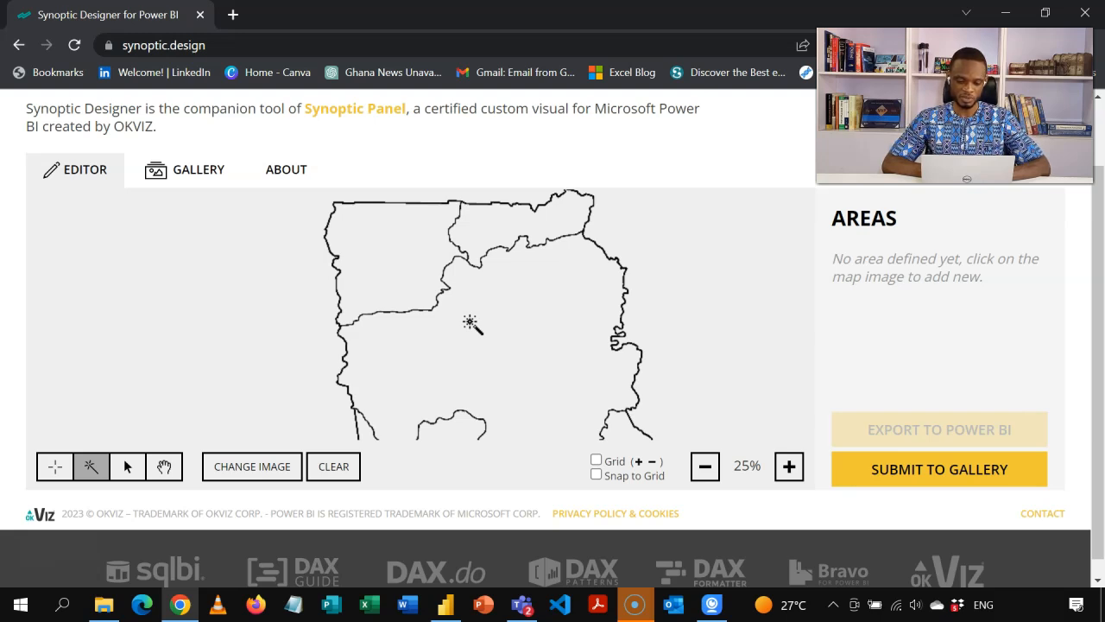
pyautogui.moveTo(15, 472)
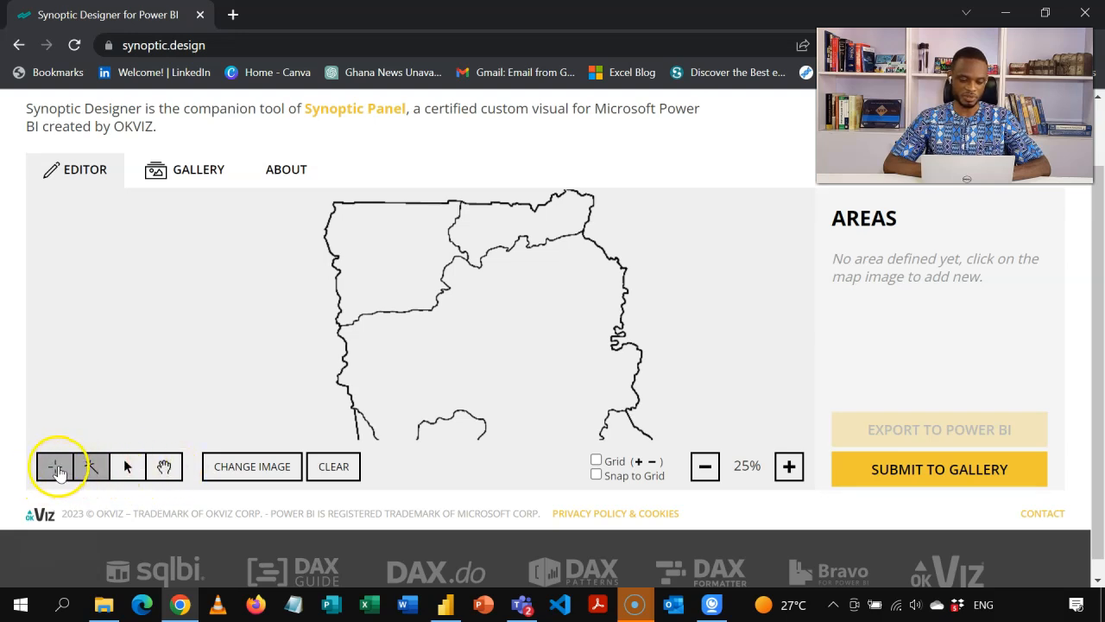
pyautogui.moveTo(55, 467)
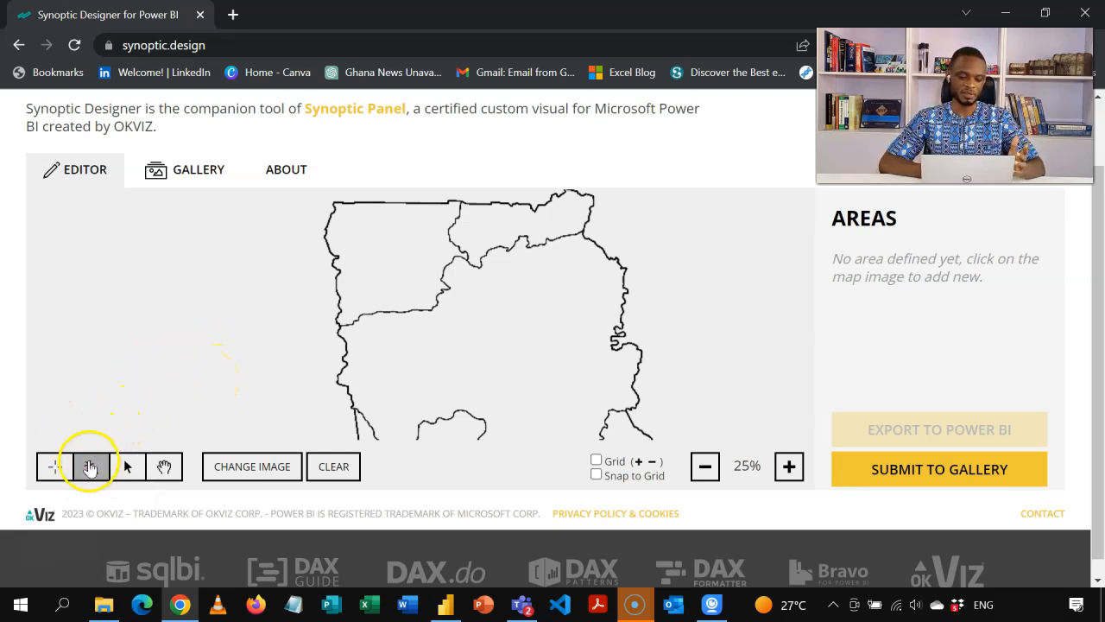
pyautogui.click(90, 466)
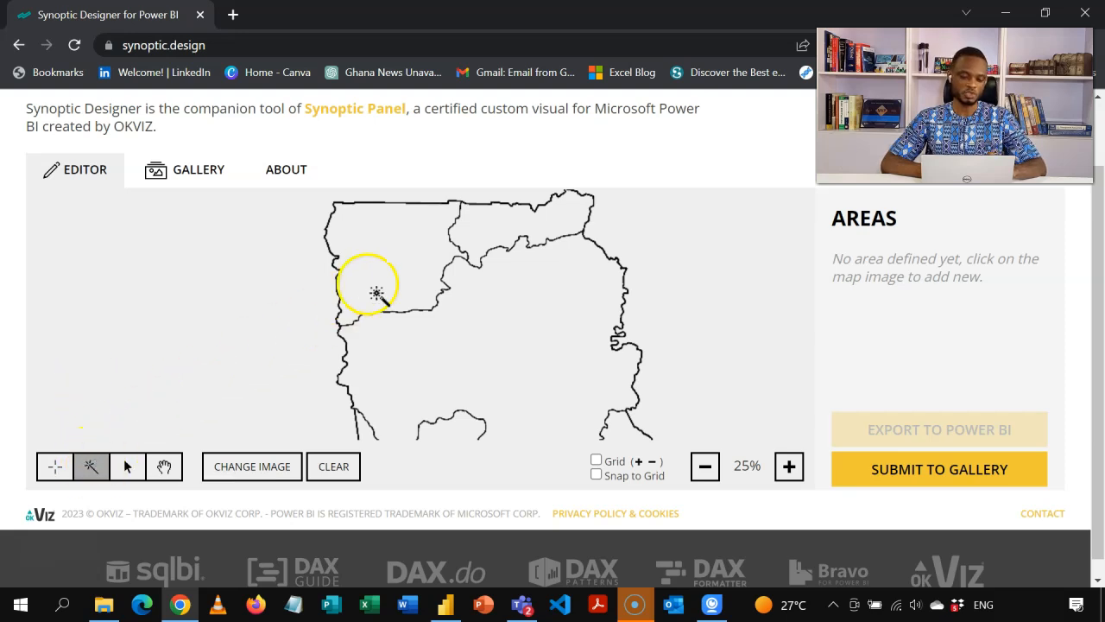
pyautogui.moveTo(544, 311)
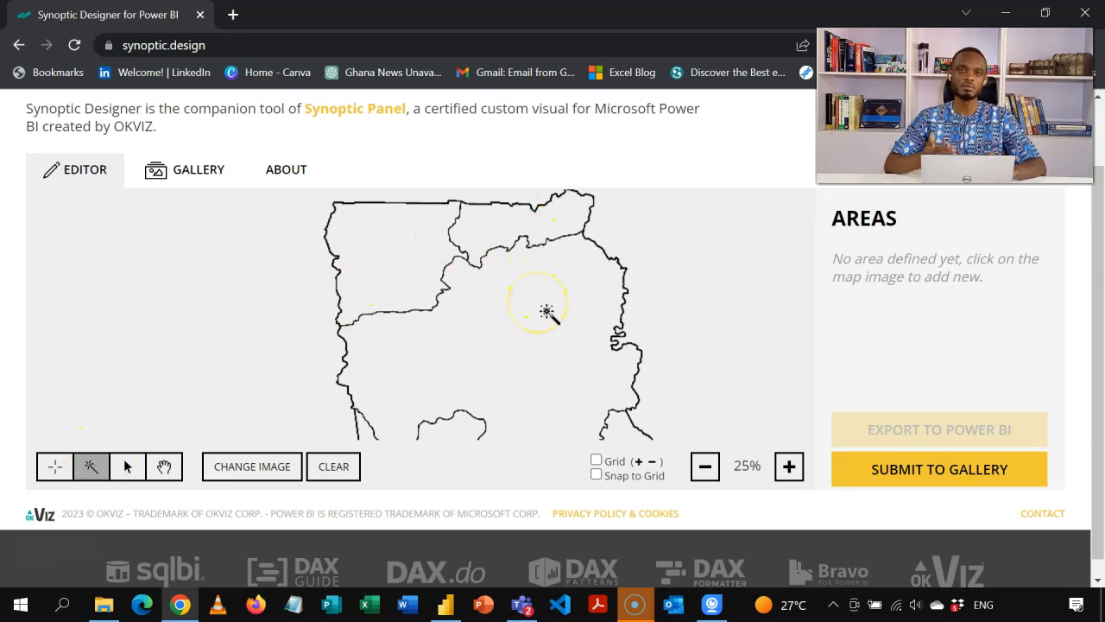
pyautogui.moveTo(251, 406)
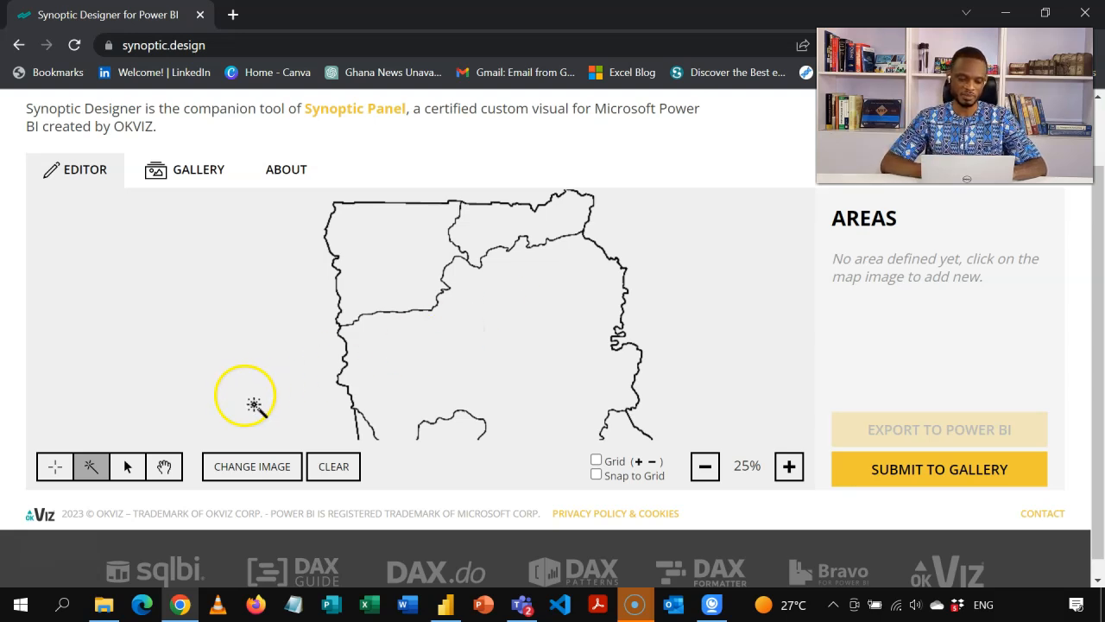
pyautogui.moveTo(128, 466)
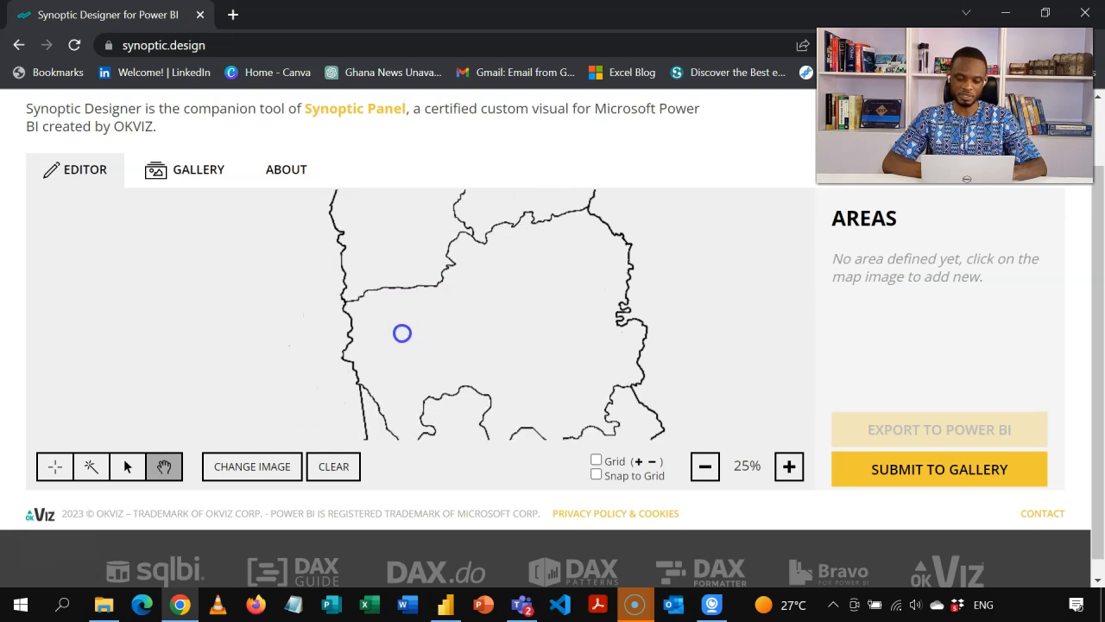
pyautogui.click(705, 466)
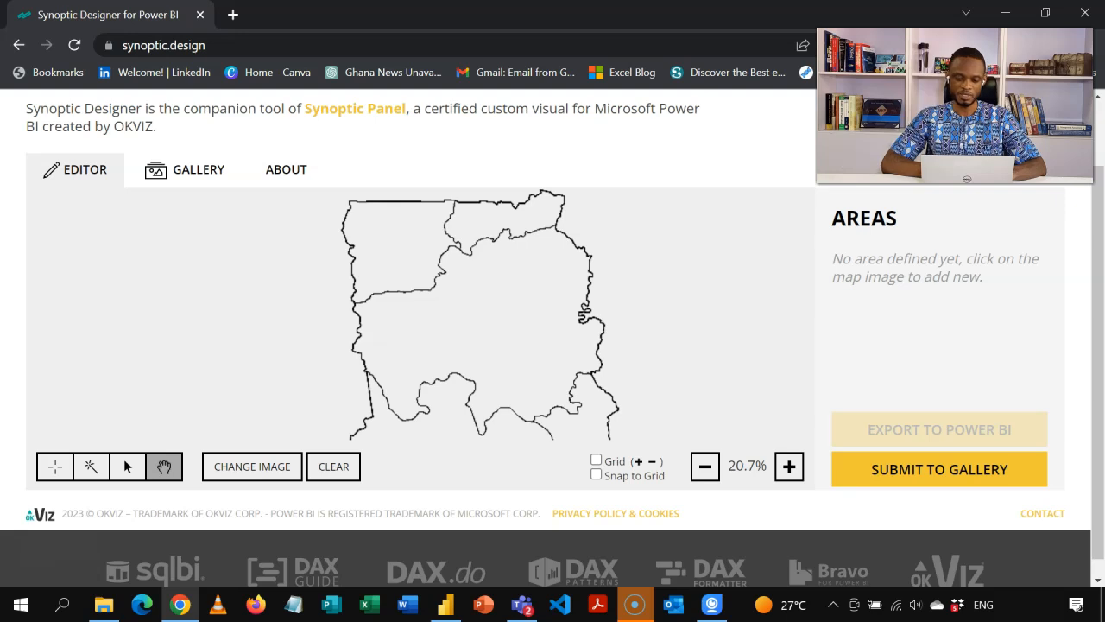
pyautogui.click(375, 330)
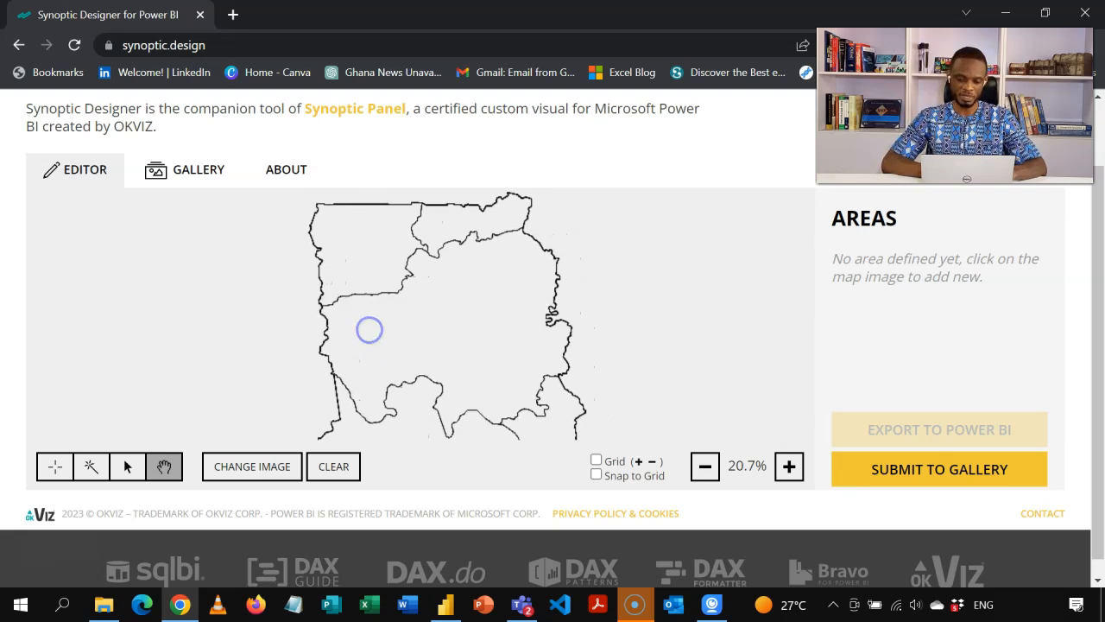
pyautogui.click(91, 466)
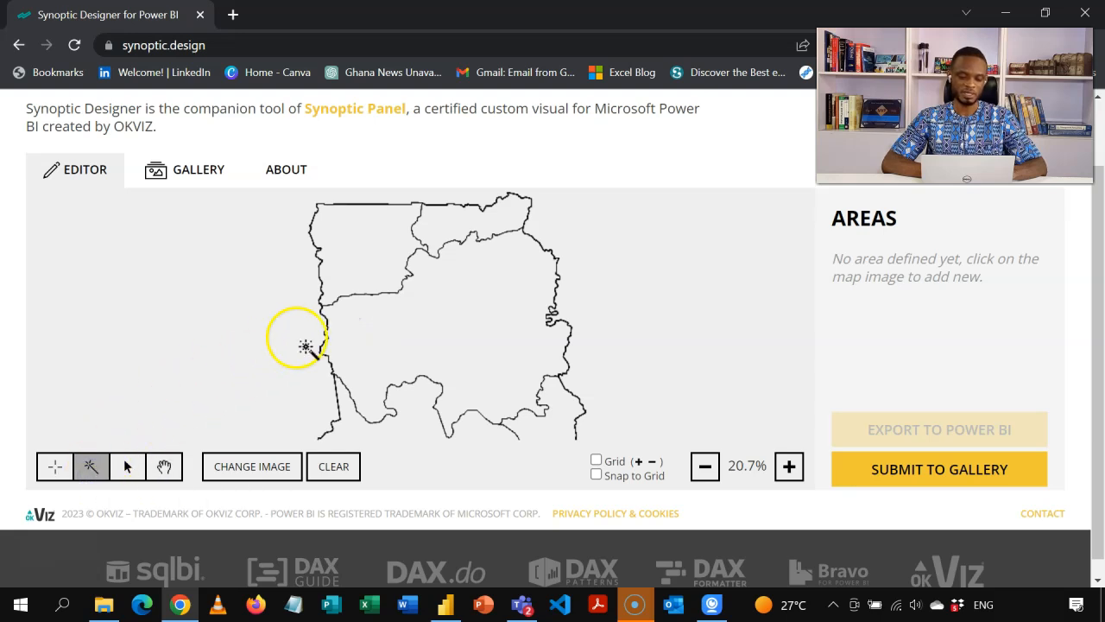
pyautogui.moveTo(496, 354)
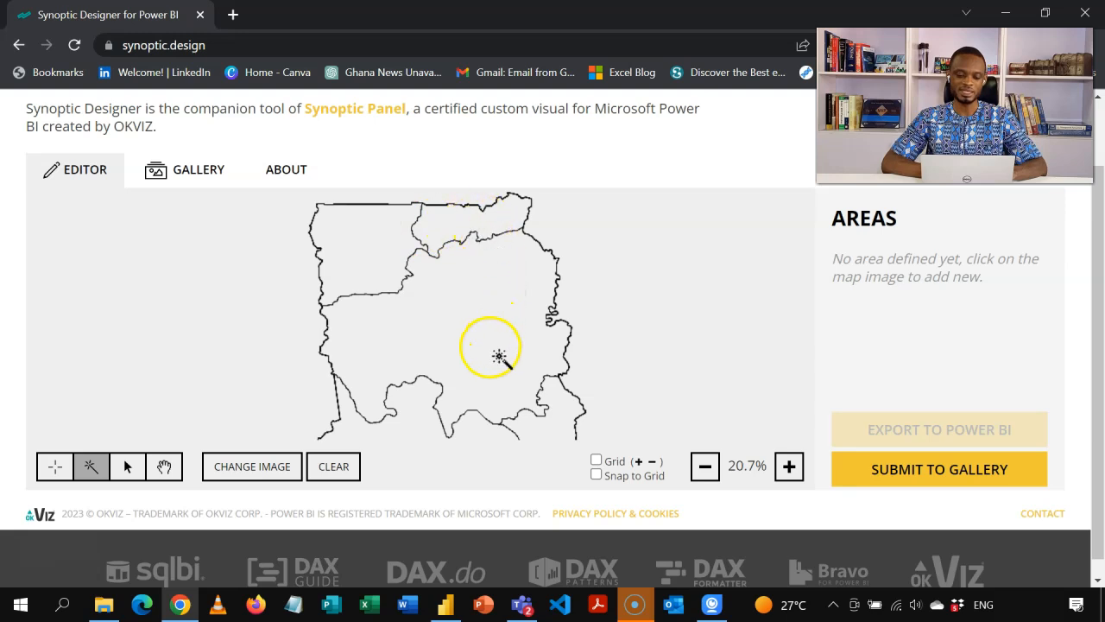
pyautogui.moveTo(375, 259)
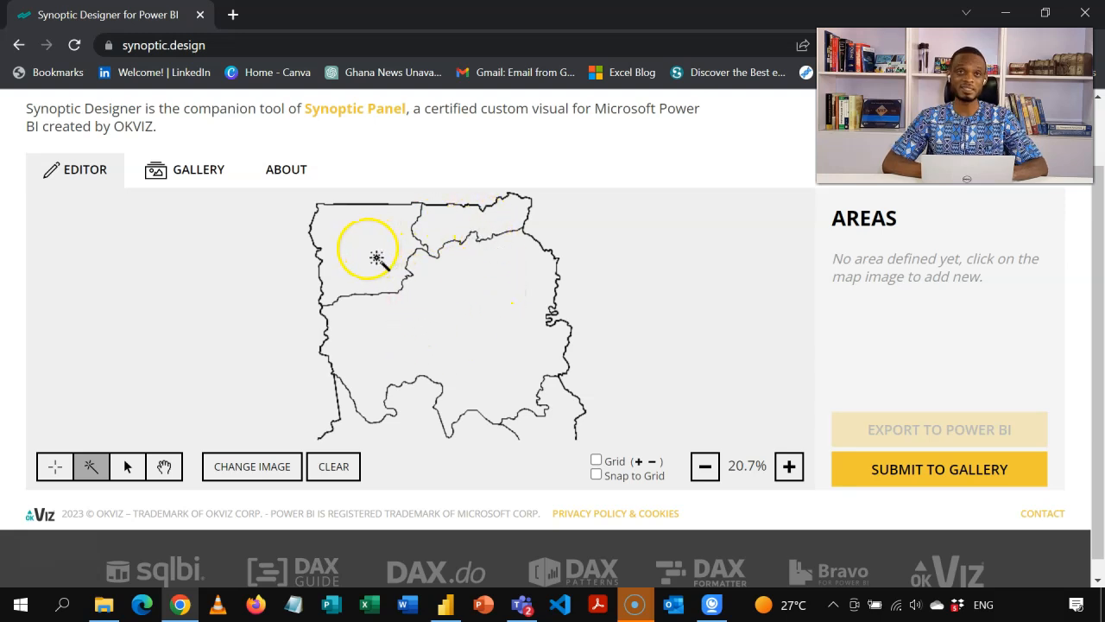
# - Magic-wand every Ghana region, northwest to southeast, into numbered areas starting at 1
pyautogui.click(376, 257)
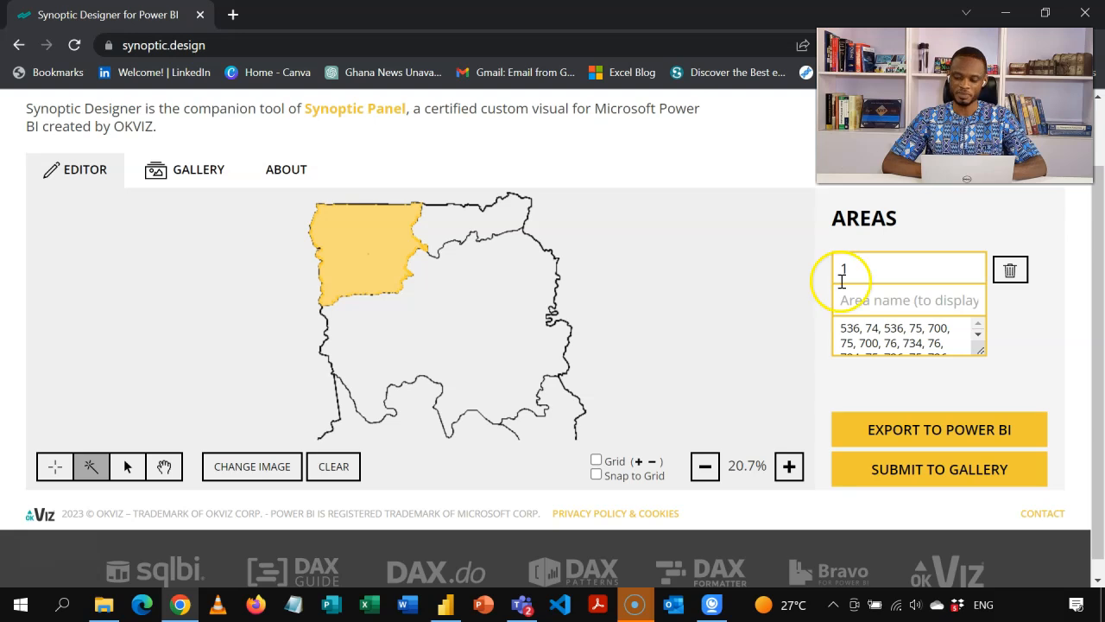
pyautogui.moveTo(486, 220)
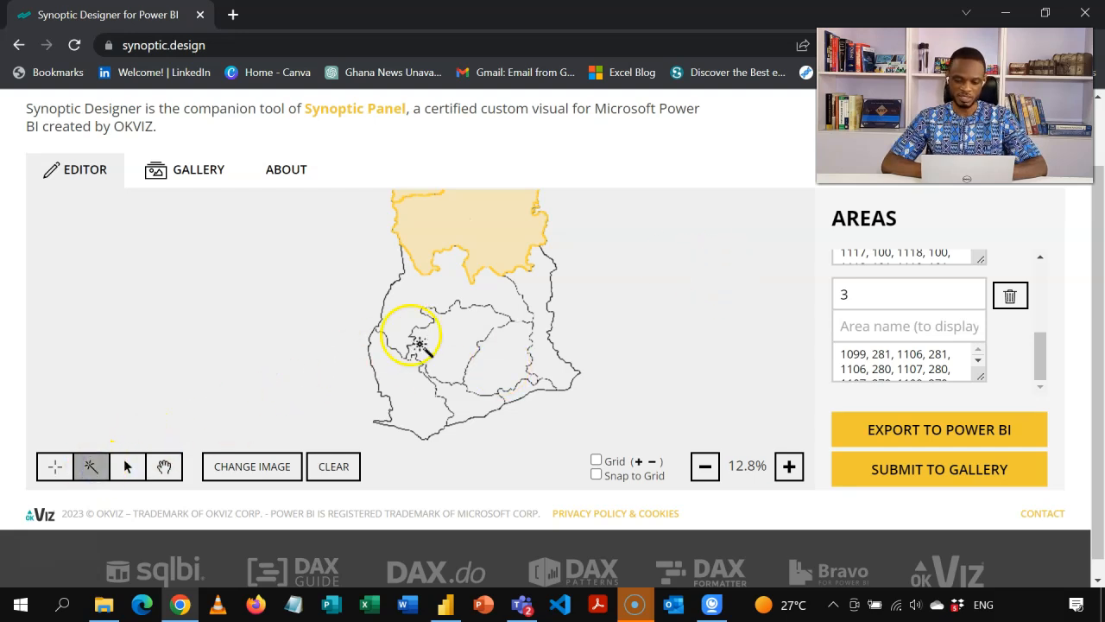
pyautogui.click(419, 336)
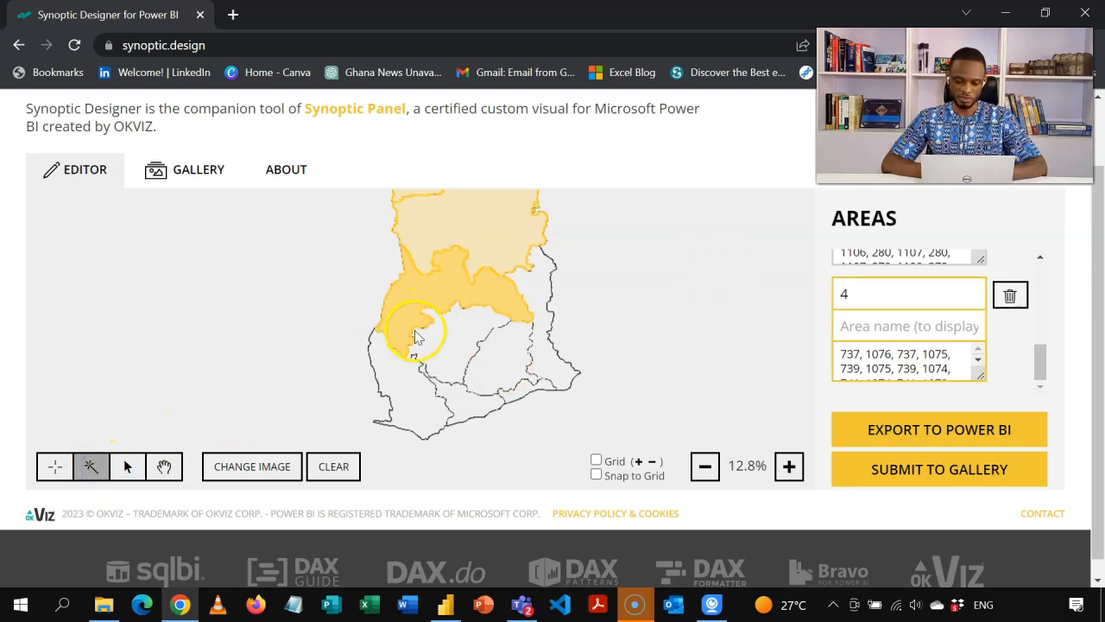
pyautogui.click(449, 350)
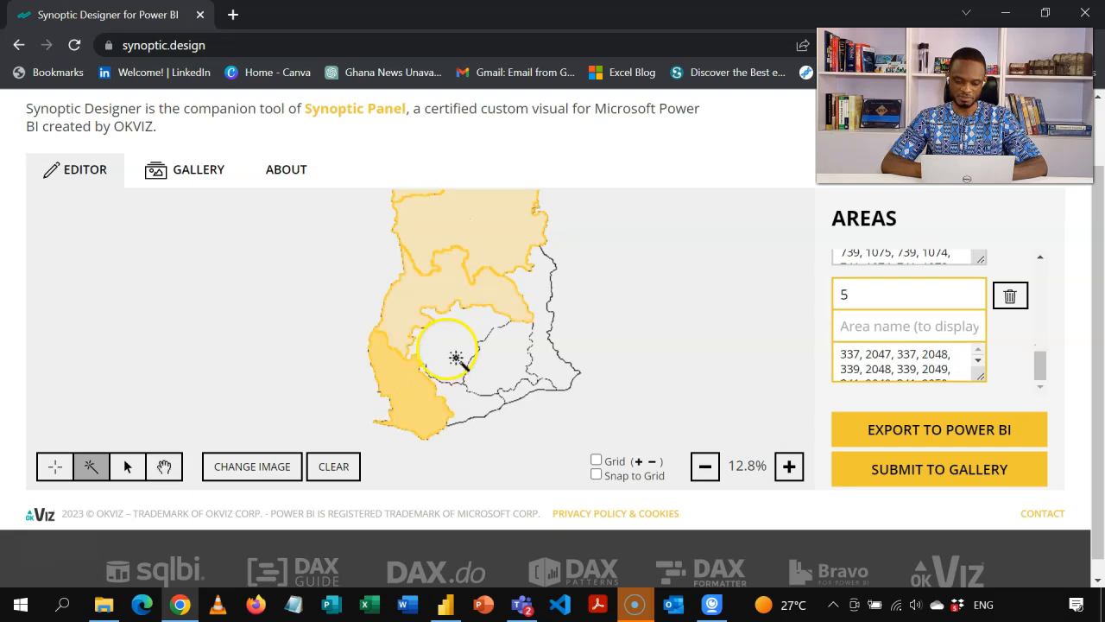
pyautogui.click(470, 345)
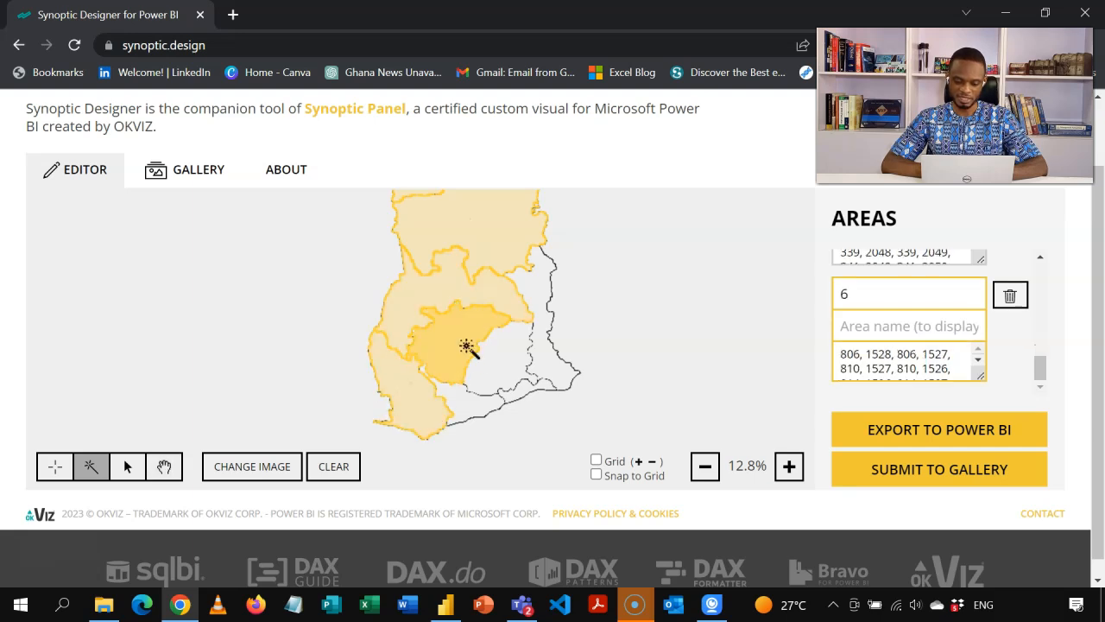
pyautogui.click(466, 409)
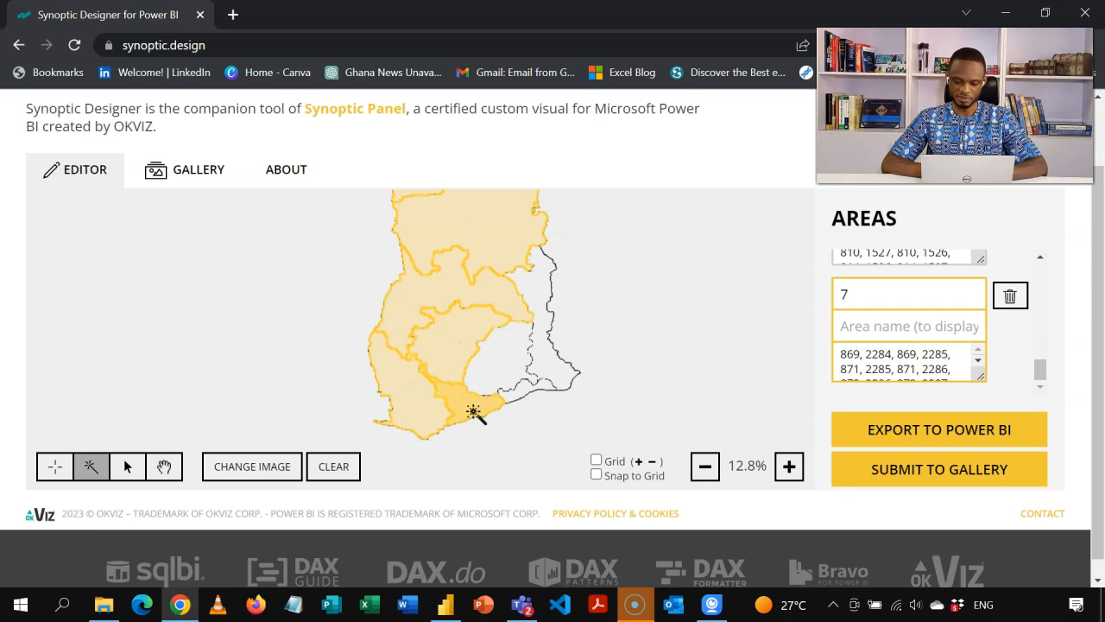
pyautogui.click(508, 371)
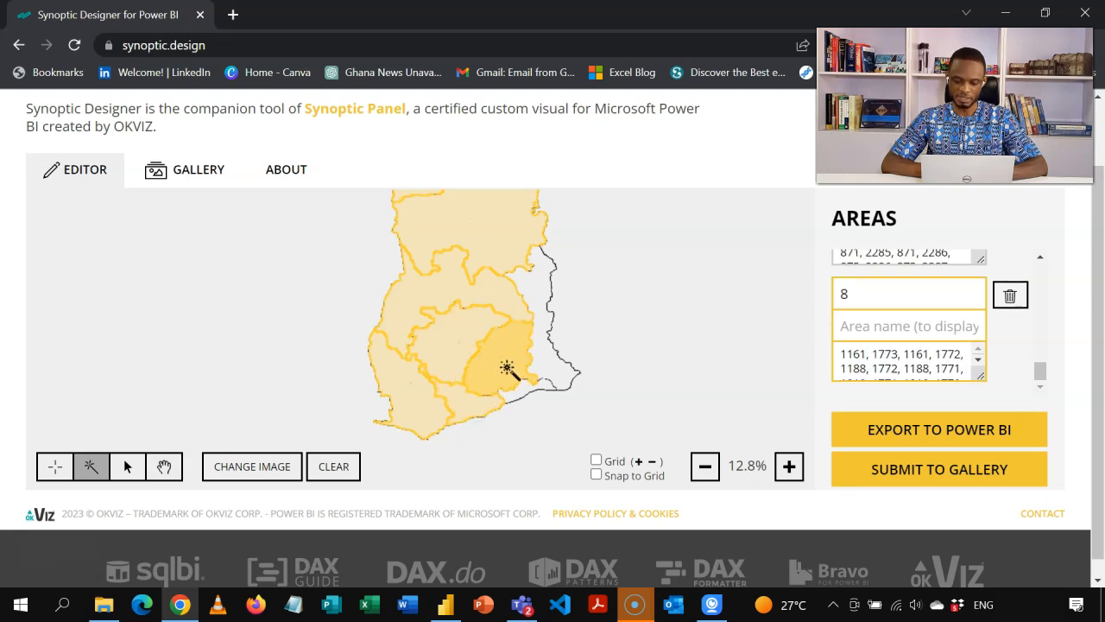
pyautogui.click(544, 298)
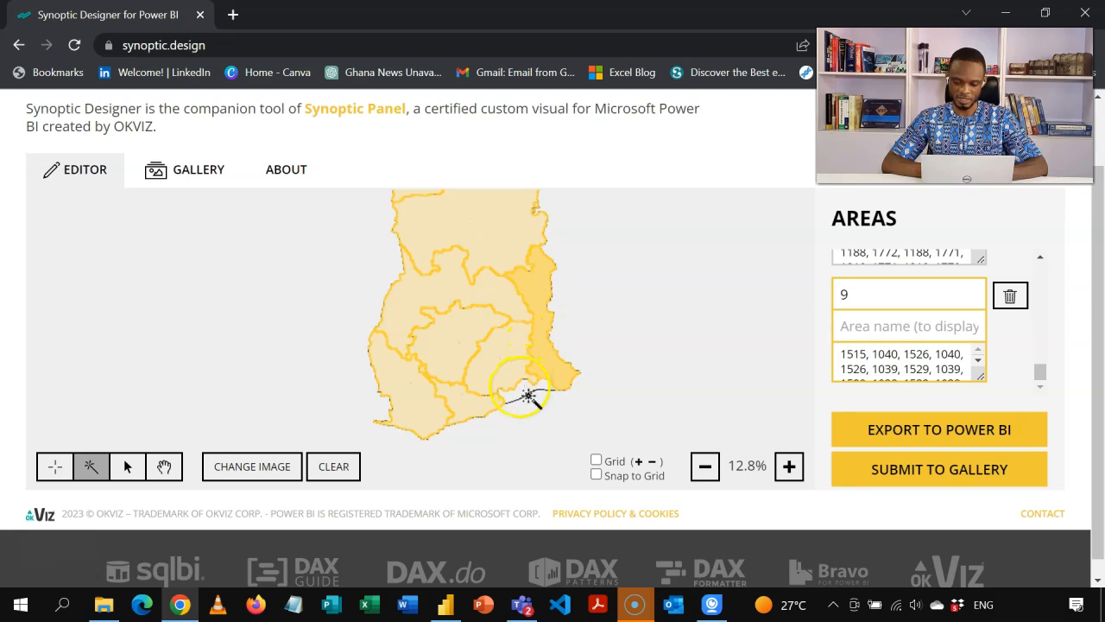
pyautogui.click(524, 394)
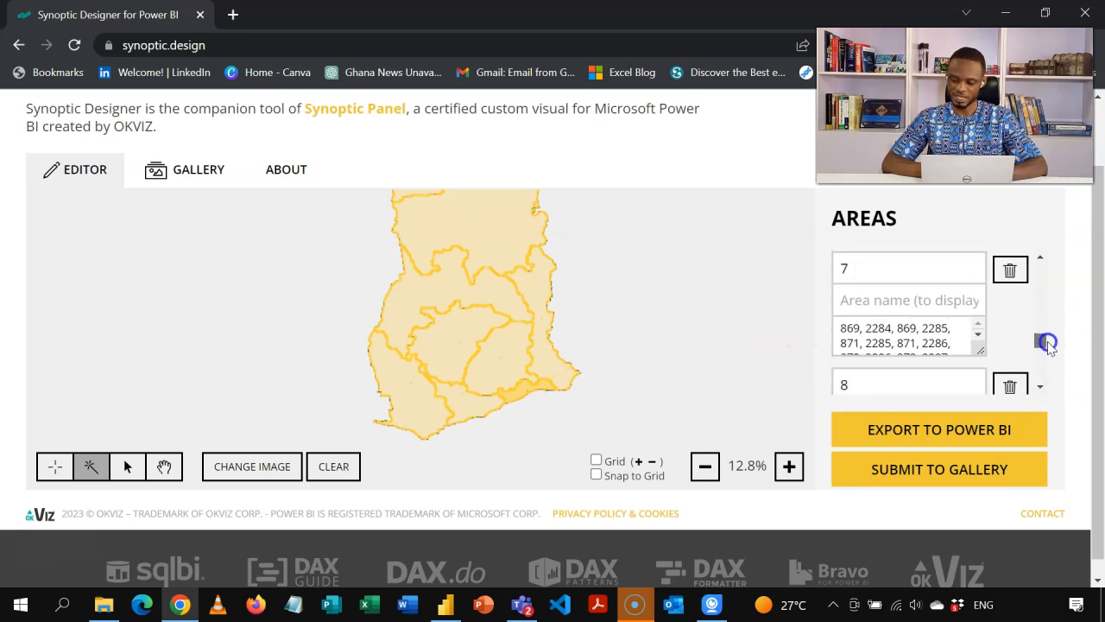
# - Name the first two areas Upper West and Upper East
pyautogui.click(1039, 262)
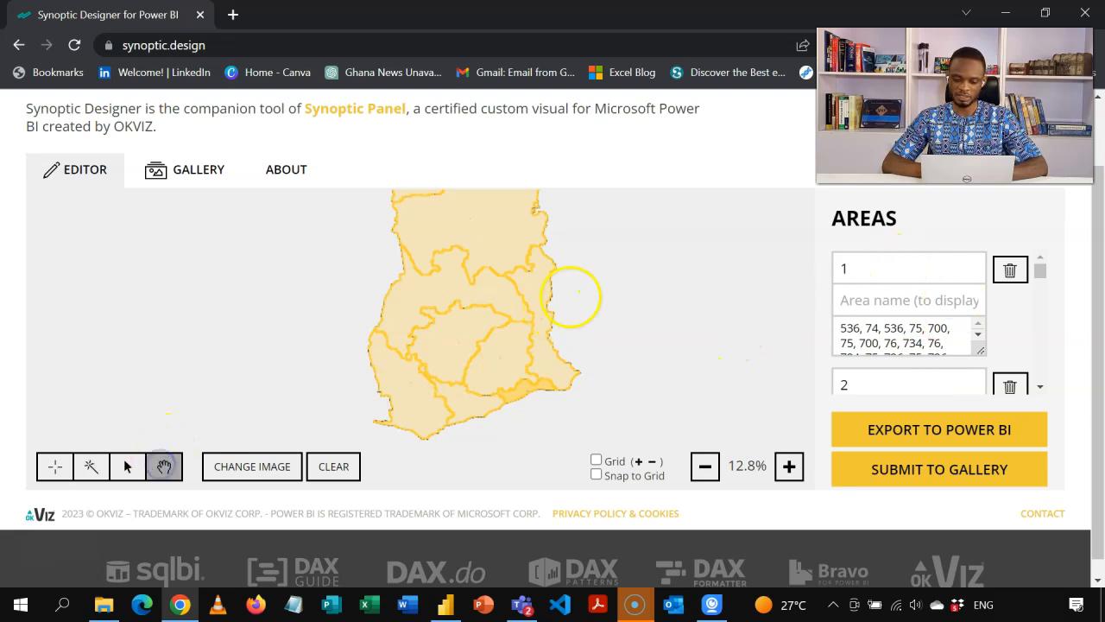
pyautogui.moveTo(602, 386)
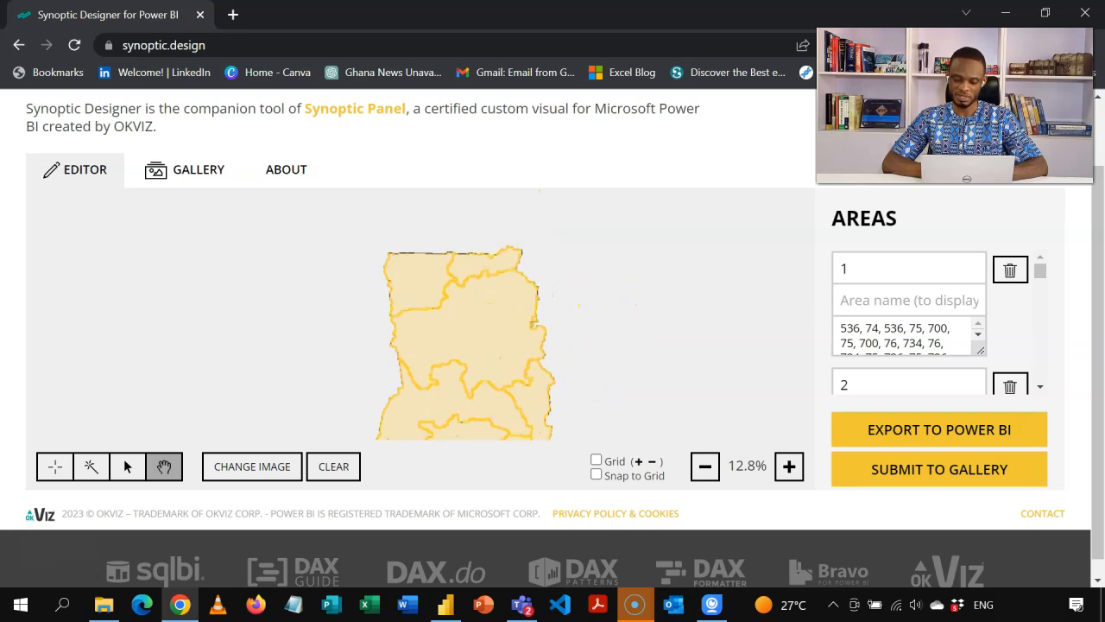
pyautogui.click(908, 268)
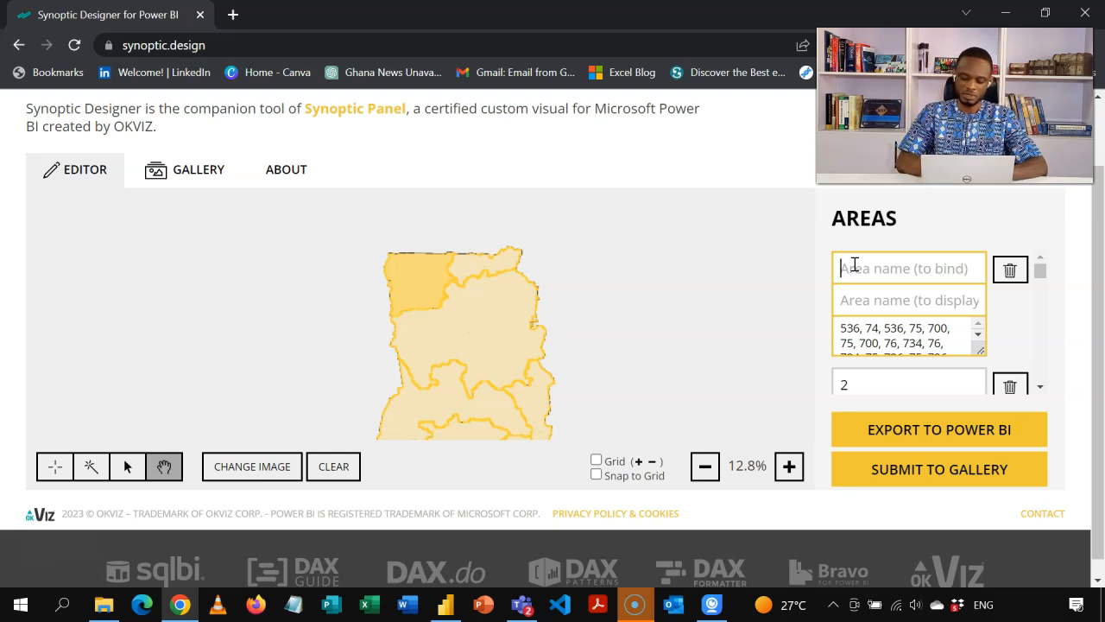
pyautogui.write('Upper')
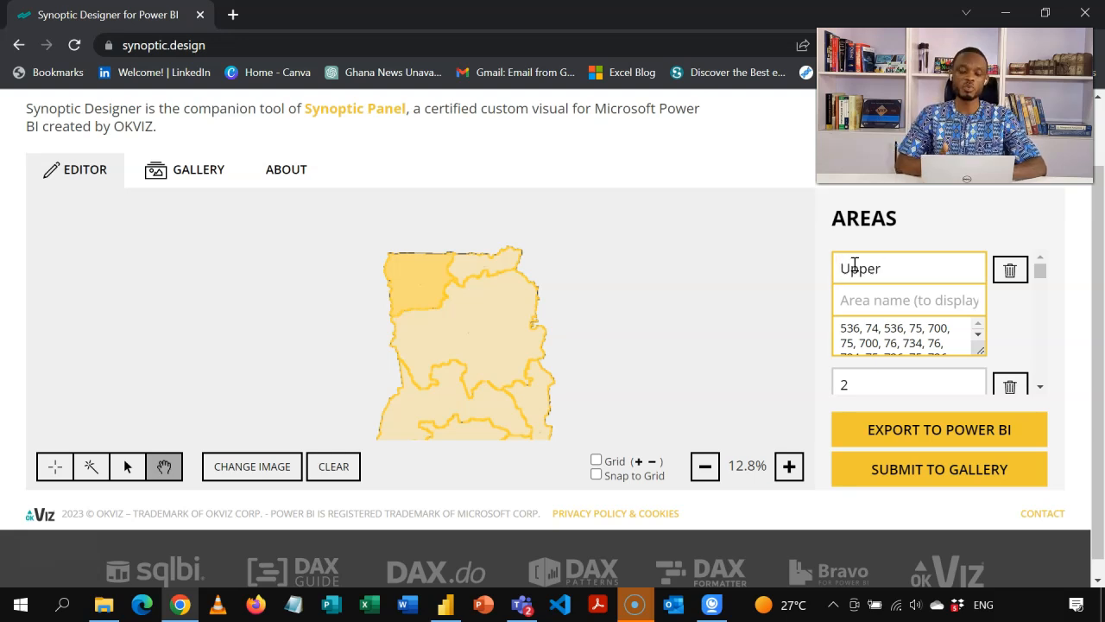
pyautogui.write('West')
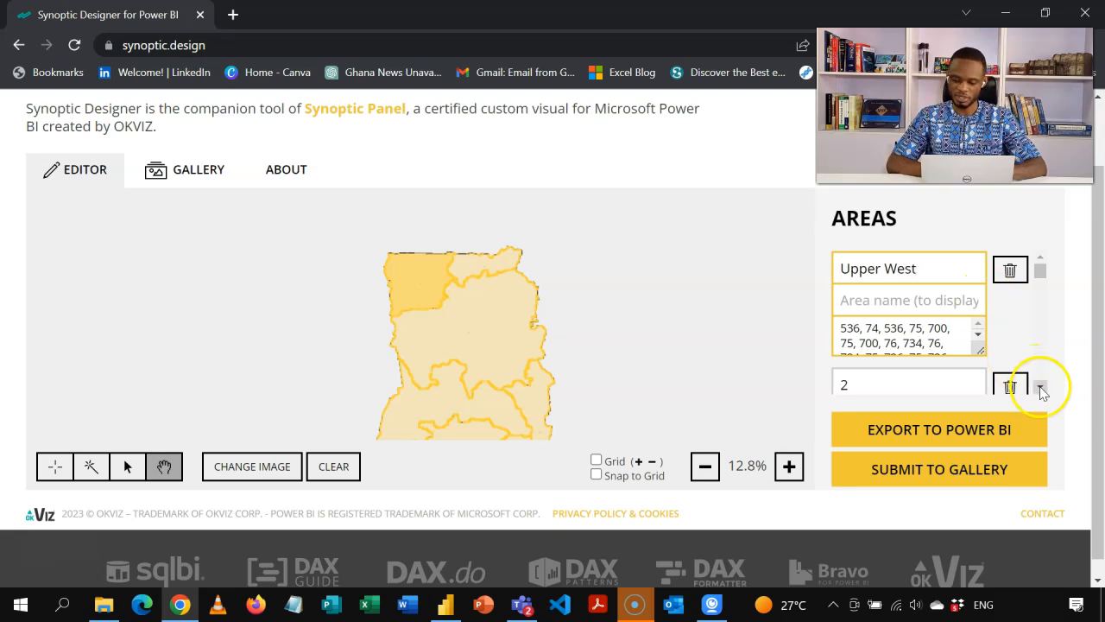
pyautogui.click(1041, 384)
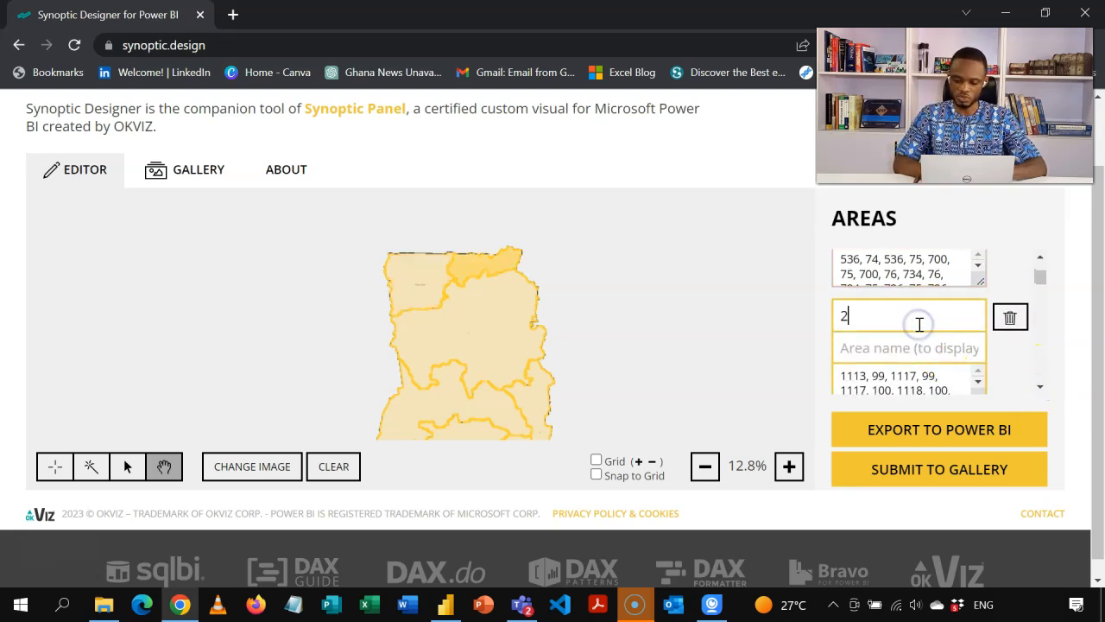
pyautogui.write('Upper')
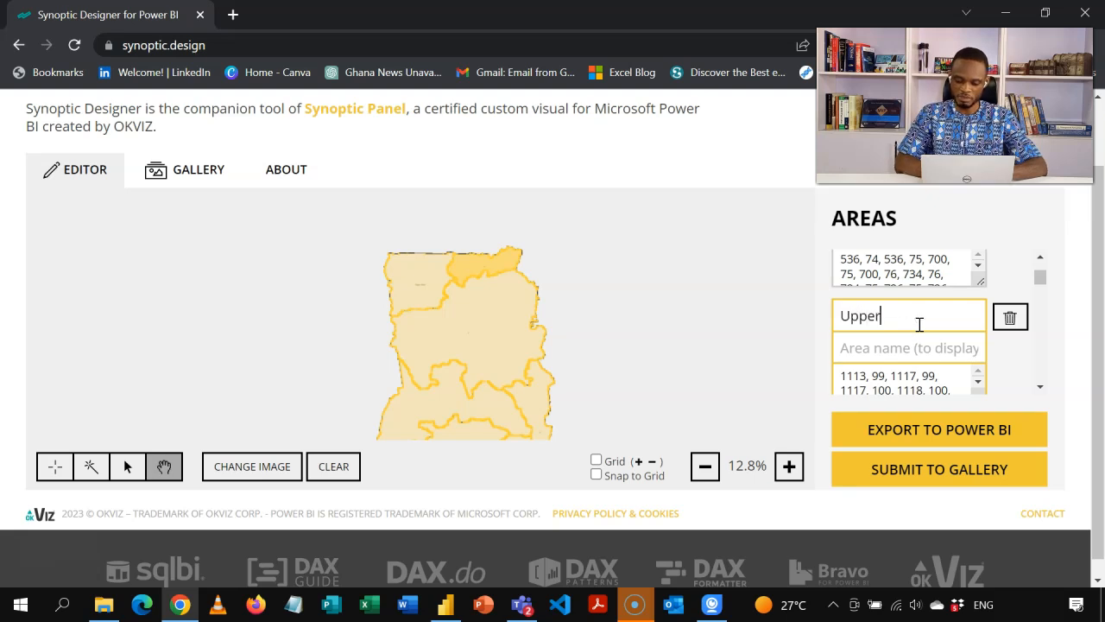
pyautogui.write('East')
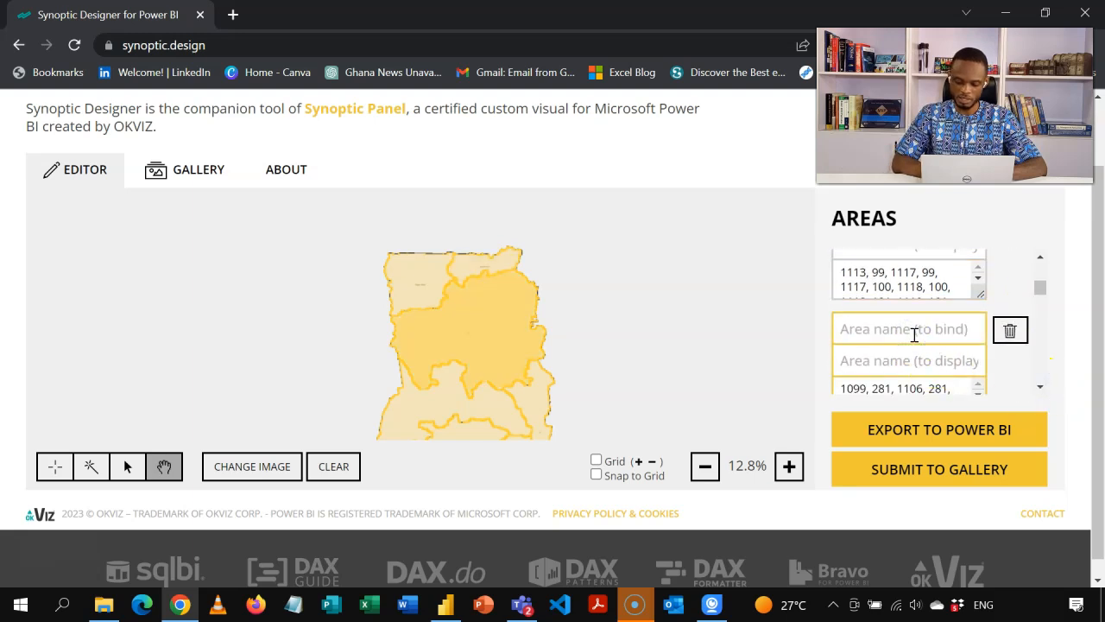
# - Name areas 3 and 4 Northern and Brong-Ahafo
pyautogui.write('Northern')
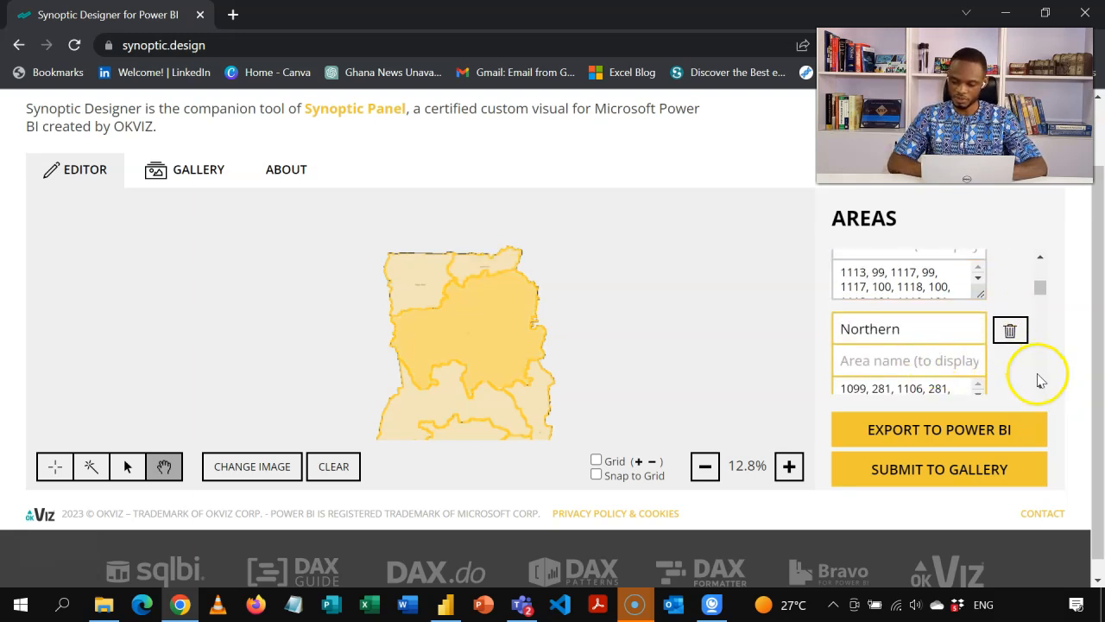
pyautogui.scroll(-3)
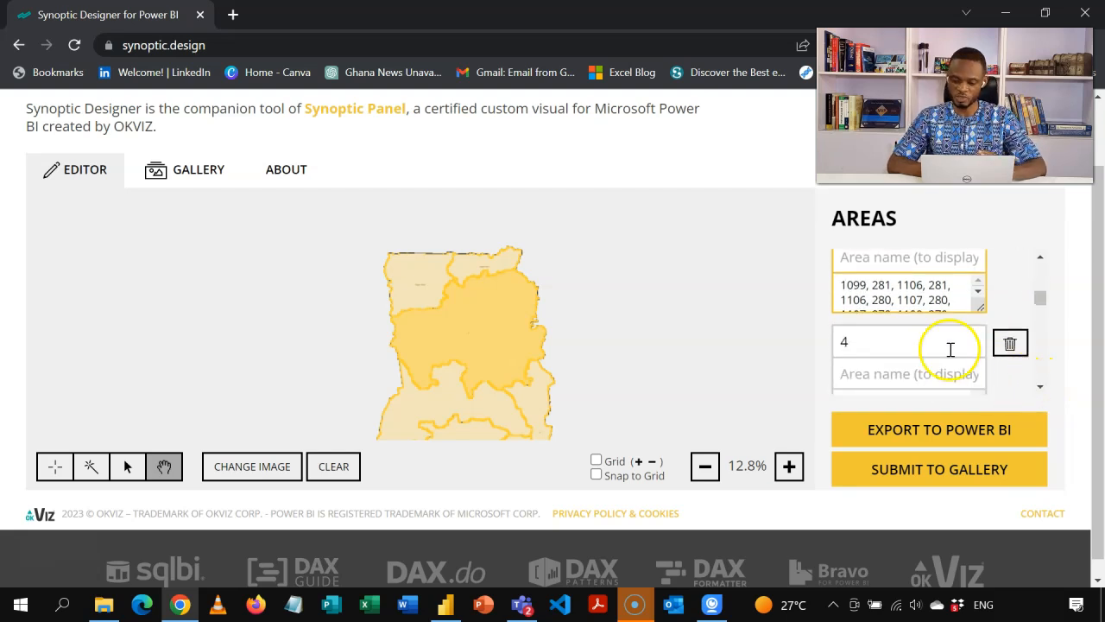
pyautogui.click(908, 341)
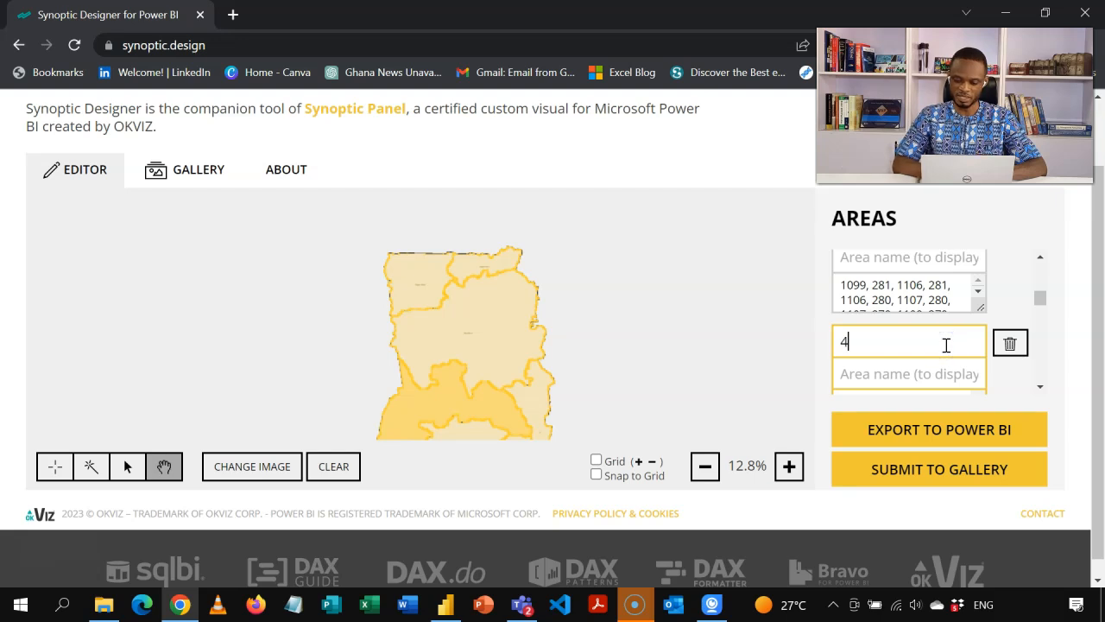
pyautogui.write('Brong')
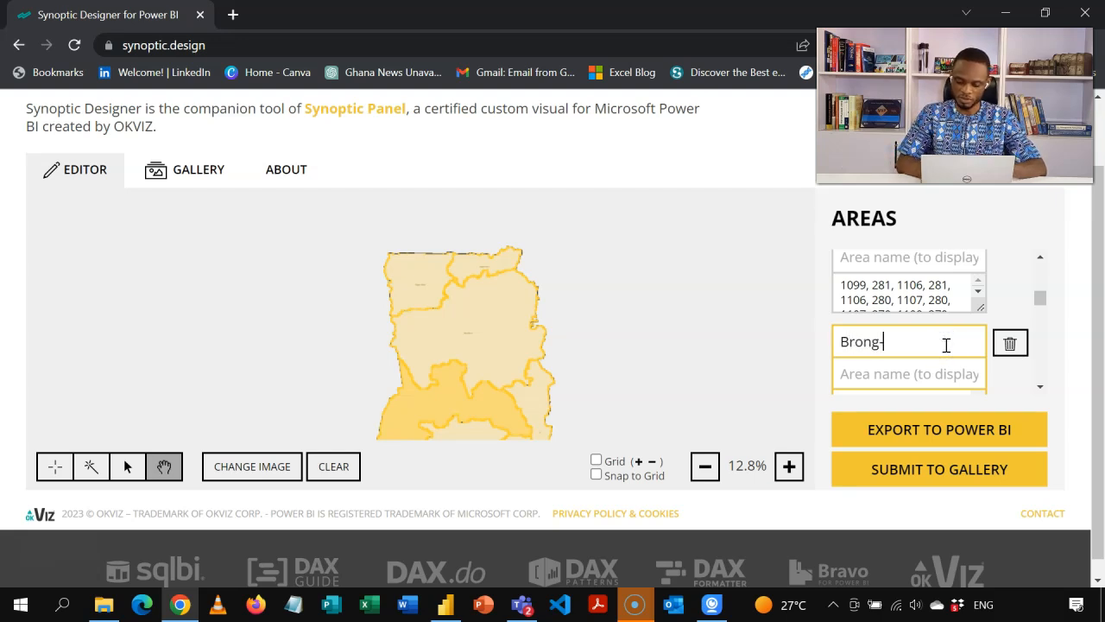
pyautogui.write('-Ahafo')
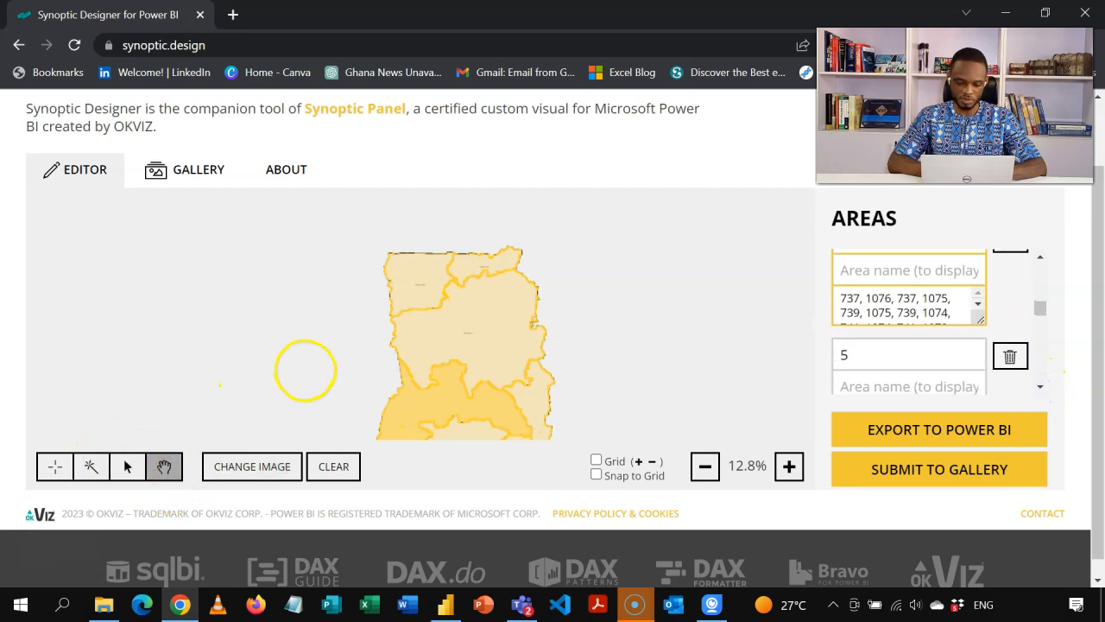
# - Pan to southern Ghana and name areas Western, Ashanti and Central
pyautogui.moveTo(305, 371); pyautogui.dragTo(302, 285)
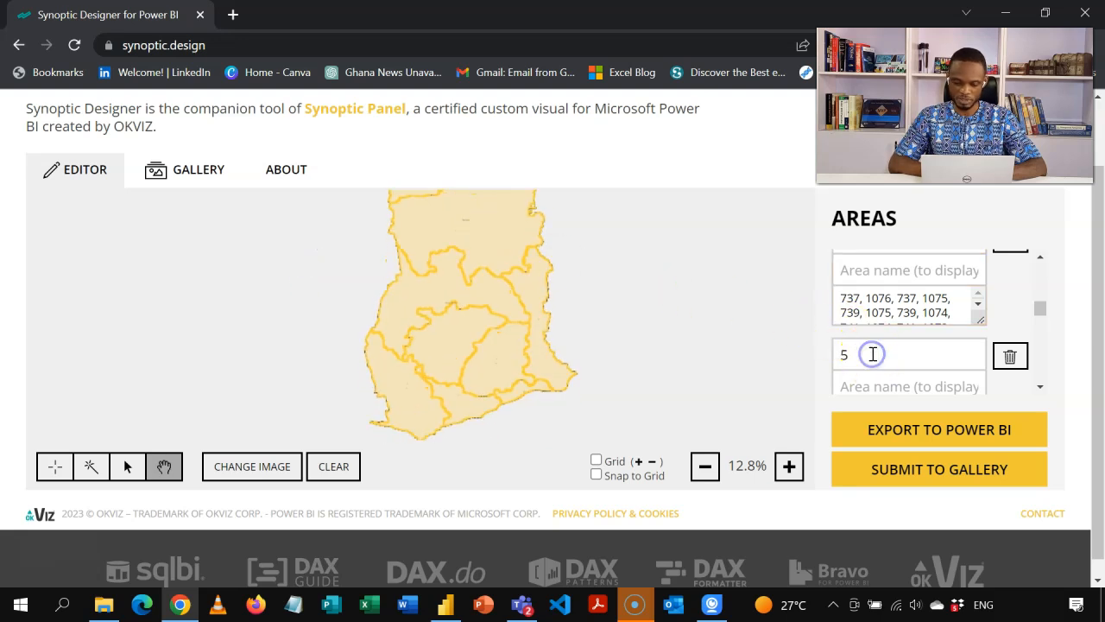
pyautogui.write('West')
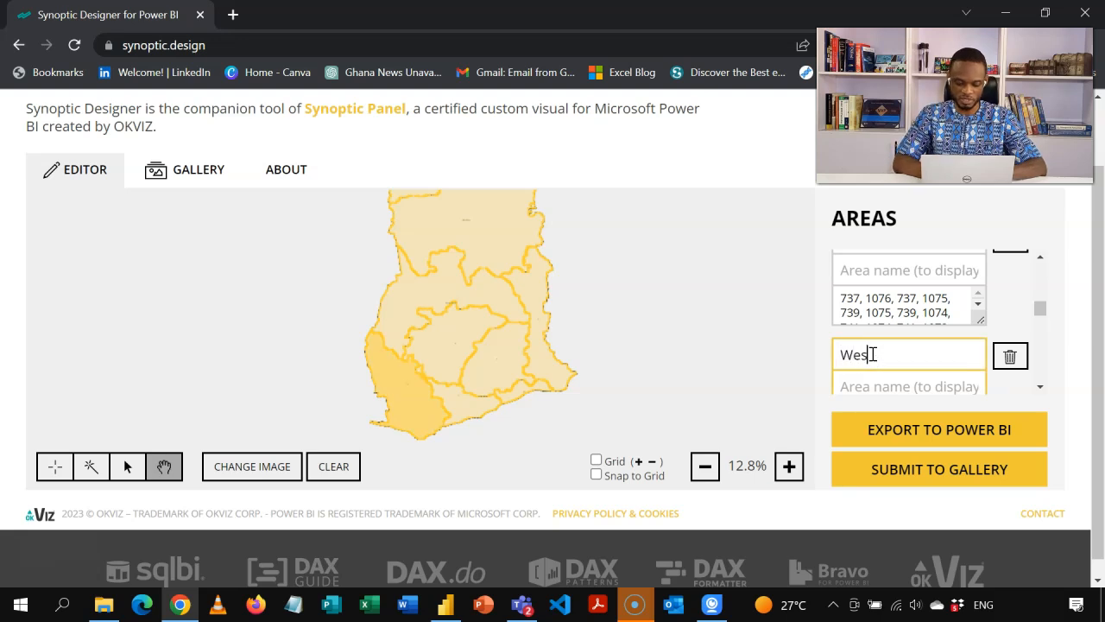
pyautogui.write('tern')
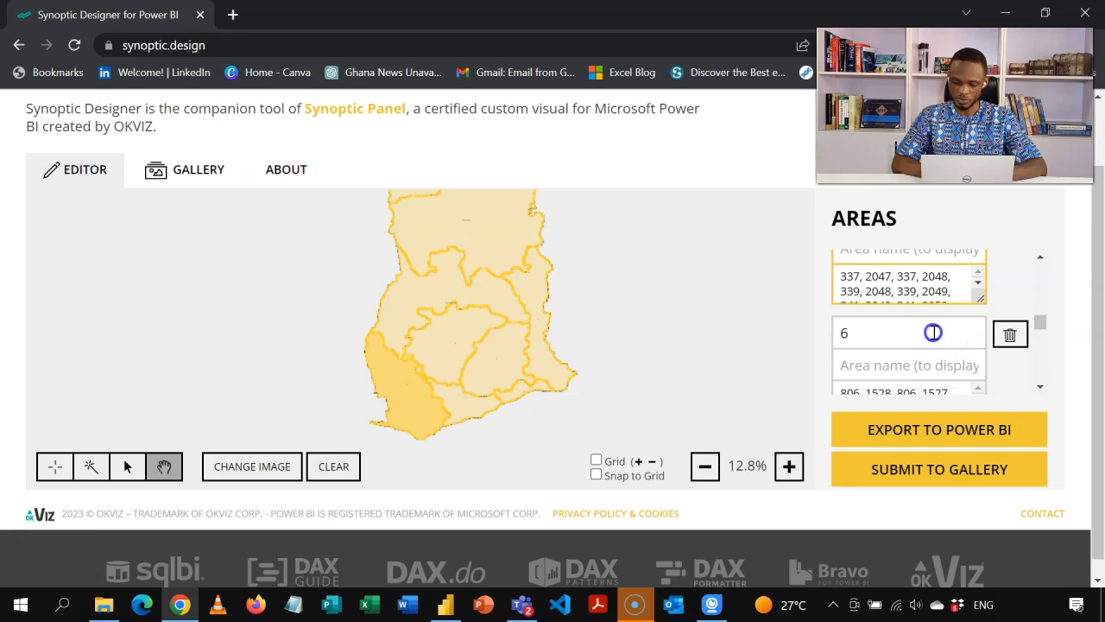
pyautogui.write('As')
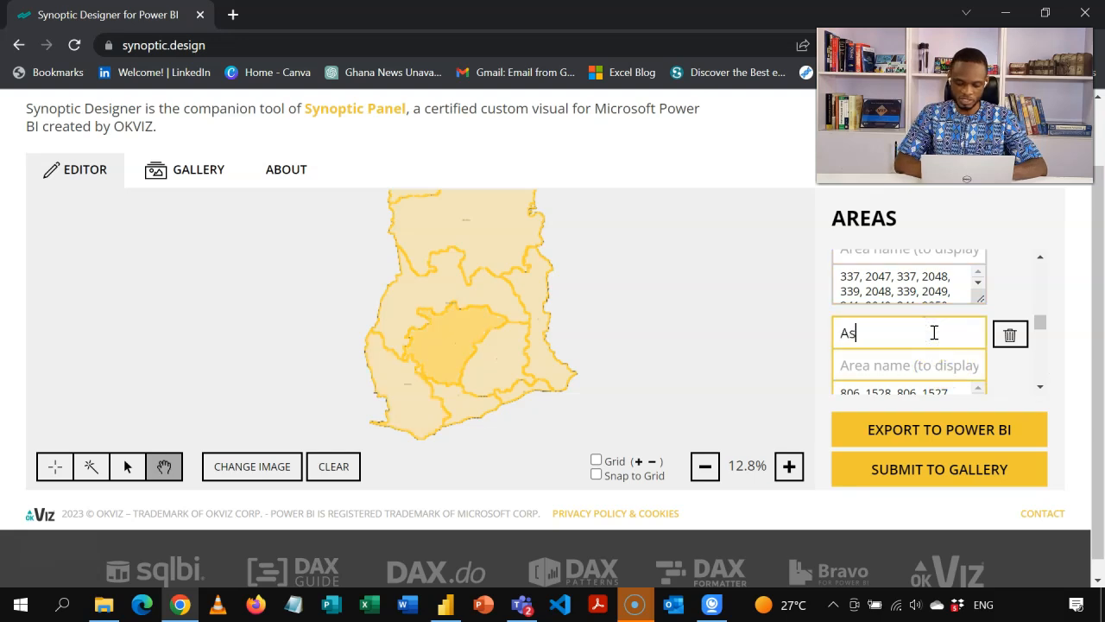
pyautogui.write('hanti')
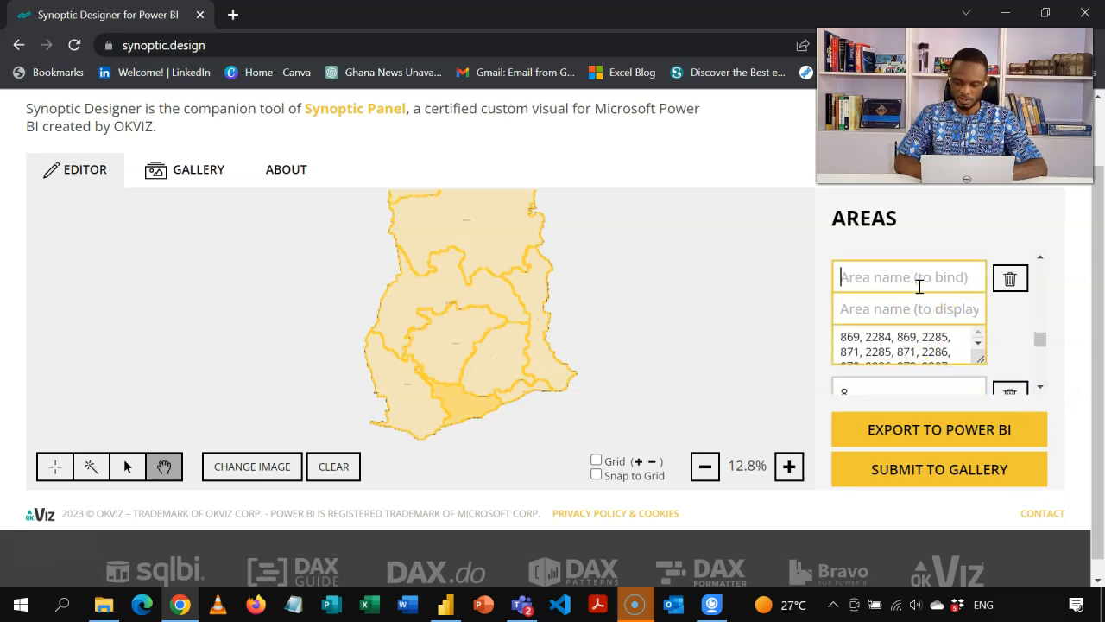
pyautogui.write('Central')
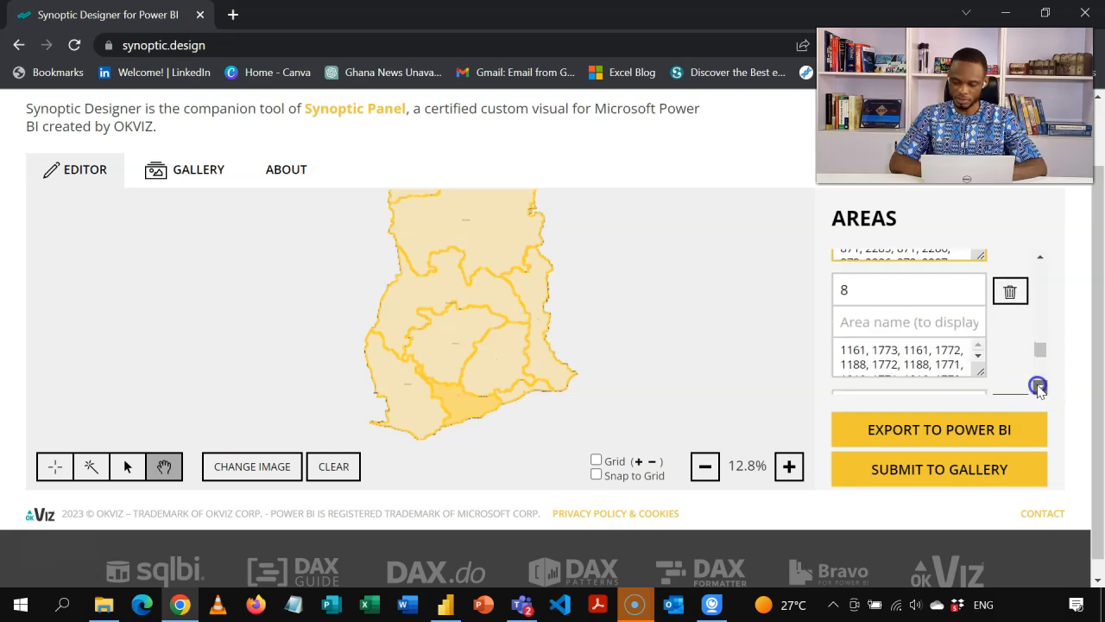
# - Name the last areas Eastern and Greater Accra
pyautogui.click(909, 288)
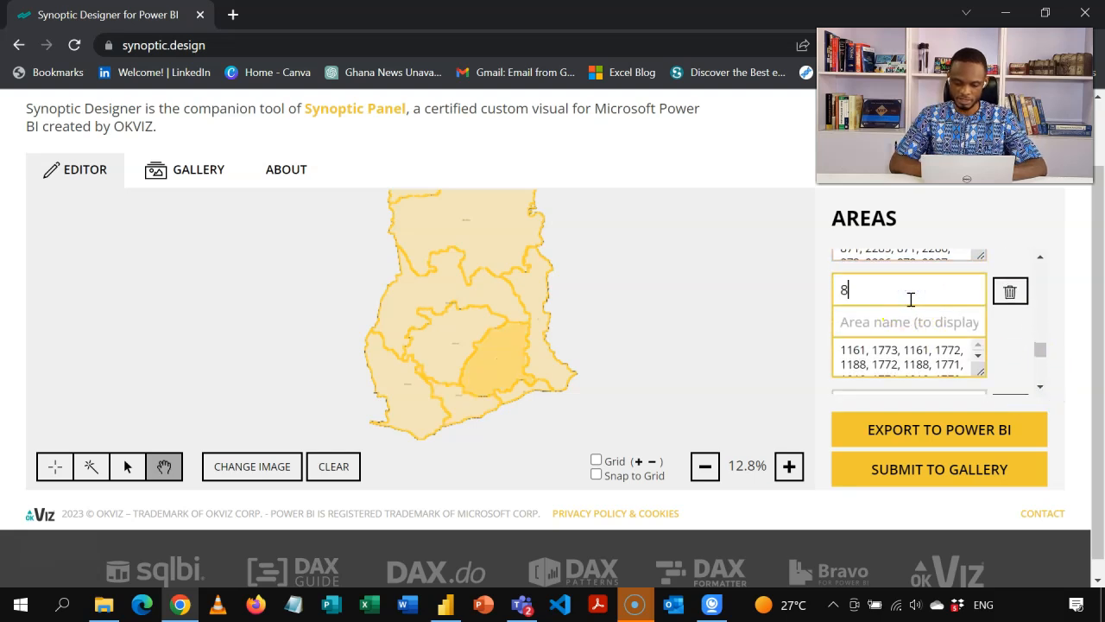
pyautogui.write('Eas')
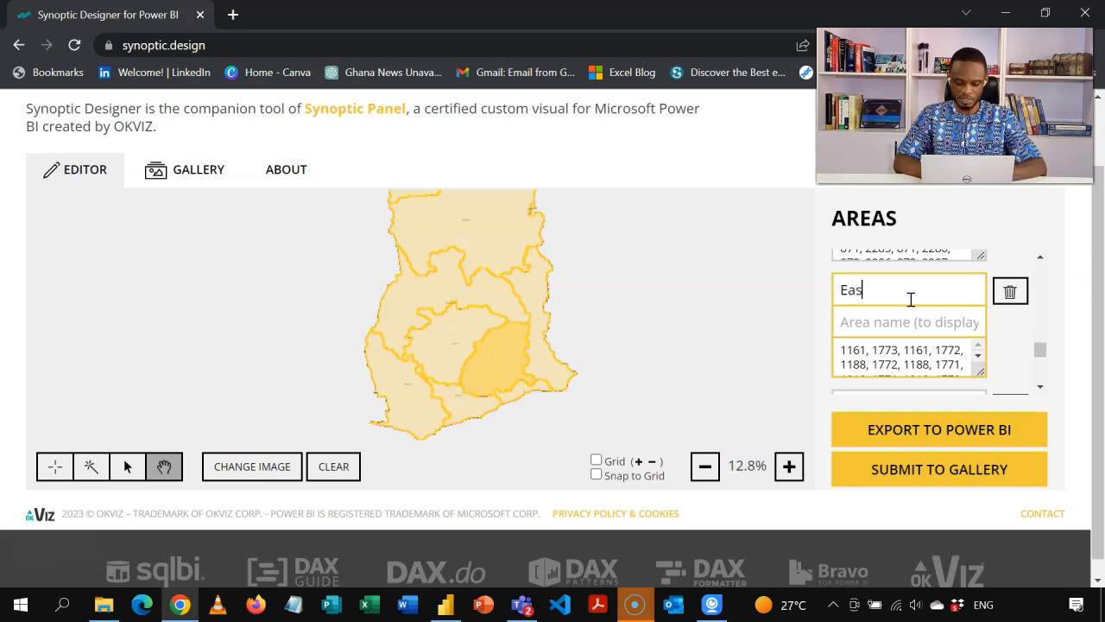
pyautogui.write('tern')
pyautogui.write('1')
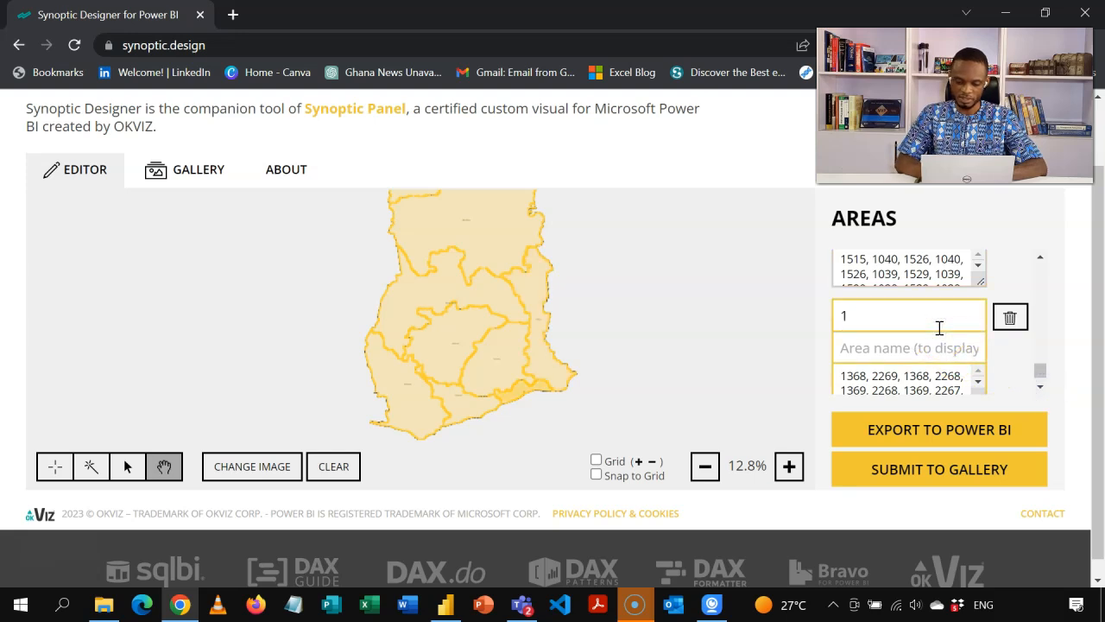
pyautogui.write('Greater')
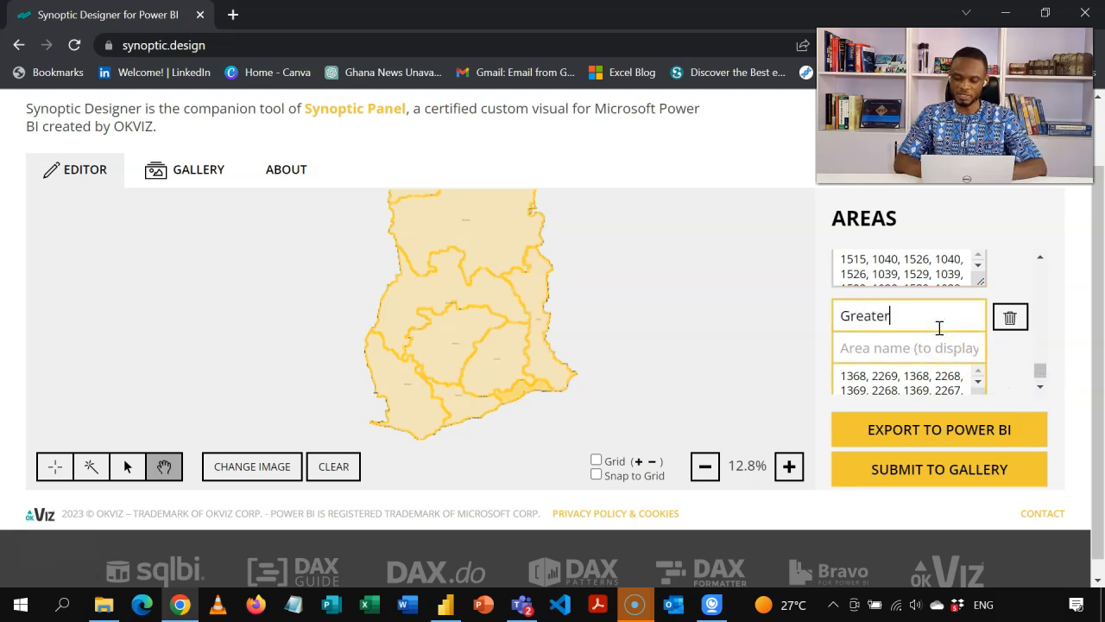
pyautogui.write('Accra')
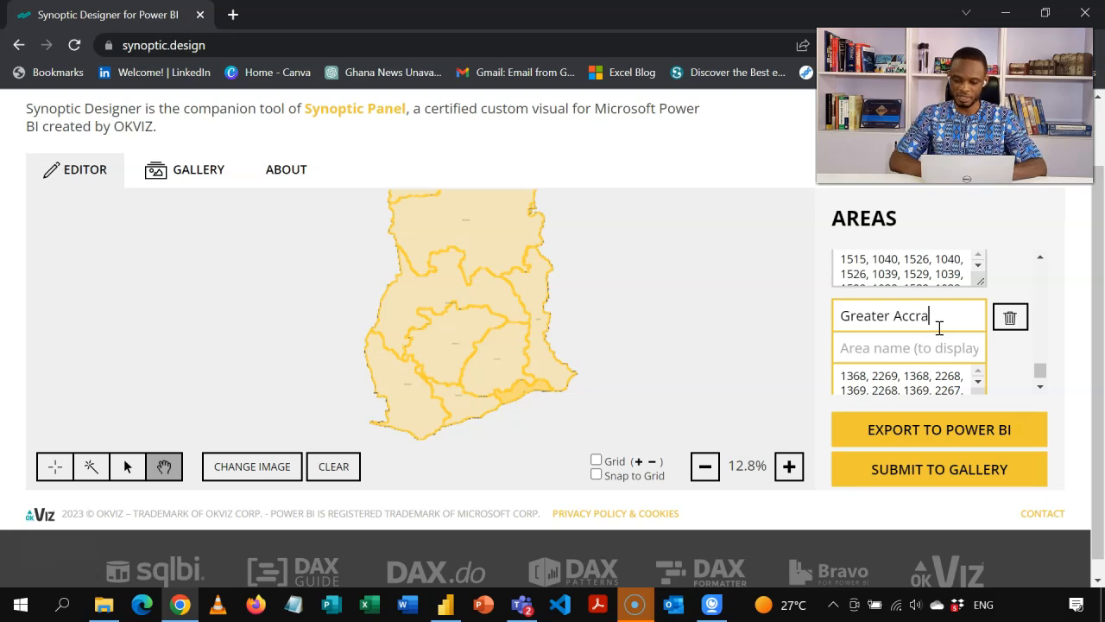
pyautogui.click(570, 348)
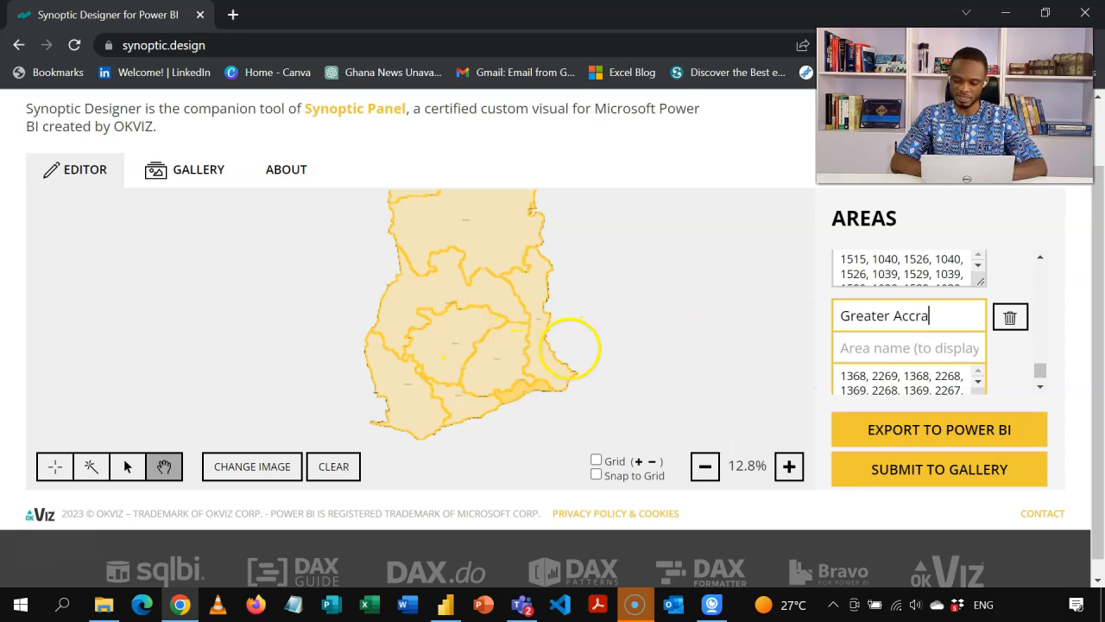
pyautogui.click(1041, 256)
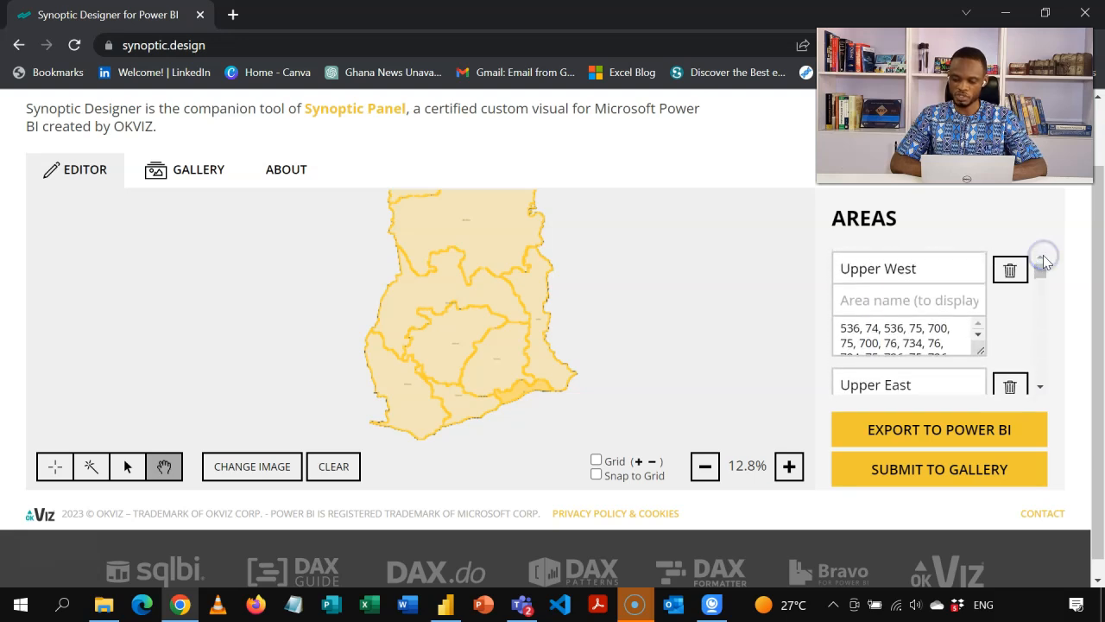
pyautogui.moveTo(939, 469)
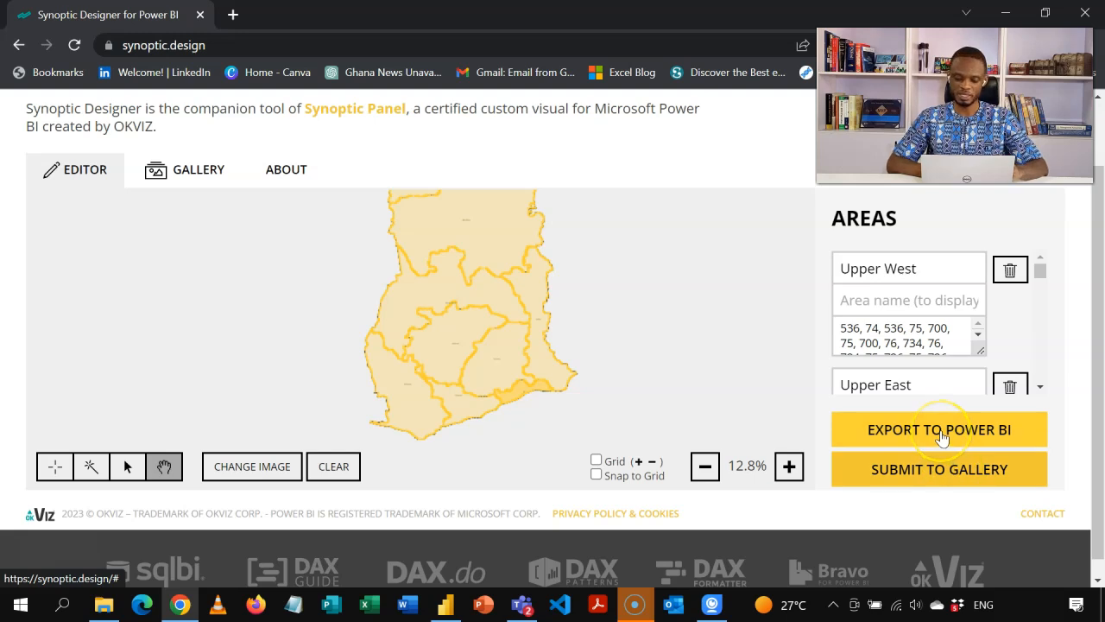
# - Generate the Power BI map and save the export to Downloads as 'Example Map' SVG
pyautogui.click(939, 429)
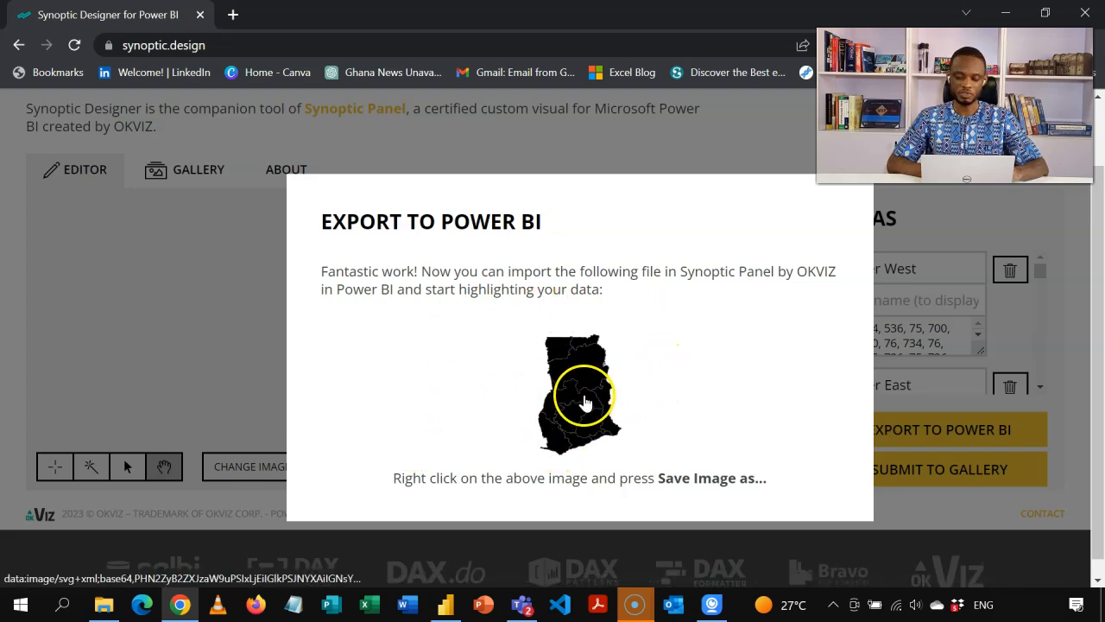
pyautogui.rightClick(585, 402)
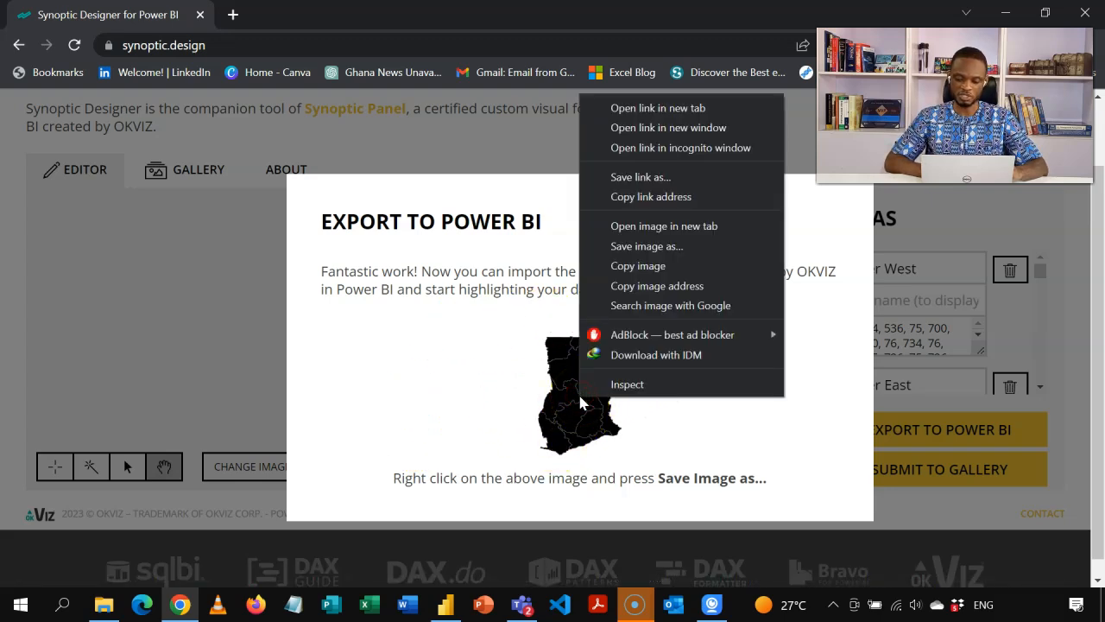
pyautogui.click(673, 246)
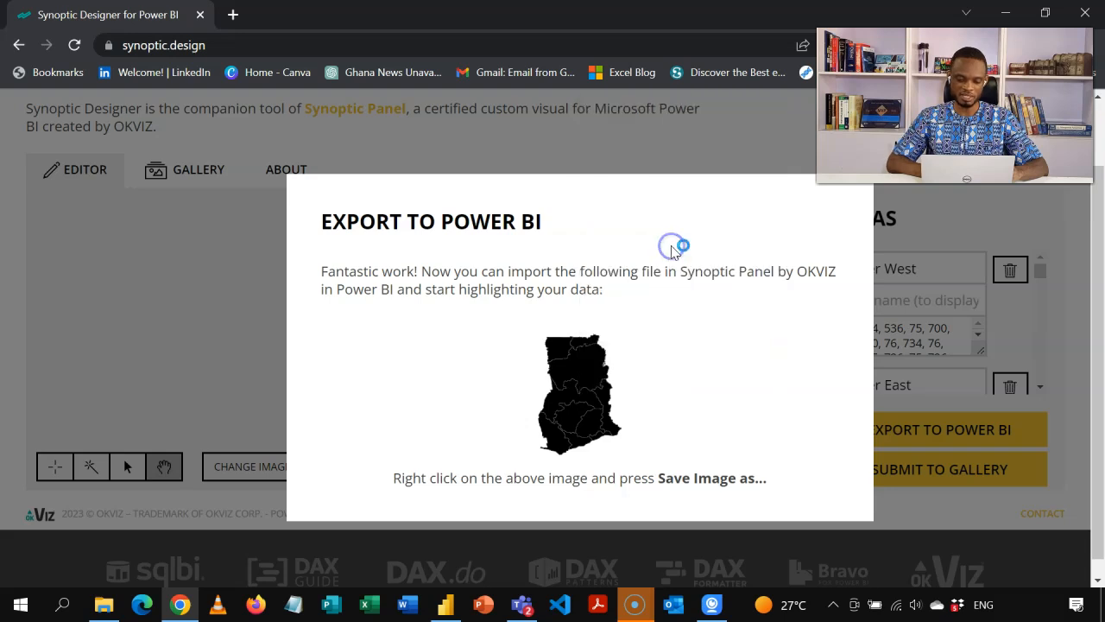
pyautogui.rightClick(579, 394)
pyautogui.write('Examp')
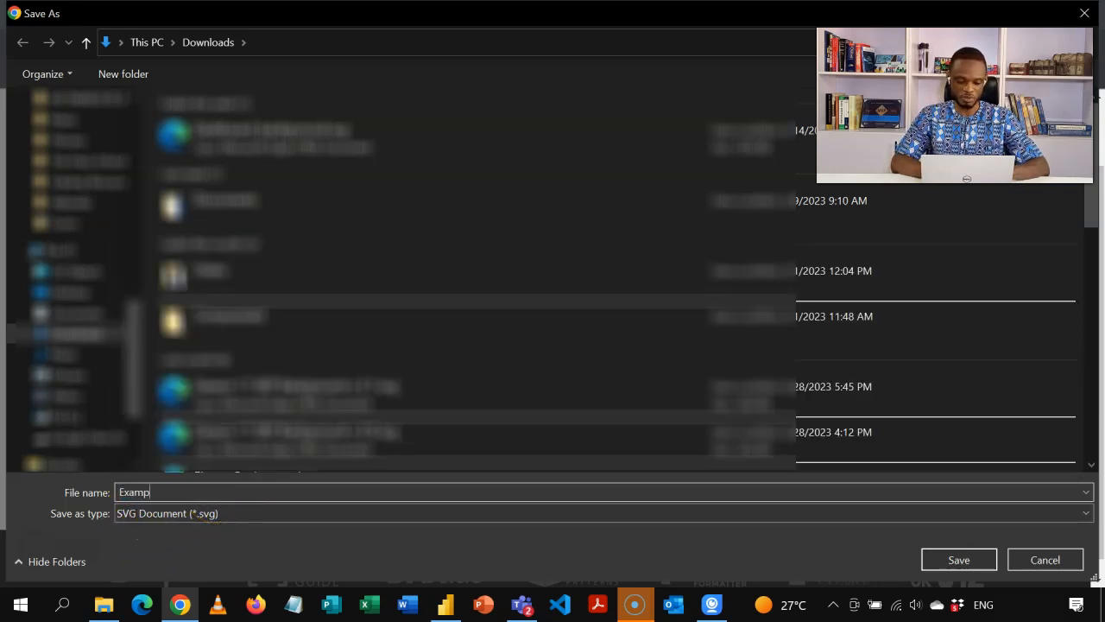
pyautogui.write('le Map')
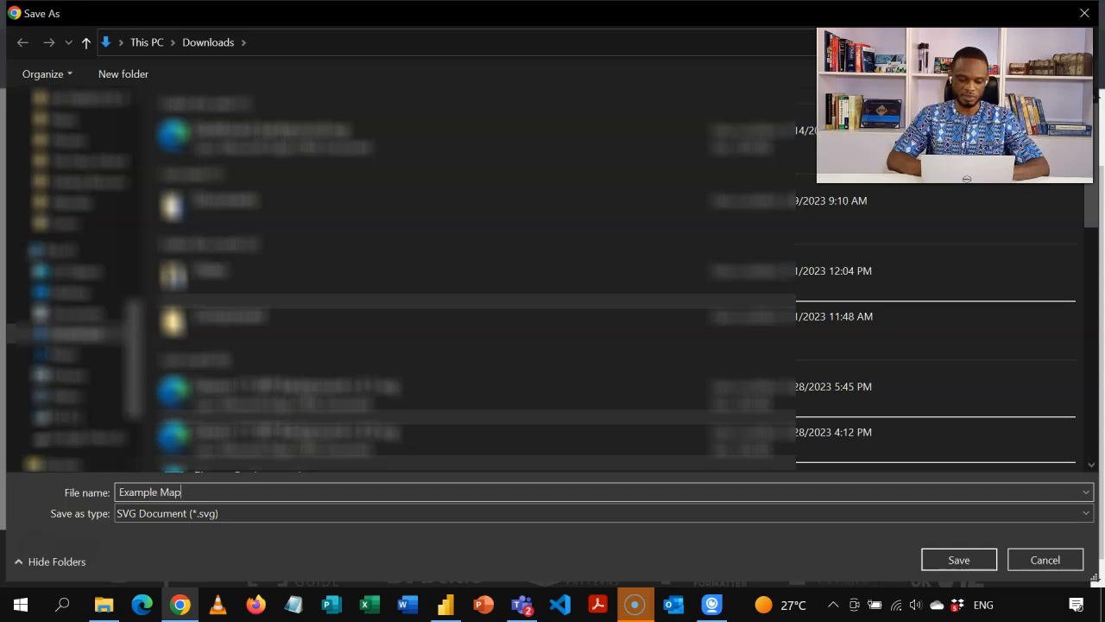
pyautogui.click(959, 560)
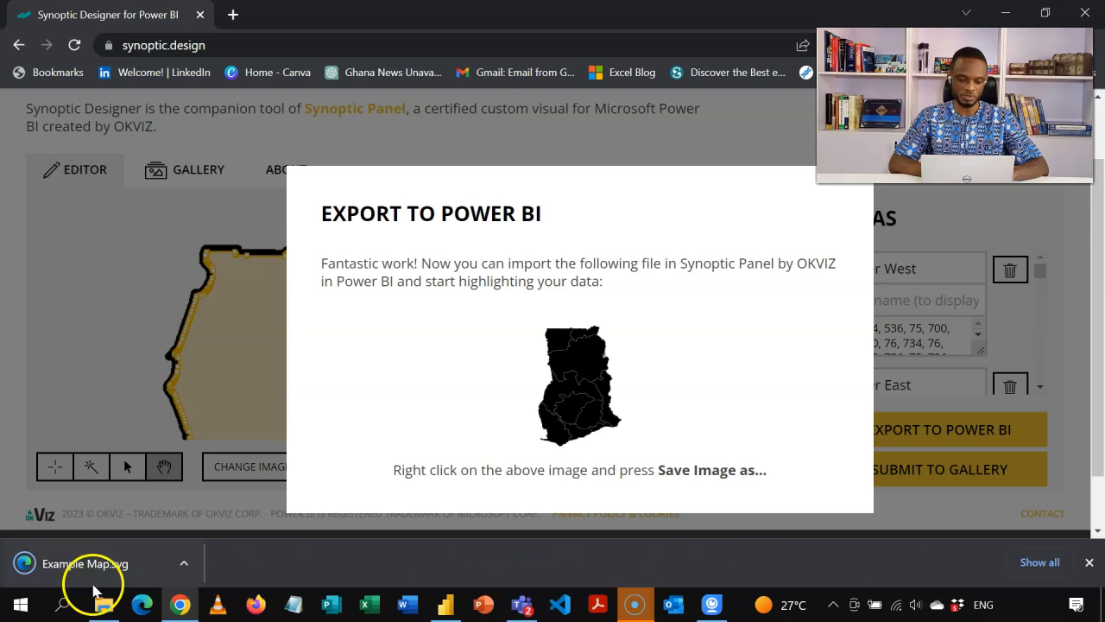
pyautogui.moveTo(449, 604)
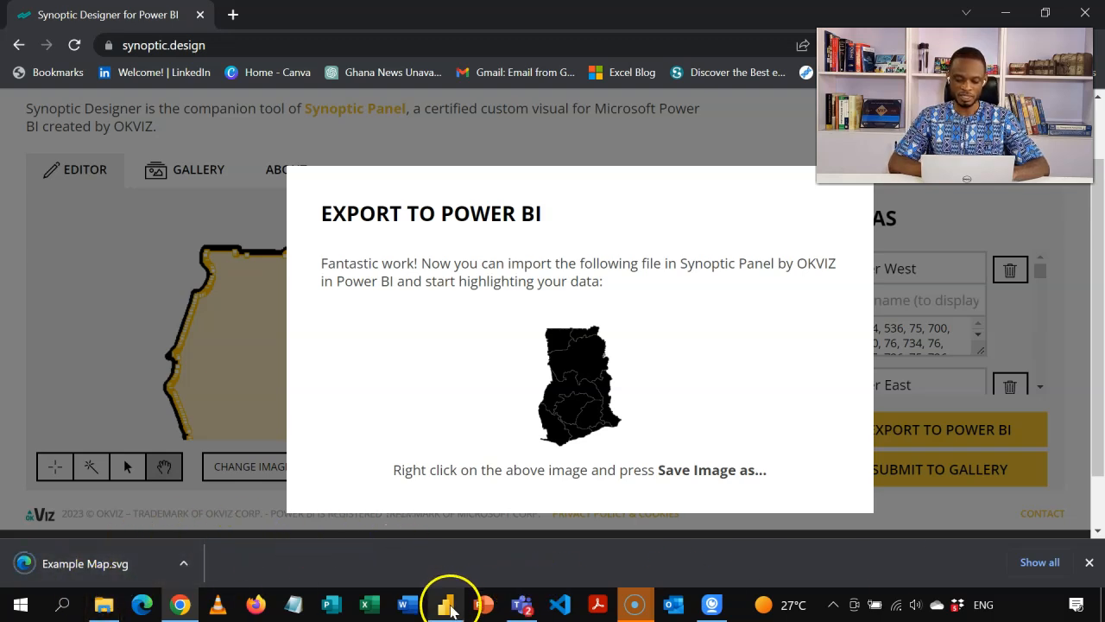
# - In Power BI, drag the new Synoptic Panel into a tall rectangle under Select Location
pyautogui.click(446, 604)
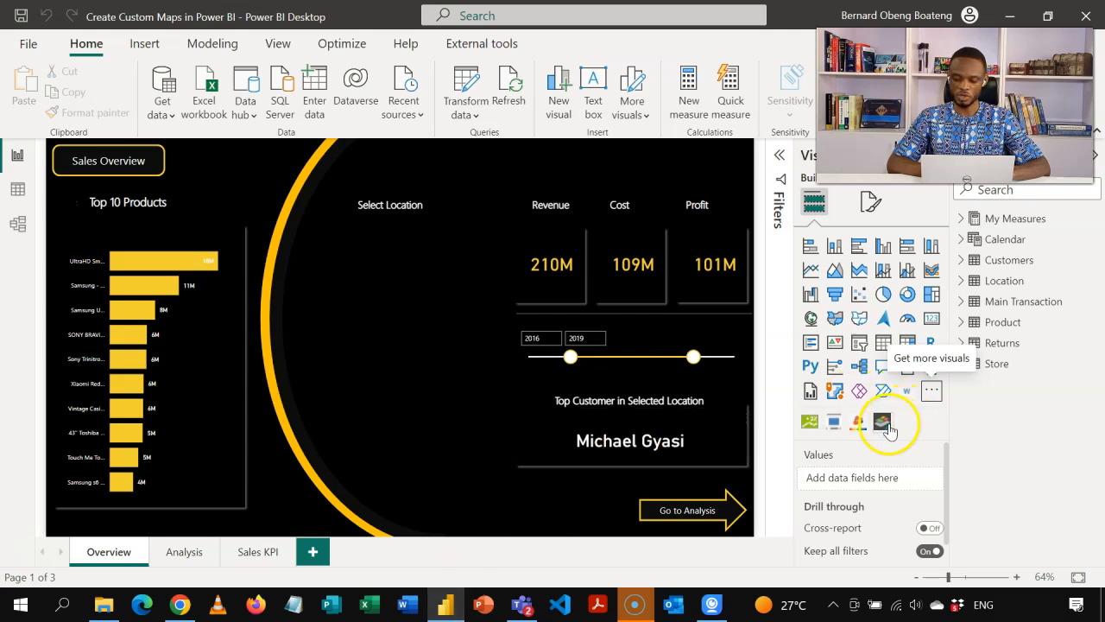
pyautogui.moveTo(882, 423)
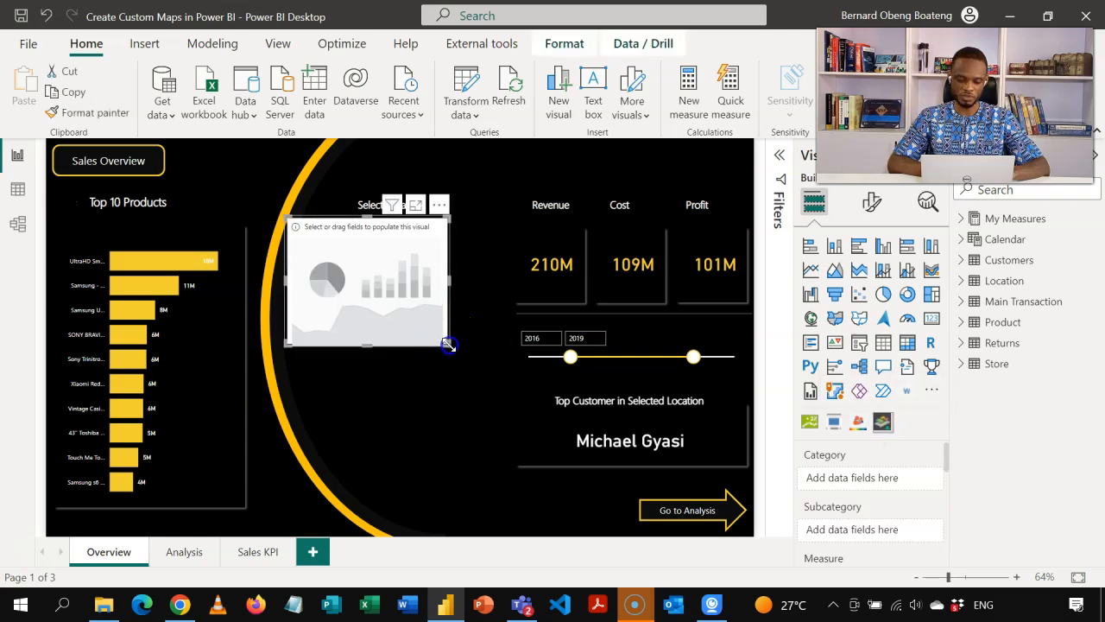
pyautogui.moveTo(449, 346); pyautogui.dragTo(493, 500)
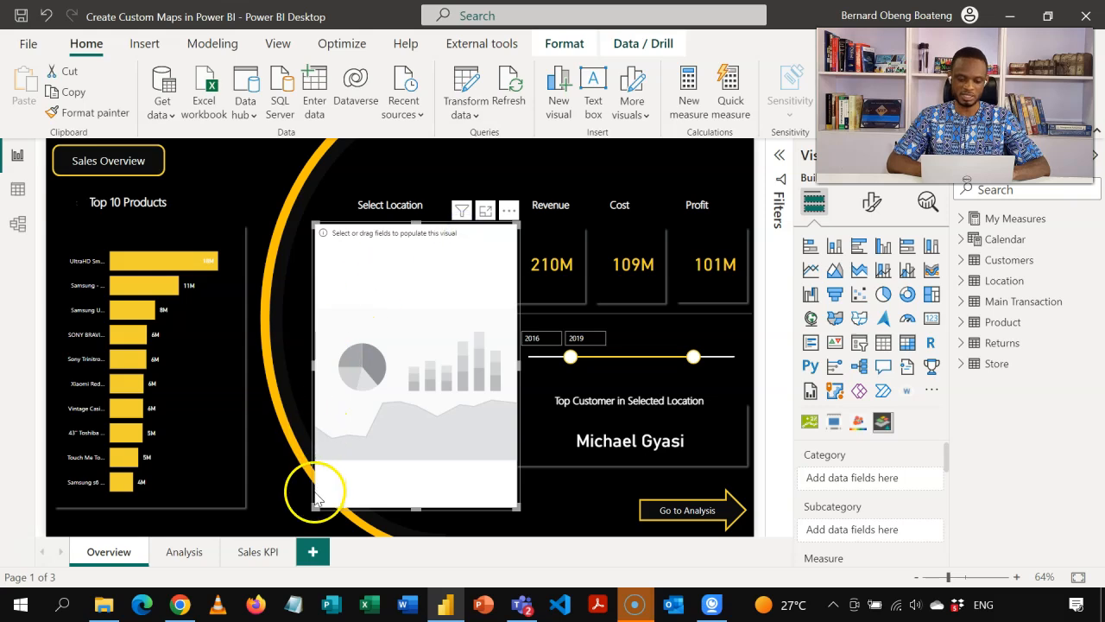
pyautogui.click(337, 497)
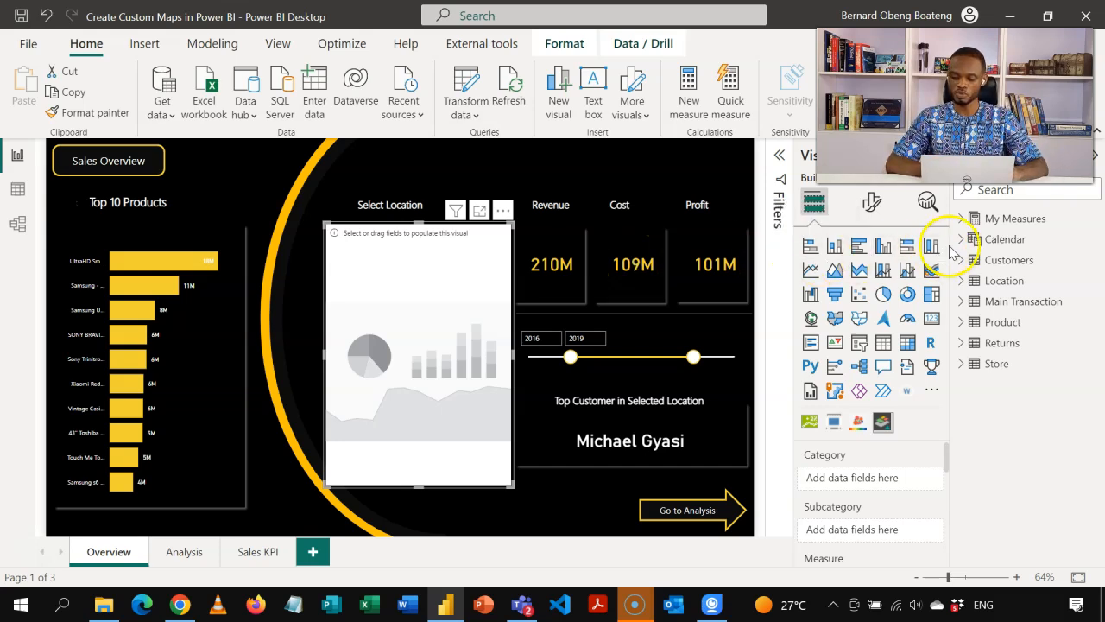
# - Add Total Profit from My Measures and Region from Location to the Synoptic Panel
pyautogui.click(961, 218)
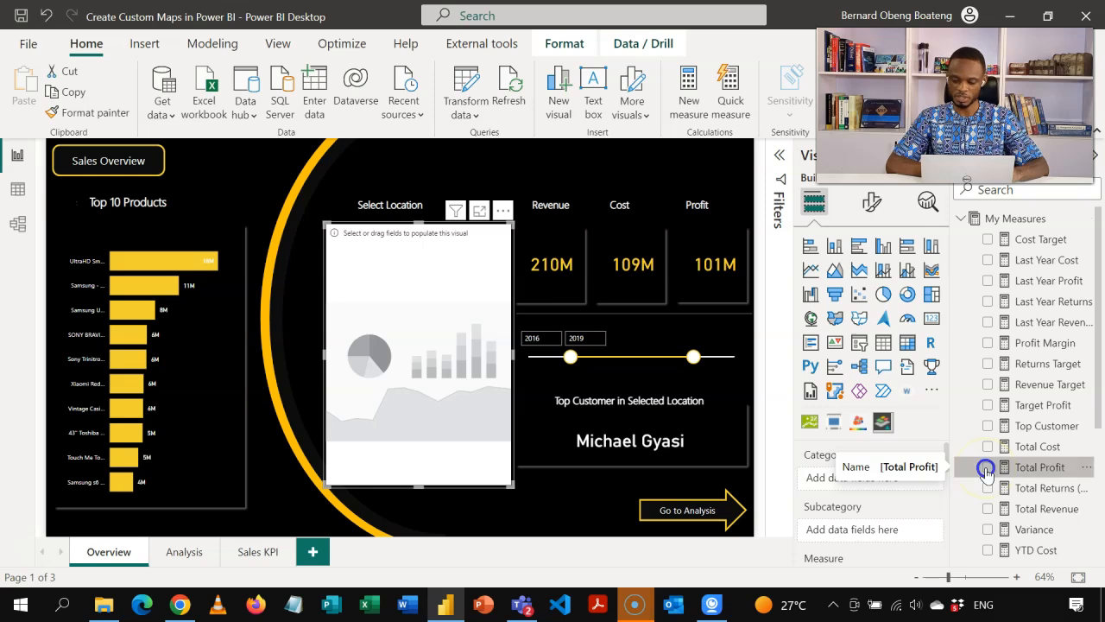
pyautogui.click(988, 468)
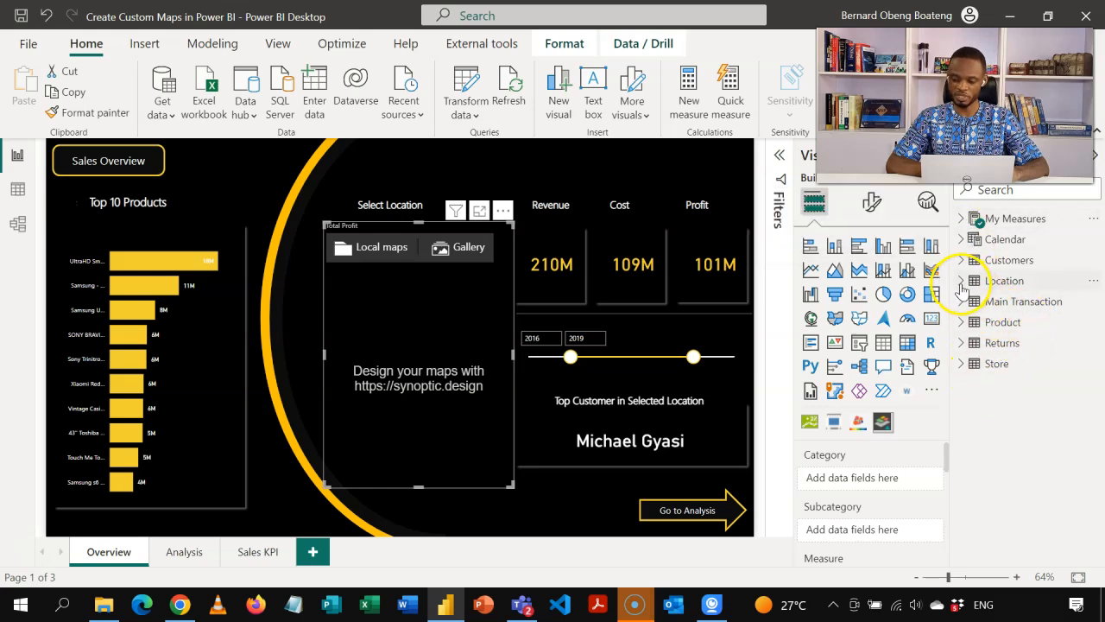
pyautogui.click(961, 281)
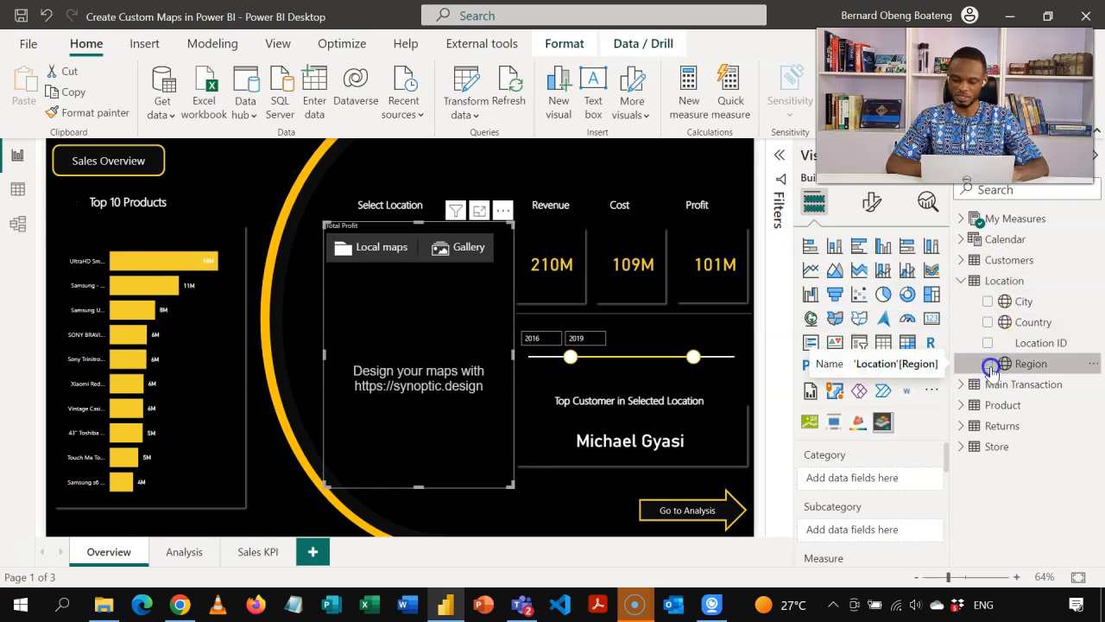
pyautogui.click(988, 363)
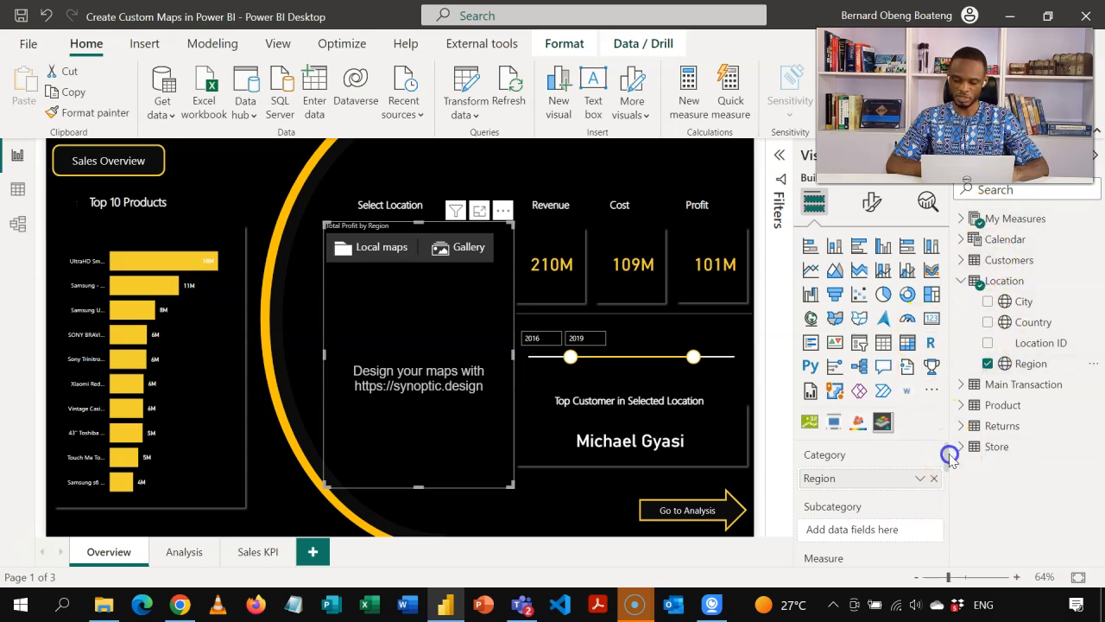
pyautogui.scroll(-3)
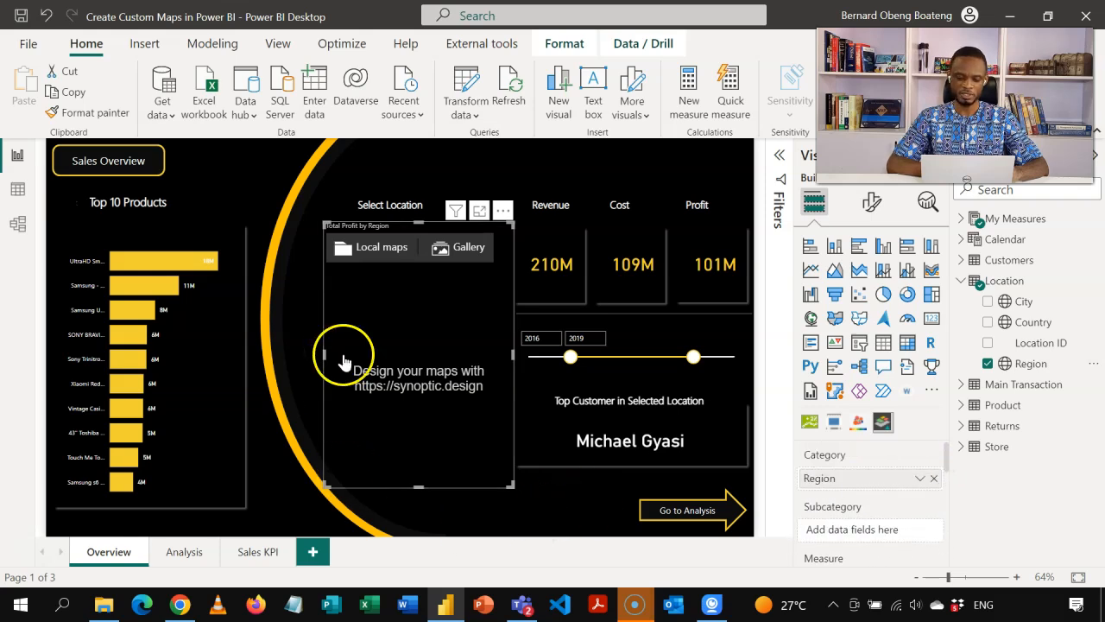
pyautogui.moveTo(432, 393)
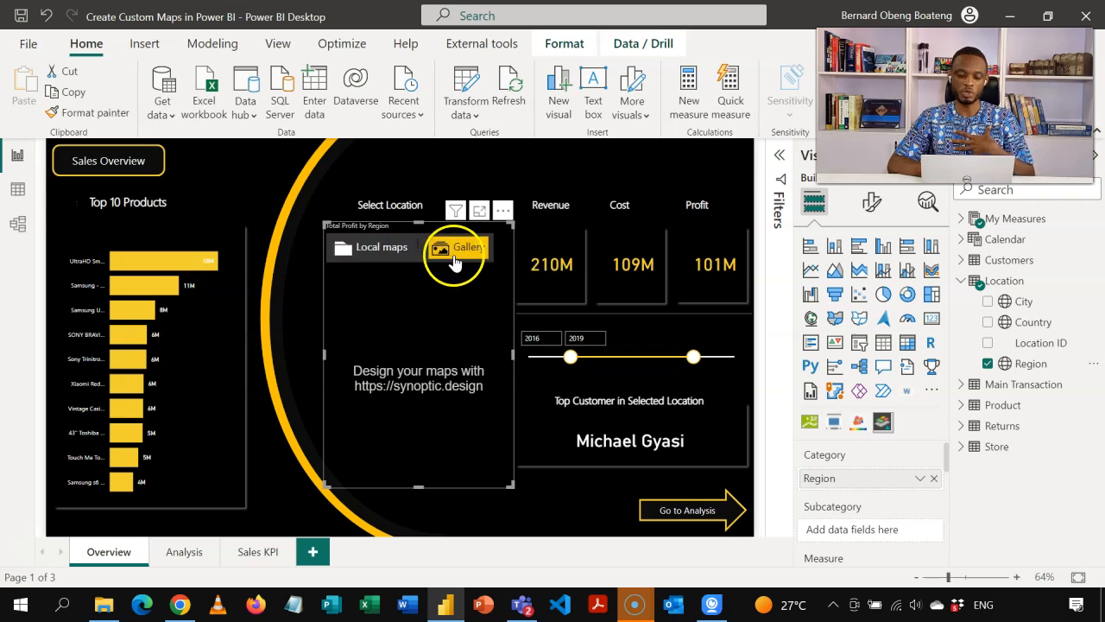
pyautogui.moveTo(459, 247)
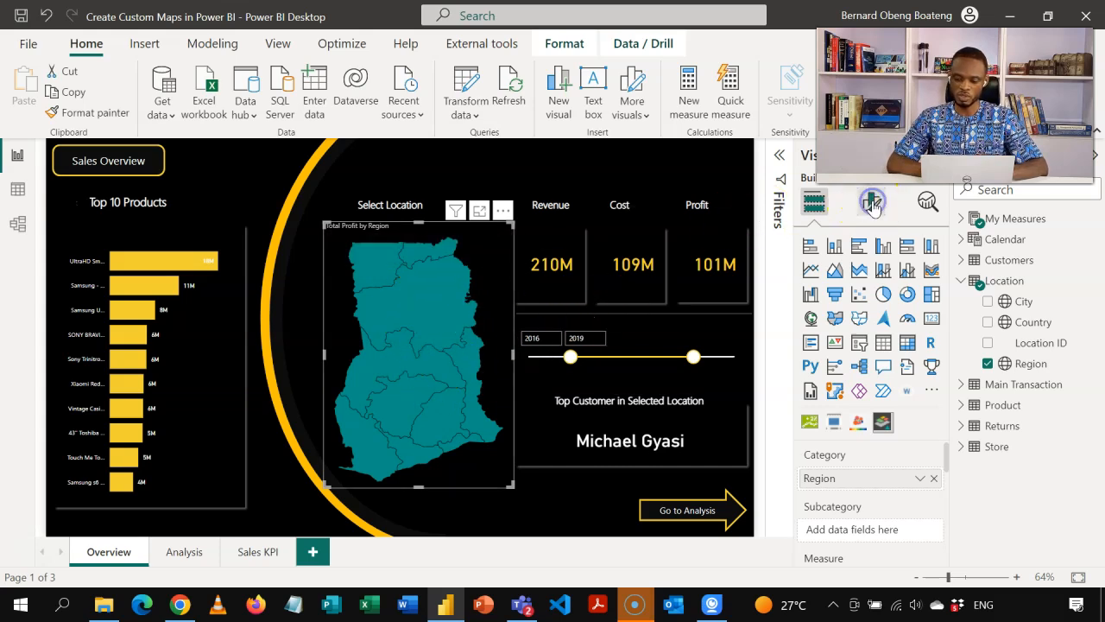
# - Set the map's default data colour to yellow and turn Saturate on
pyautogui.click(872, 202)
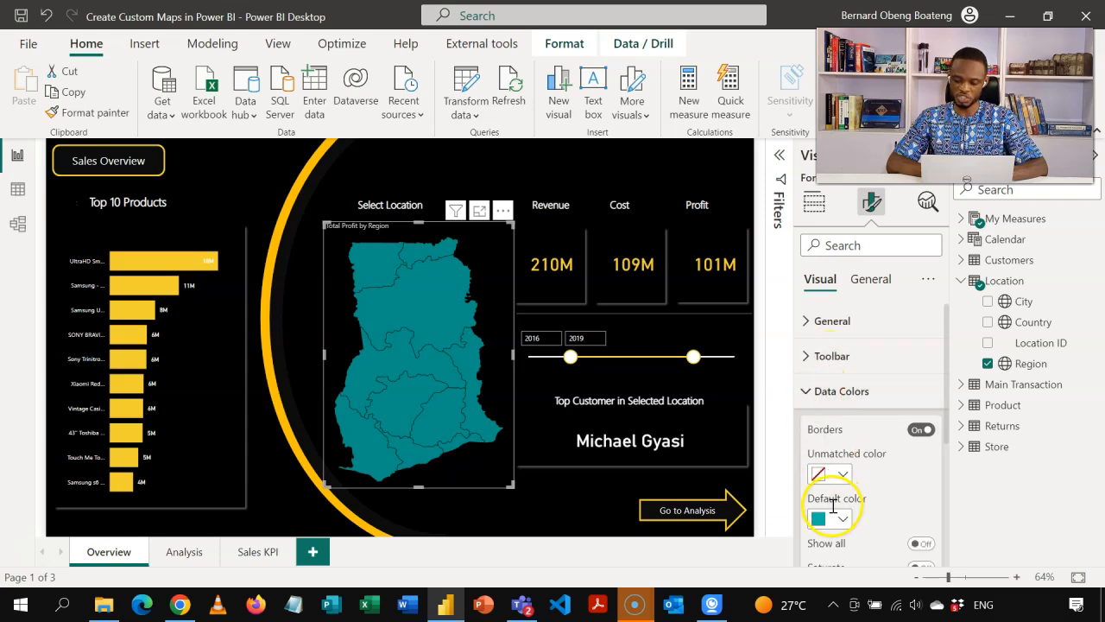
pyautogui.click(823, 517)
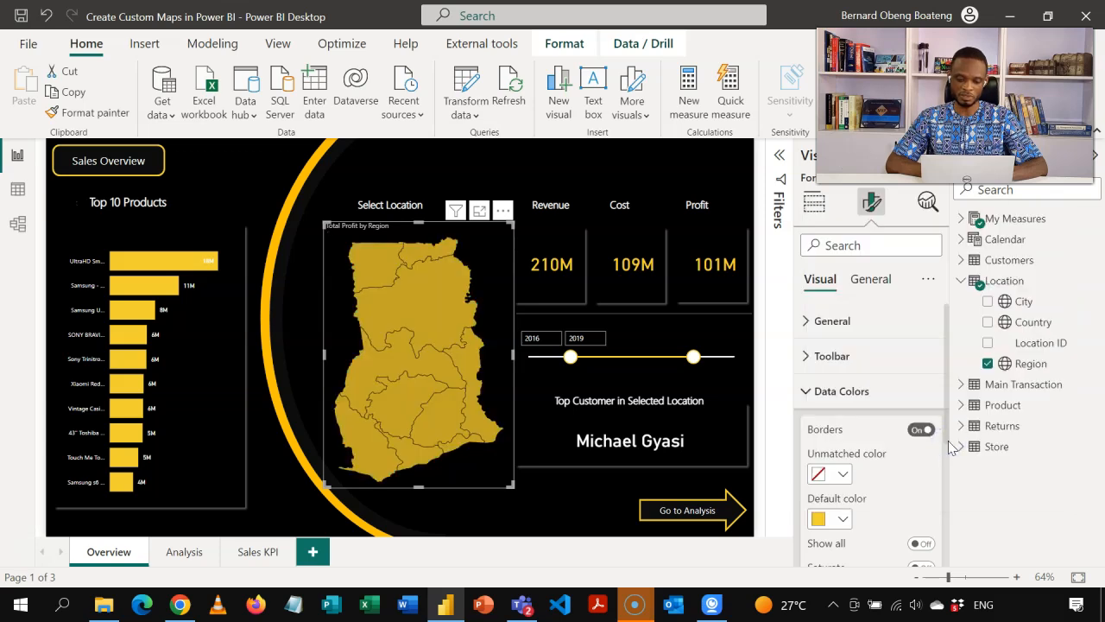
pyautogui.moveTo(933, 441)
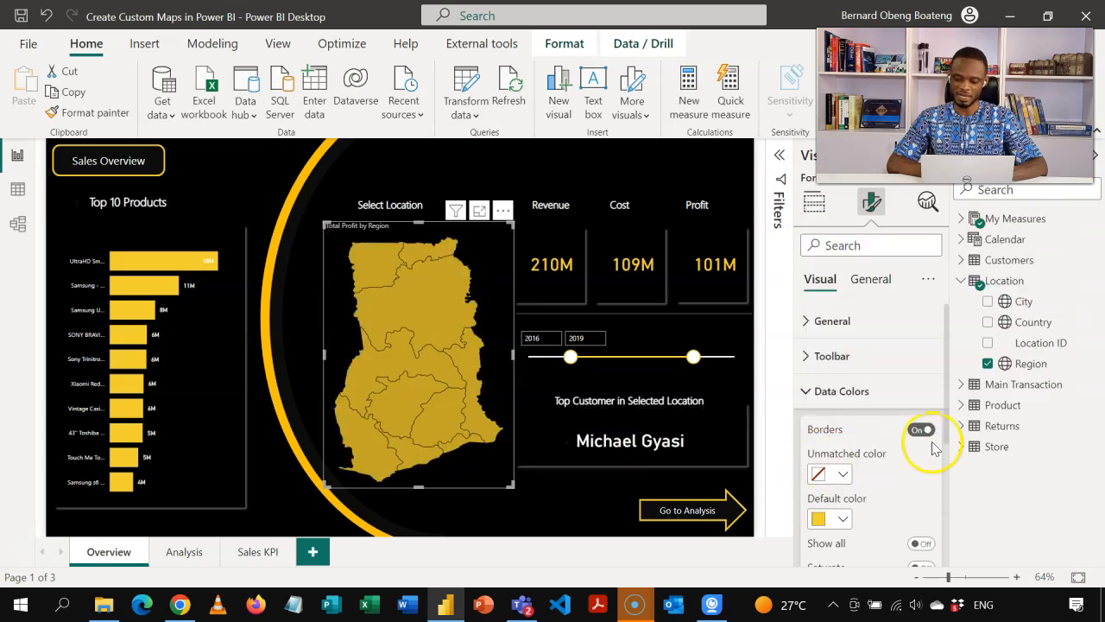
pyautogui.scroll(-3)
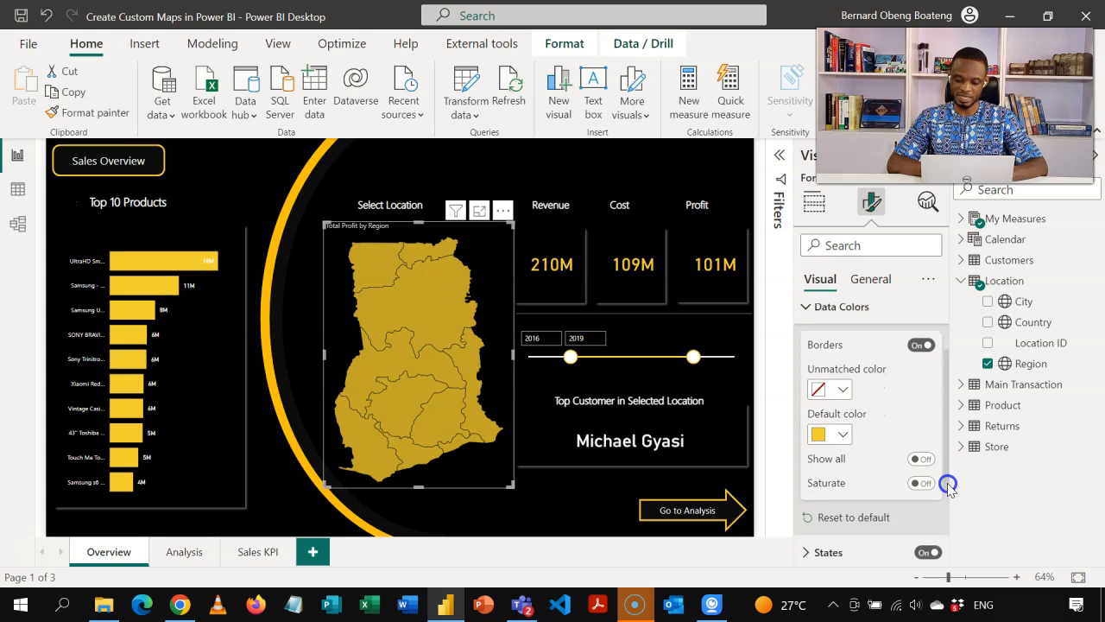
pyautogui.click(920, 479)
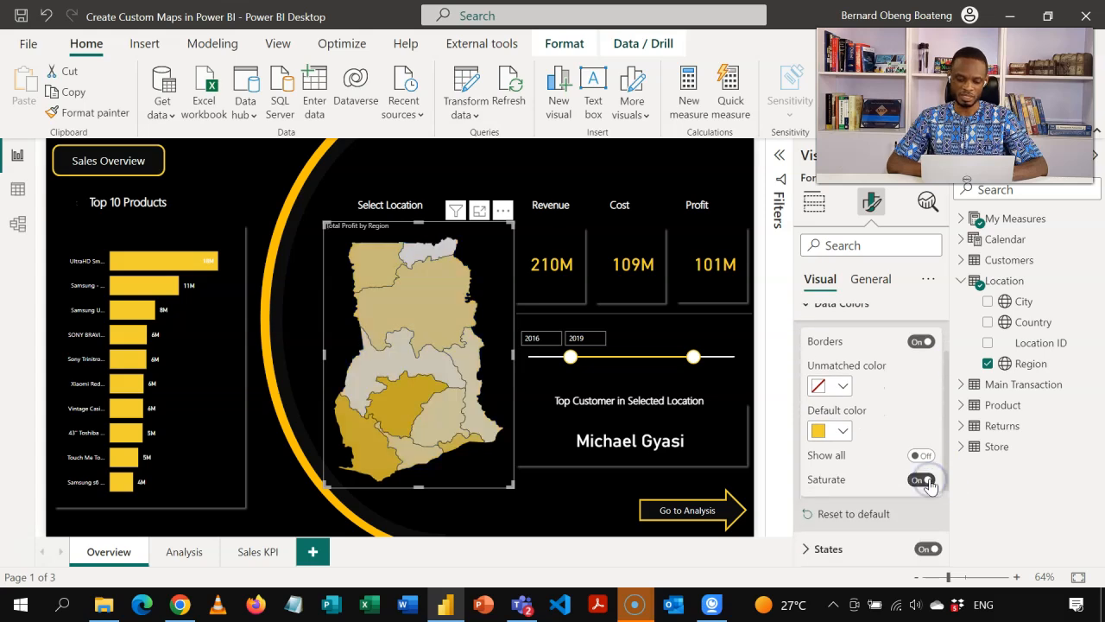
pyautogui.click(924, 480)
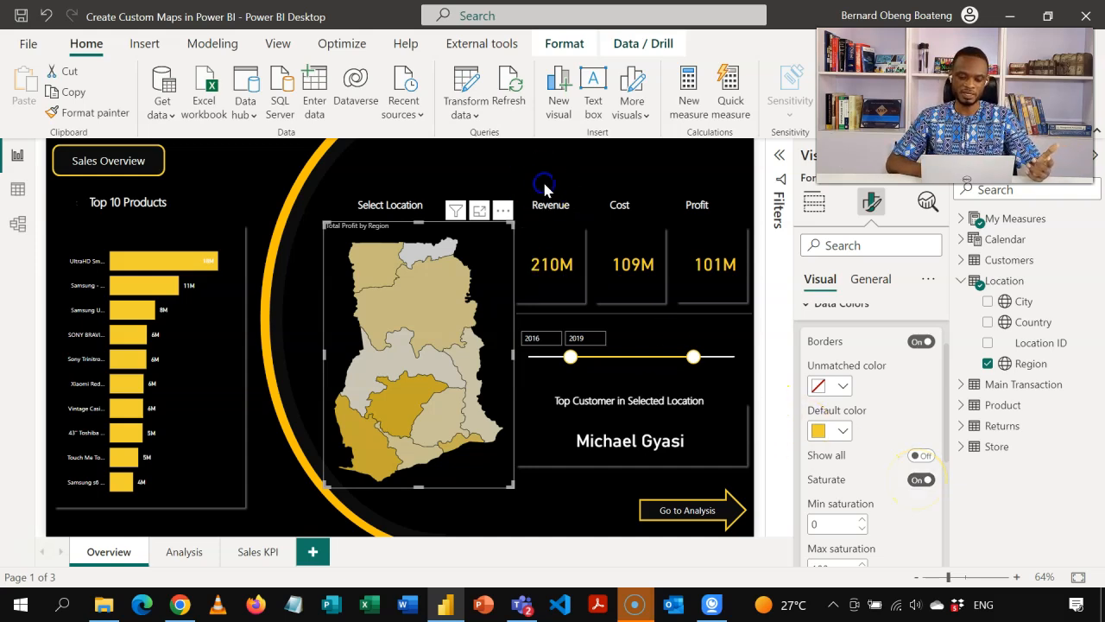
pyautogui.click(417, 402)
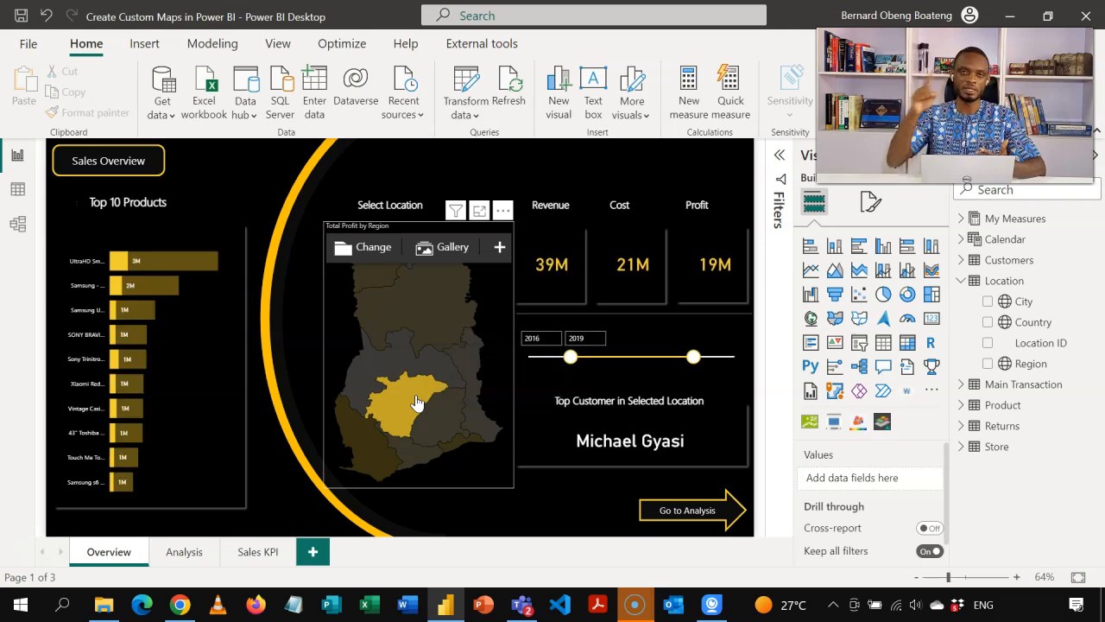
# - Click Northern, southwestern and southern coastal regions to cross-filter the report
pyautogui.click(424, 298)
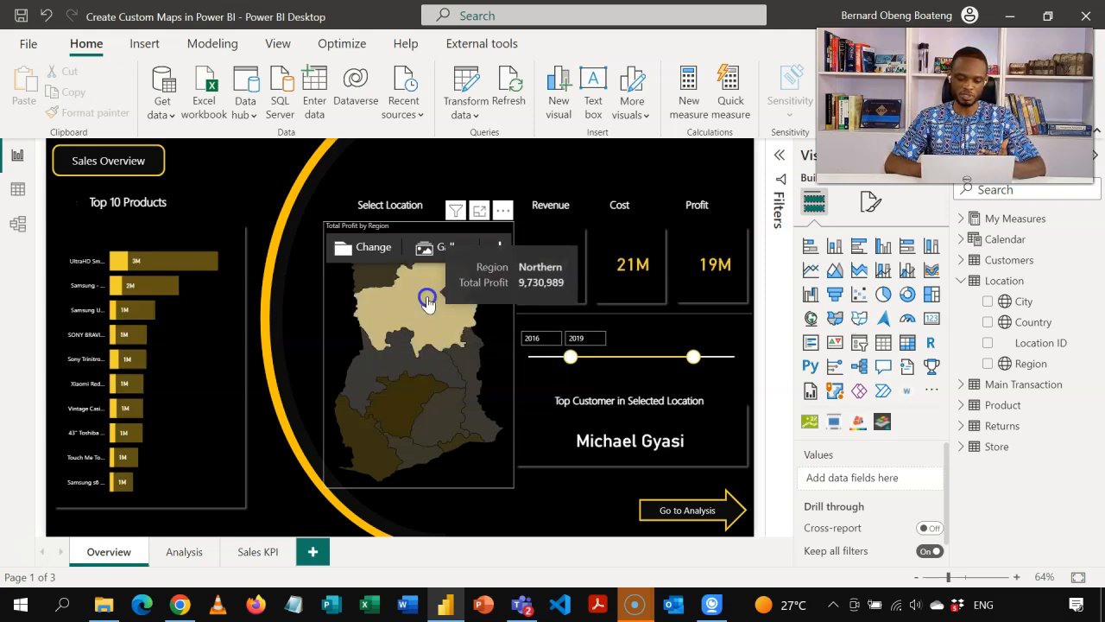
pyautogui.click(377, 415)
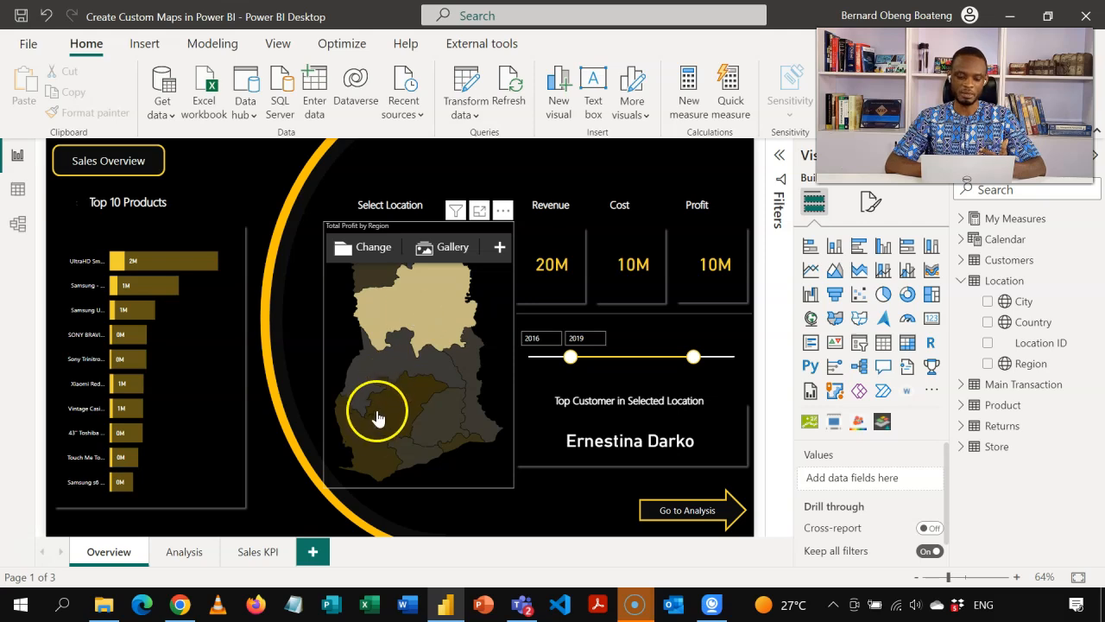
pyautogui.click(412, 448)
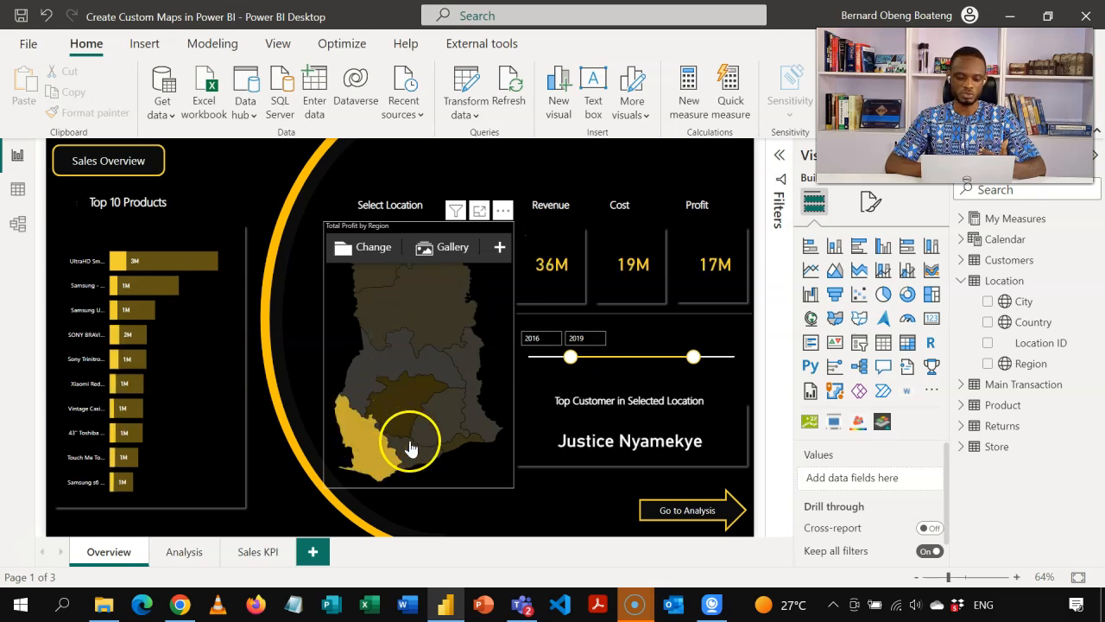
pyautogui.click(423, 345)
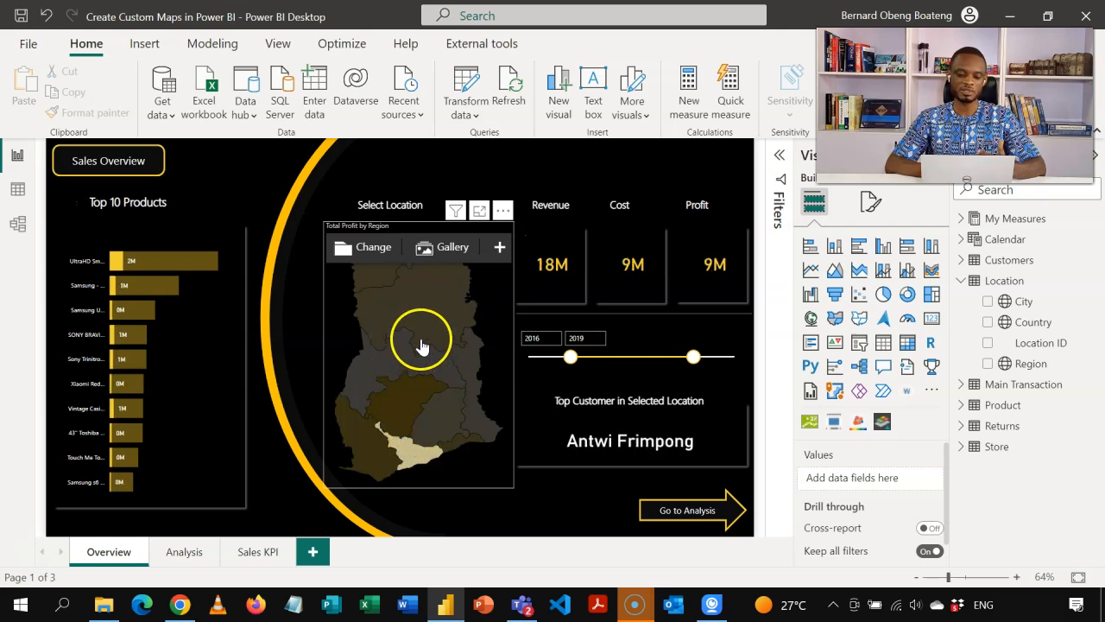